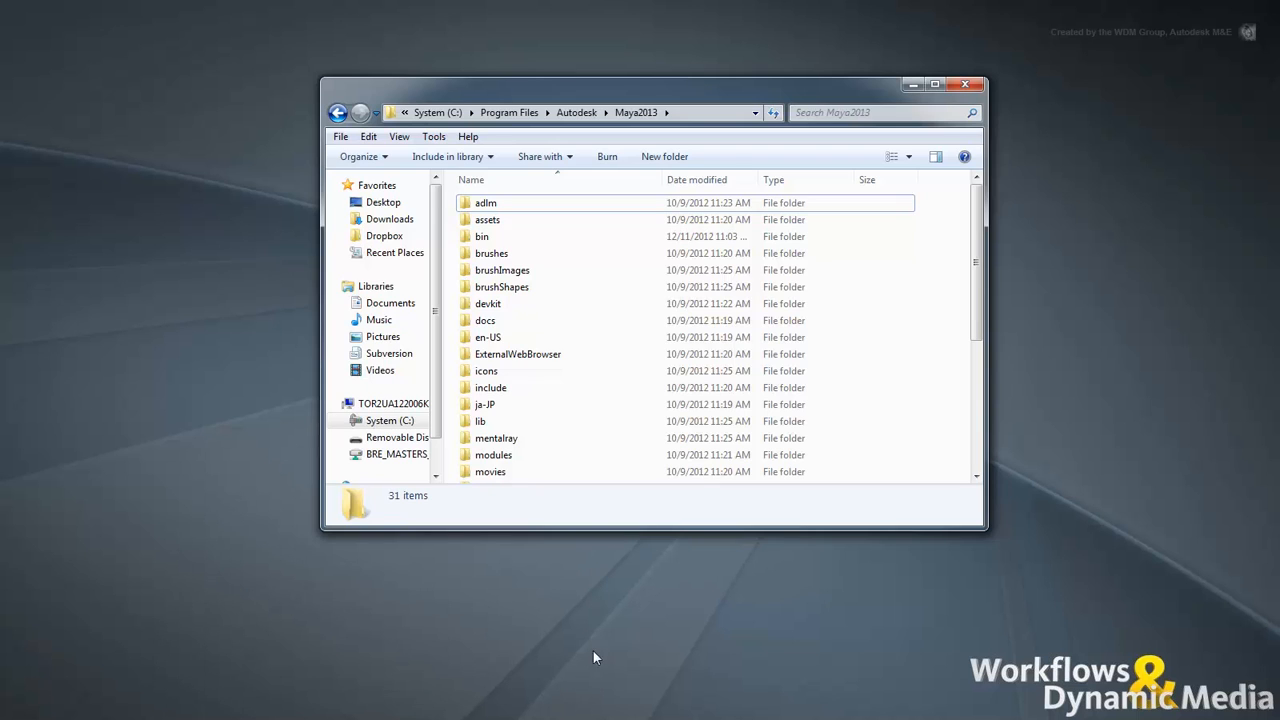
- Open maya.rayrc from the Maya2013 mentalray folder in Notepad
double_click(496, 437)
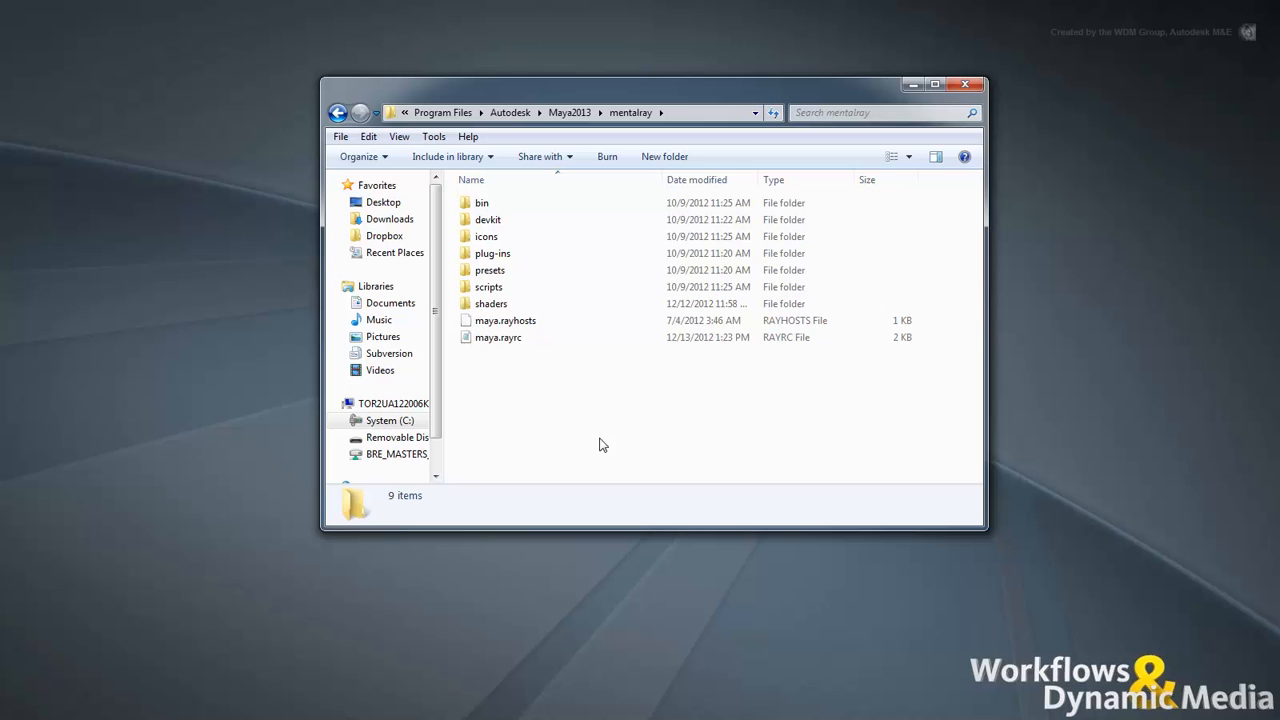
left_click(498, 337)
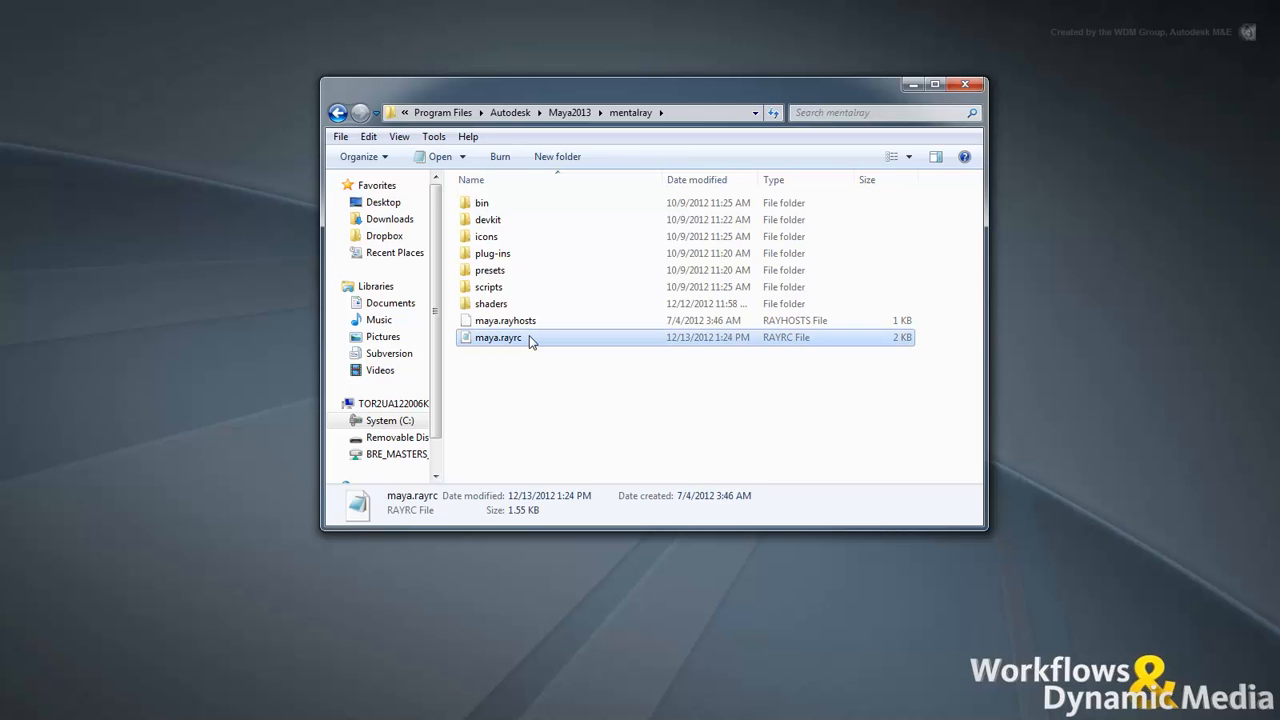
double_click(497, 337)
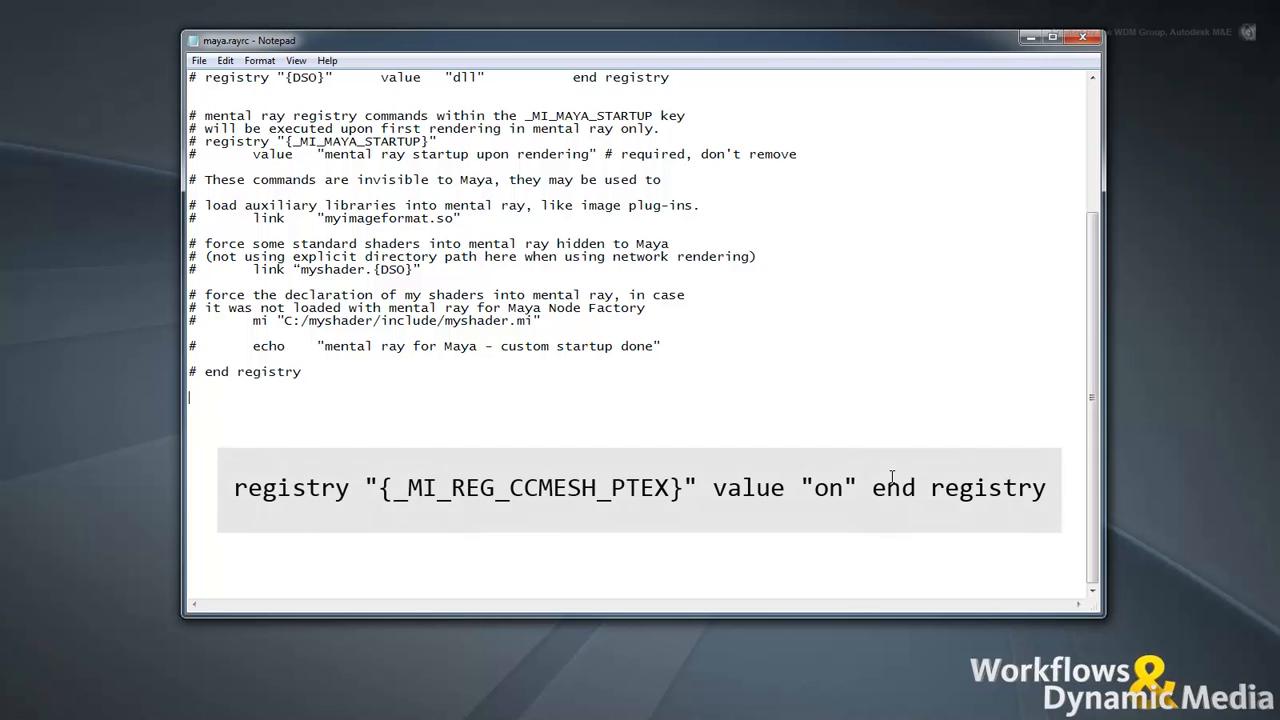
- Add the line registry "{_MI_REG_CCMESH_PTEX}" value "on" end registry to maya.rayrc
type("registry \"{")
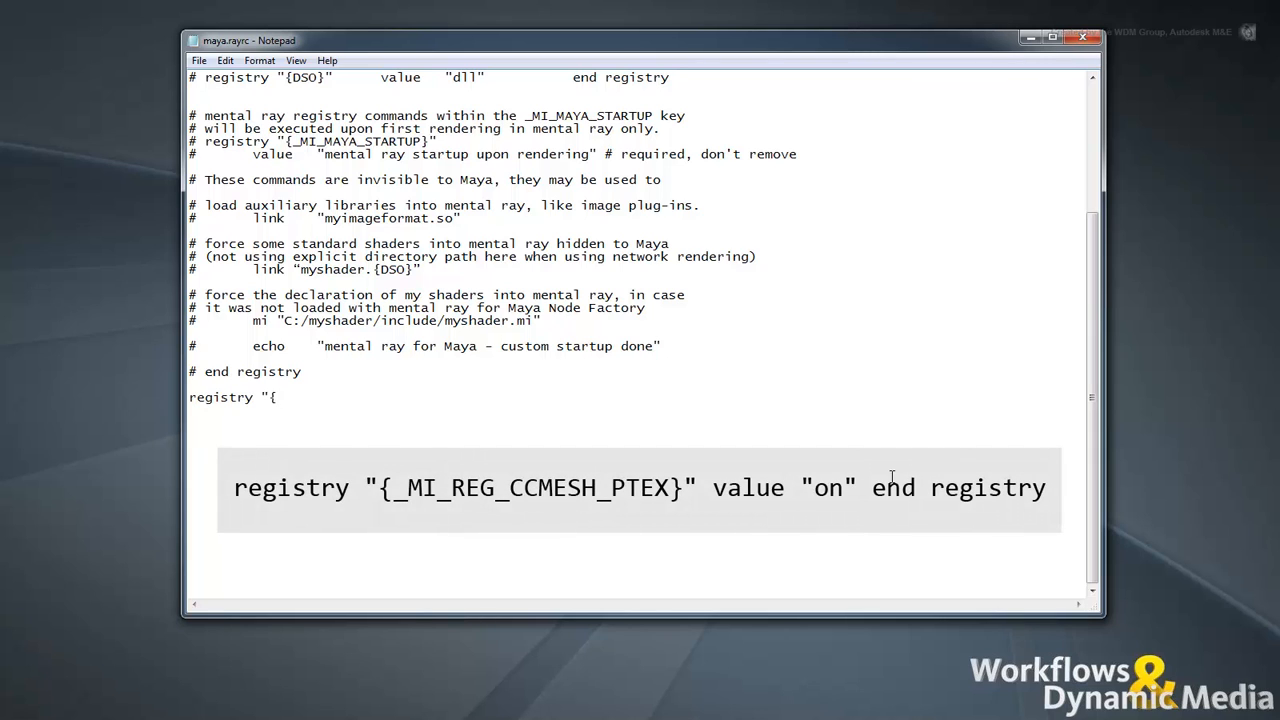
type("_MI_REG_CCMESH")
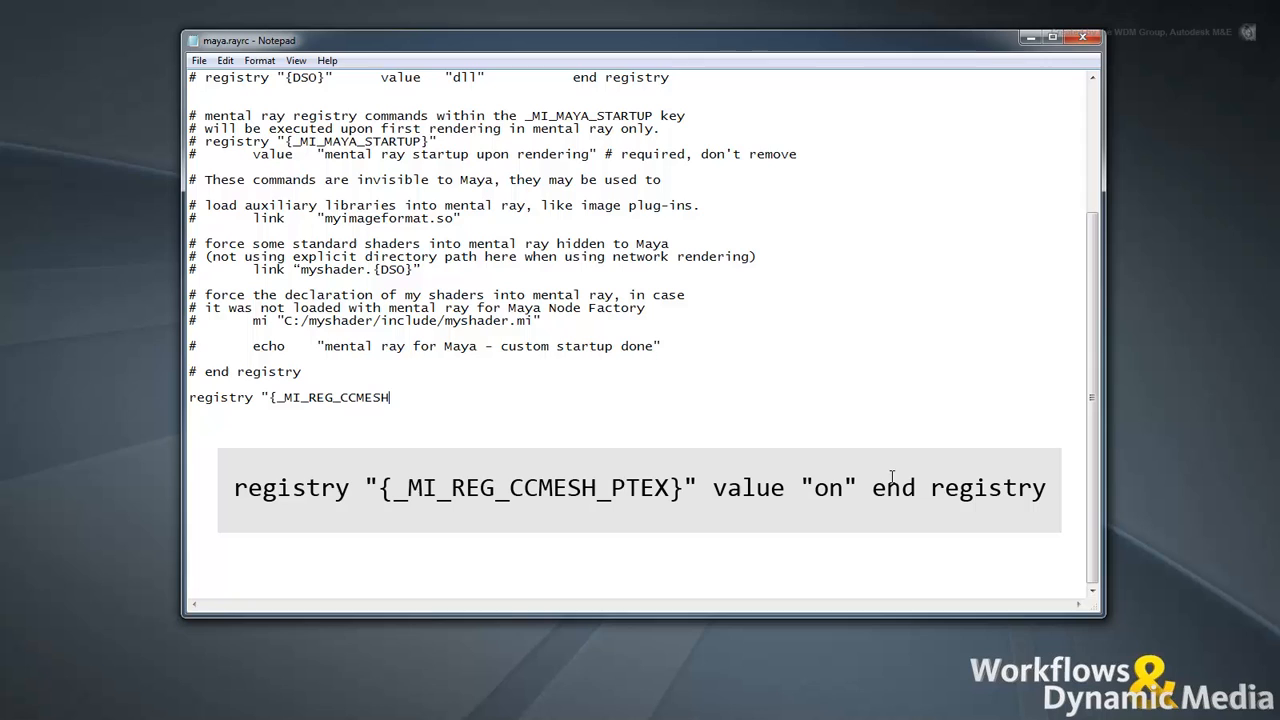
type("_PTEX}\"")
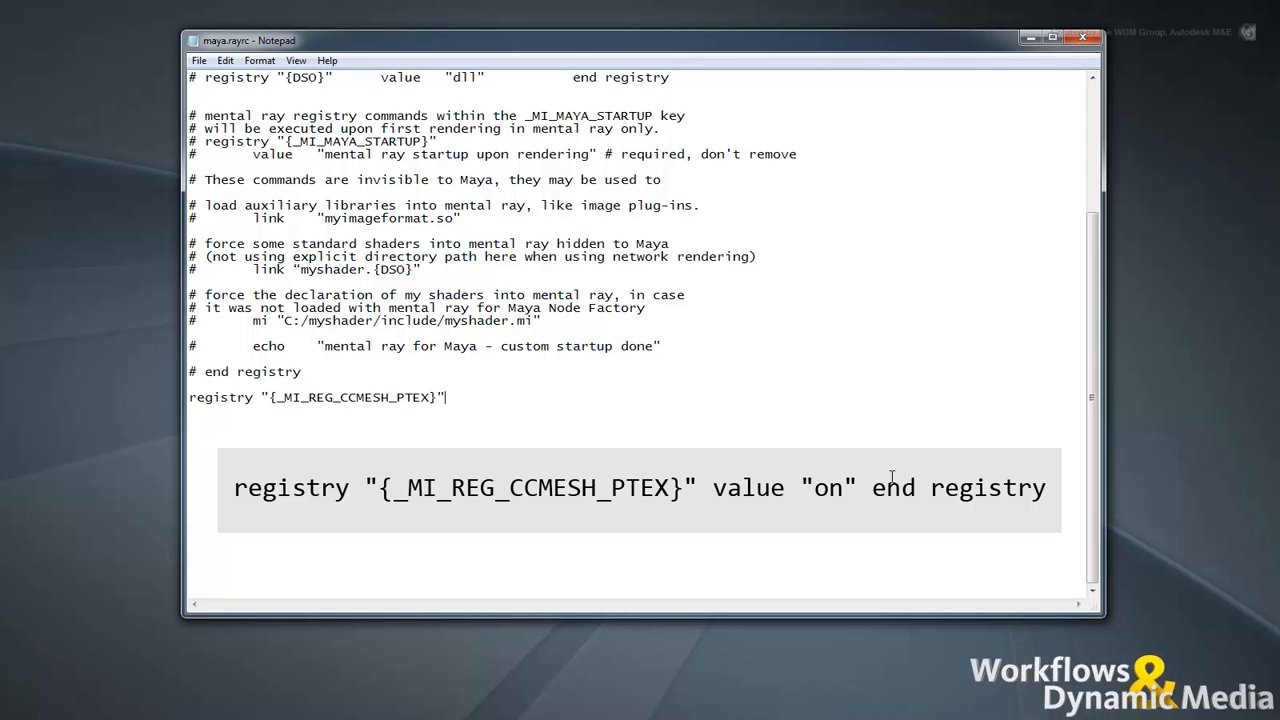
type("value \"on\" end")
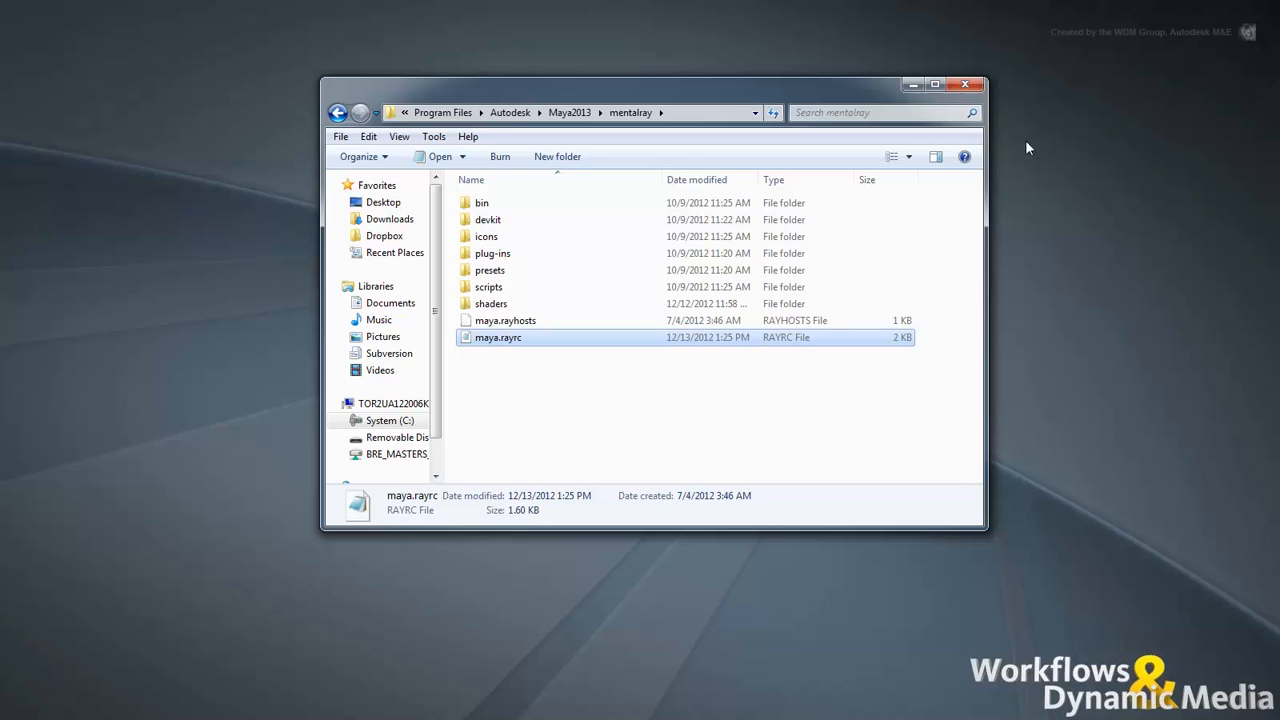
mouse_move(793, 410)
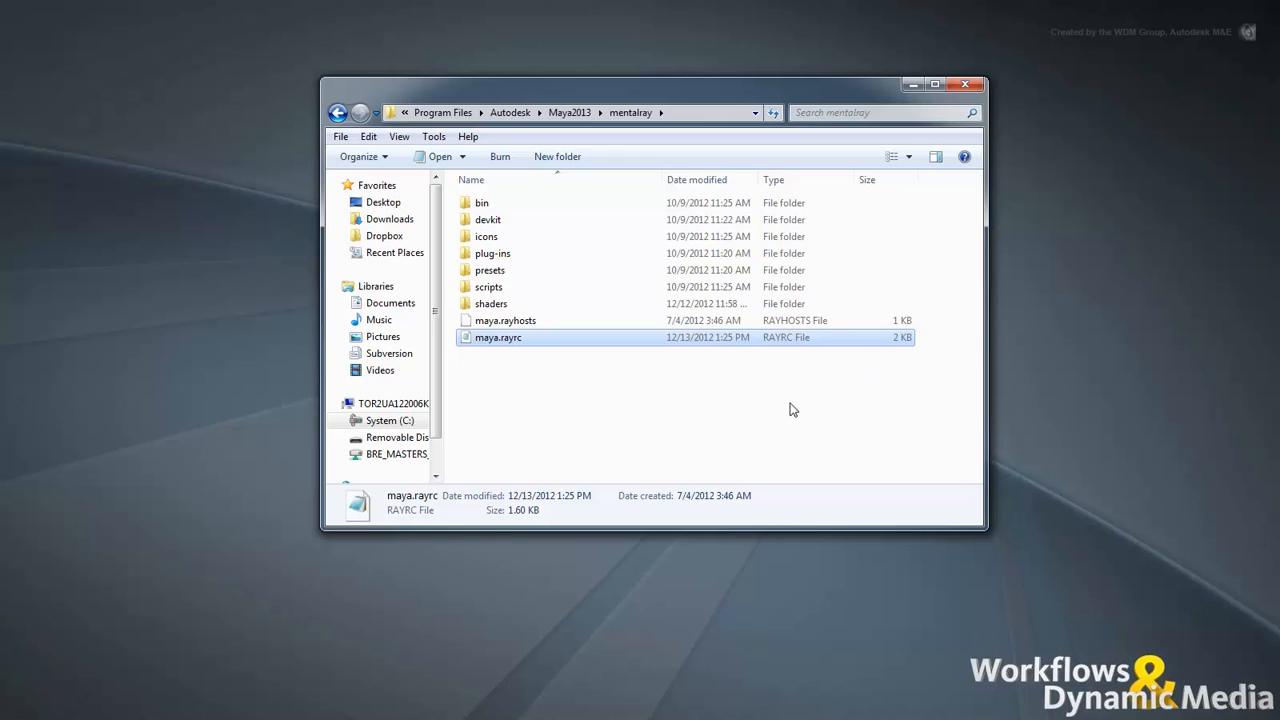
mouse_move(776, 414)
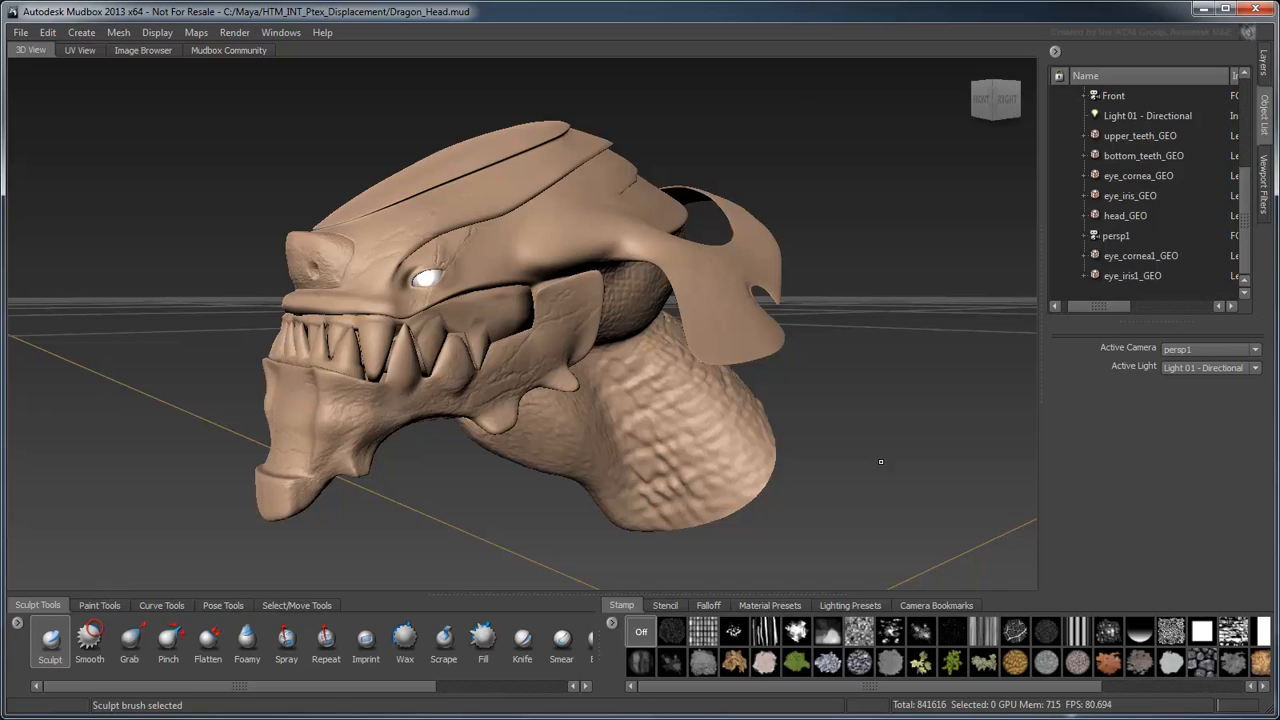
- Create a new diffuse paint layer with the Paint Brush and paint green on the dragon's neck
left_click_drag(880, 461, 852, 455)
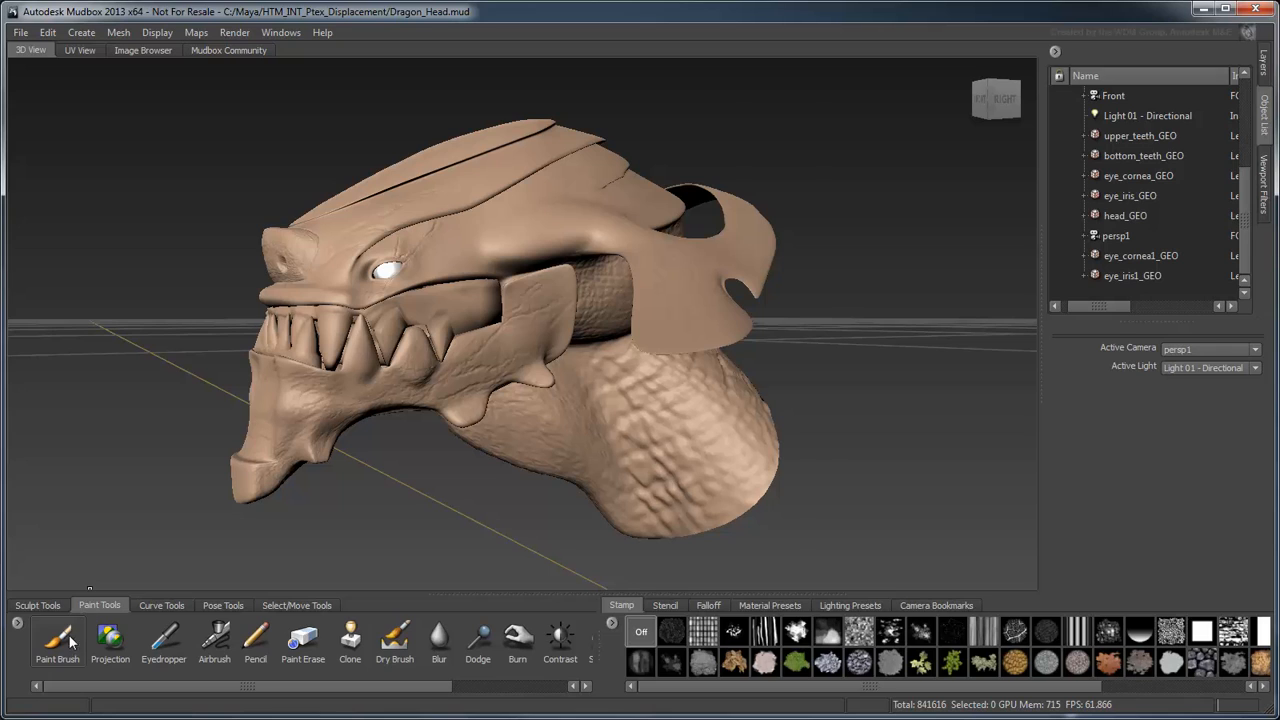
left_click(57, 640)
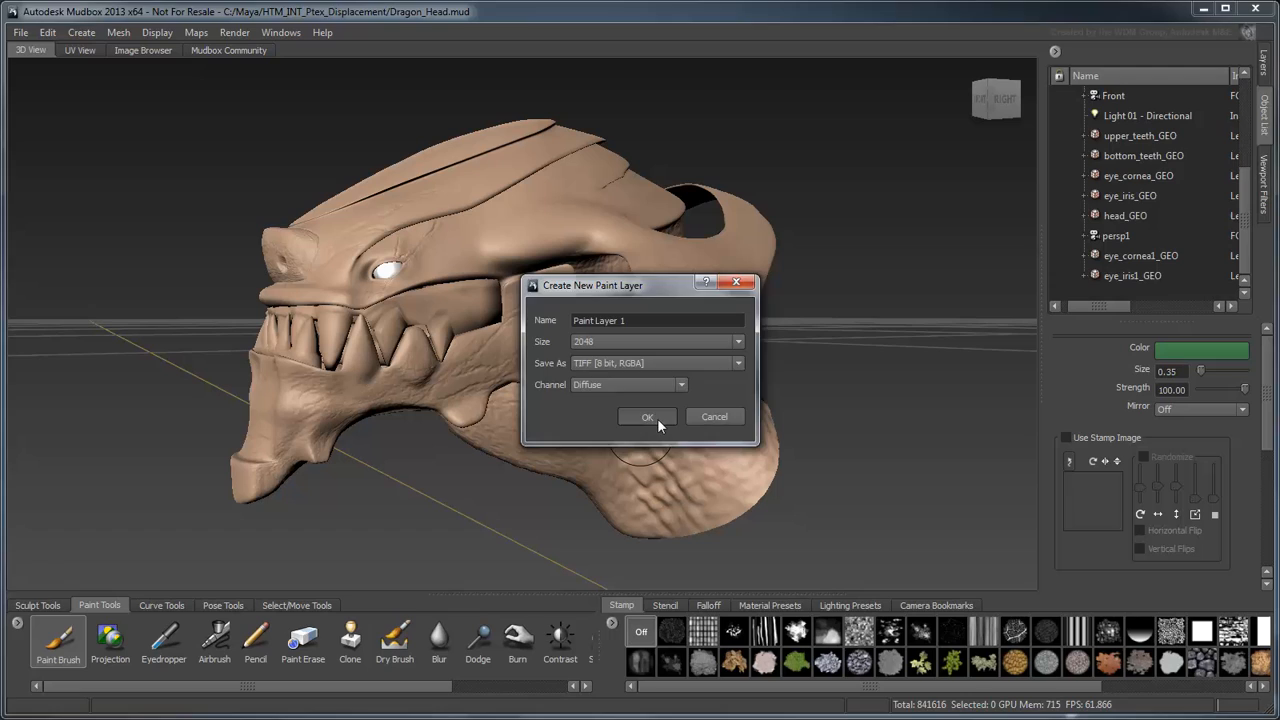
left_click(647, 417)
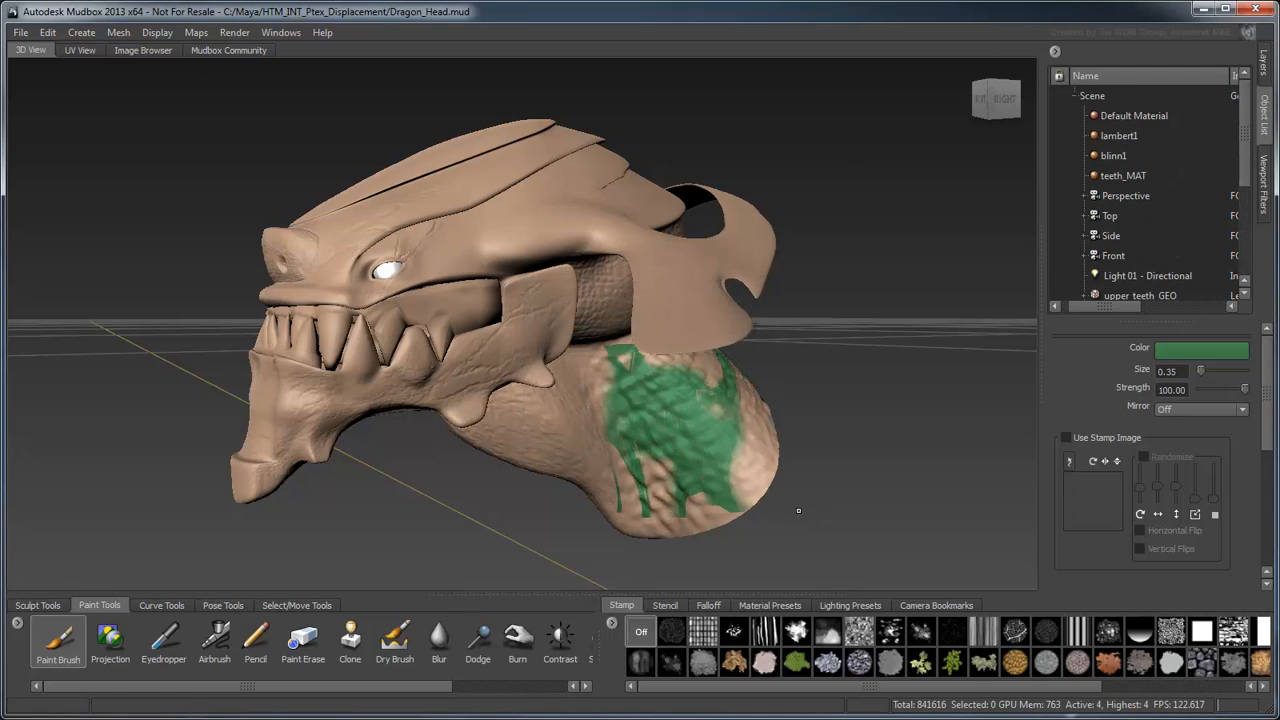
left_click(79, 50)
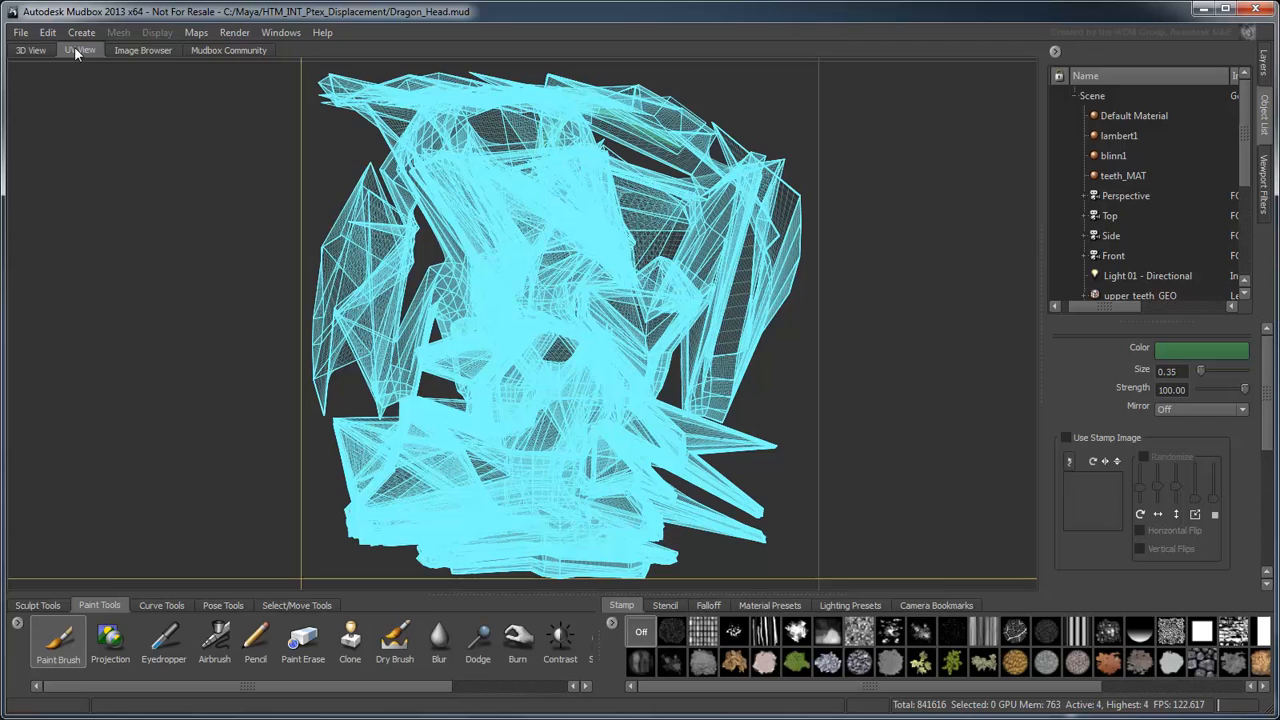
- Check the overlapping UVs in UV View, return to 3D View and show head_GEO at level 0
left_click(30, 50)
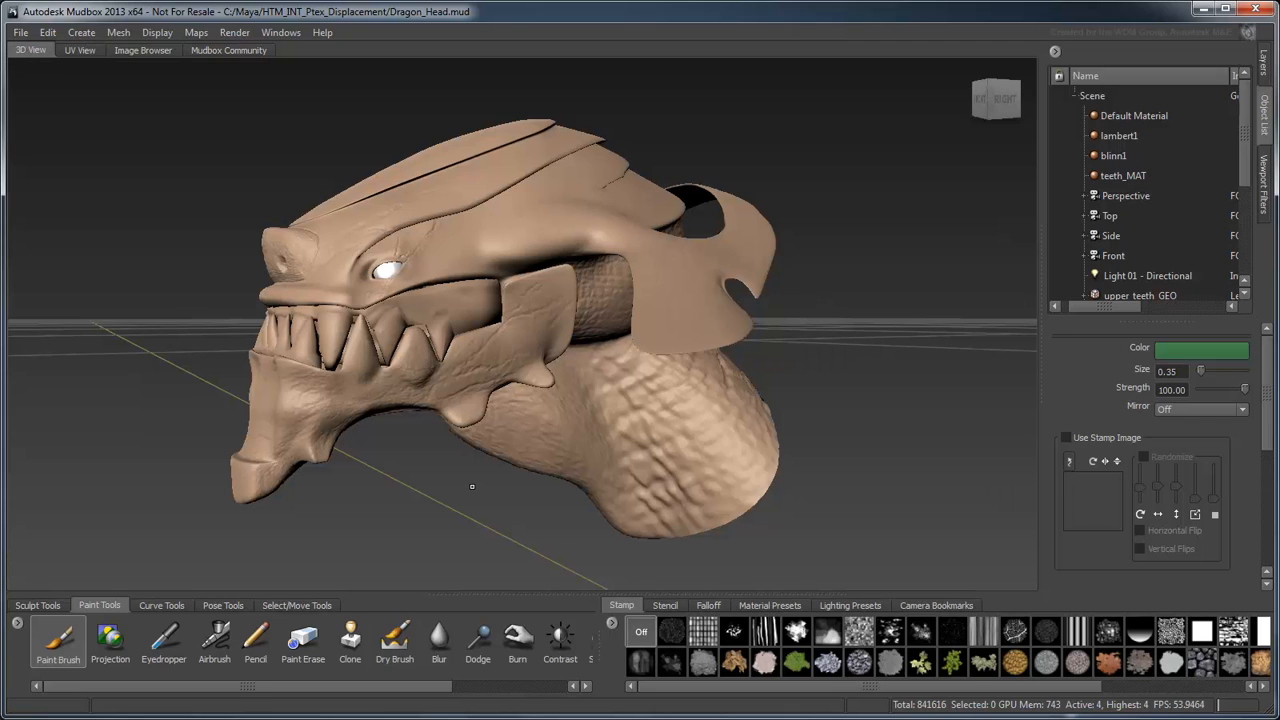
left_click(157, 32)
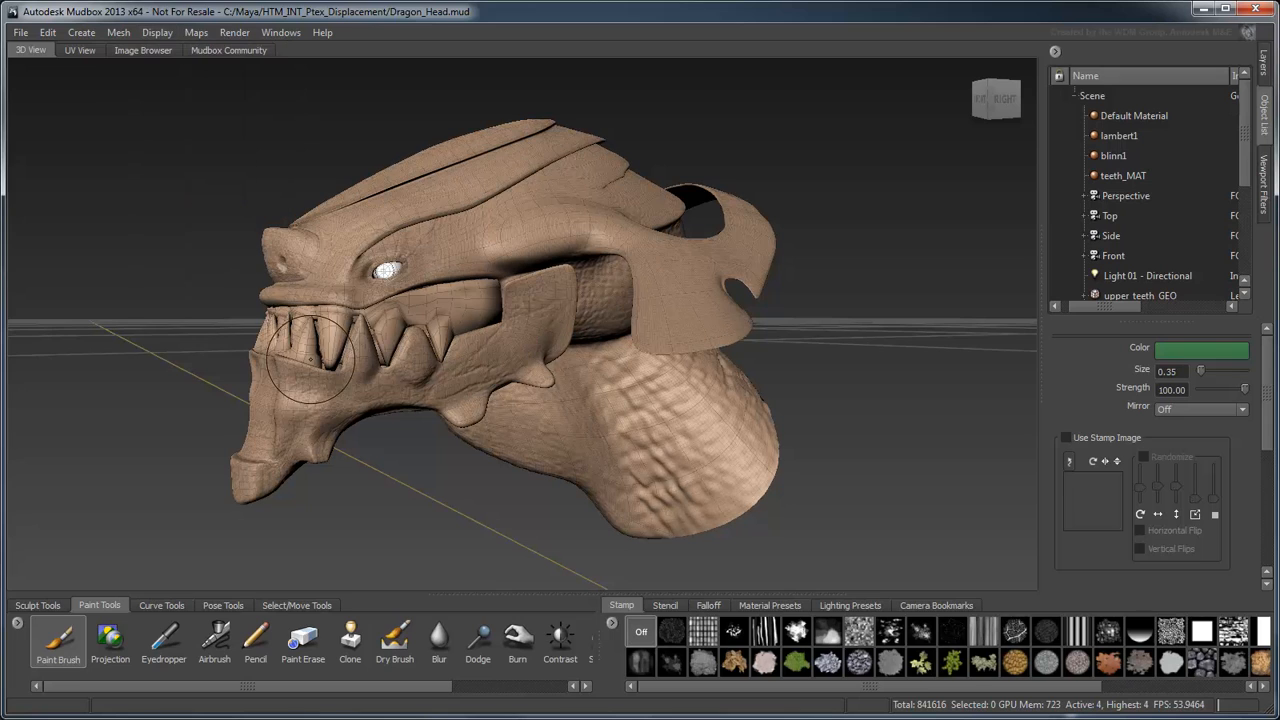
mouse_move(1247, 262)
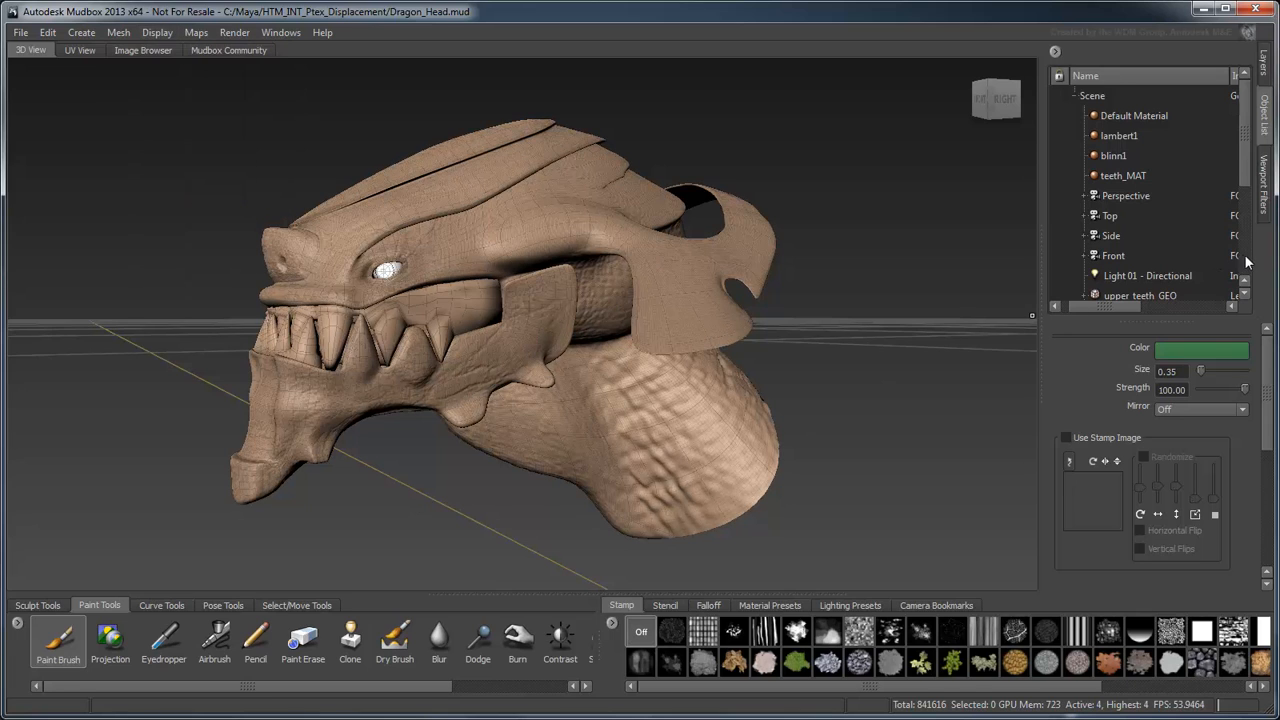
left_click(1126, 215)
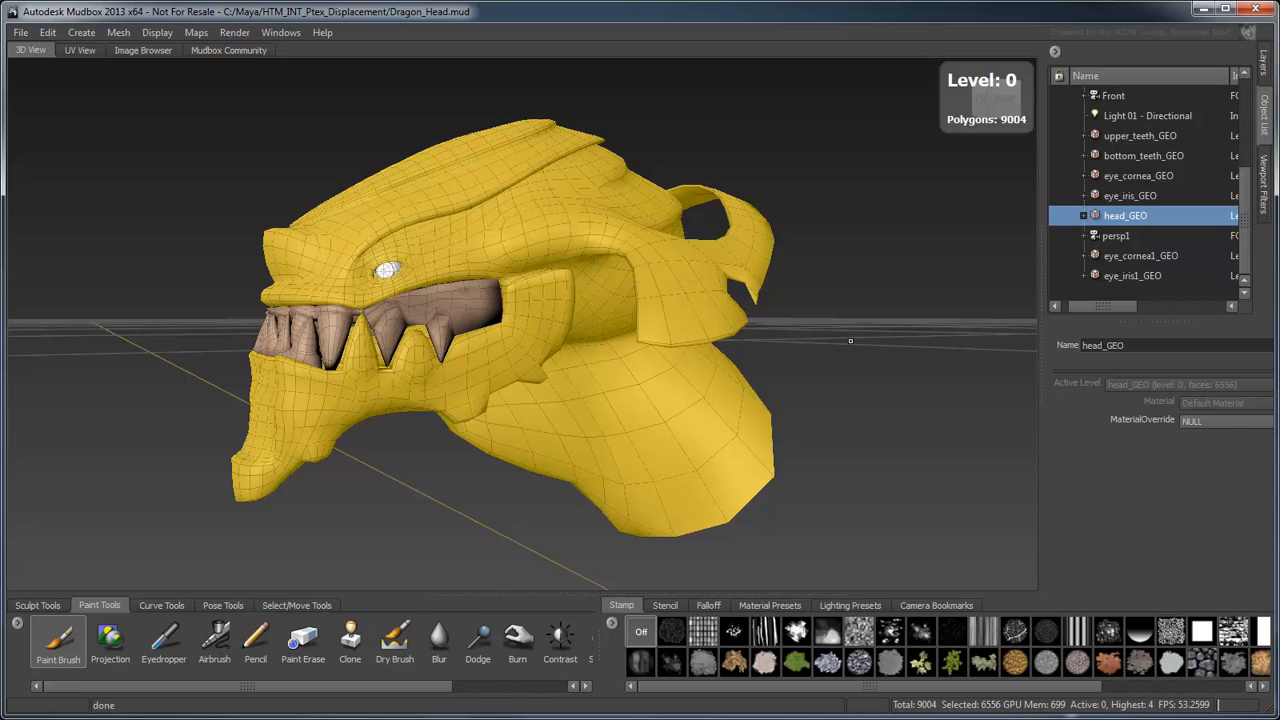
- Run Mesh > PTEX Setup on head_GEO, converting its UV paint layers to PTEX layers
left_click(118, 32)
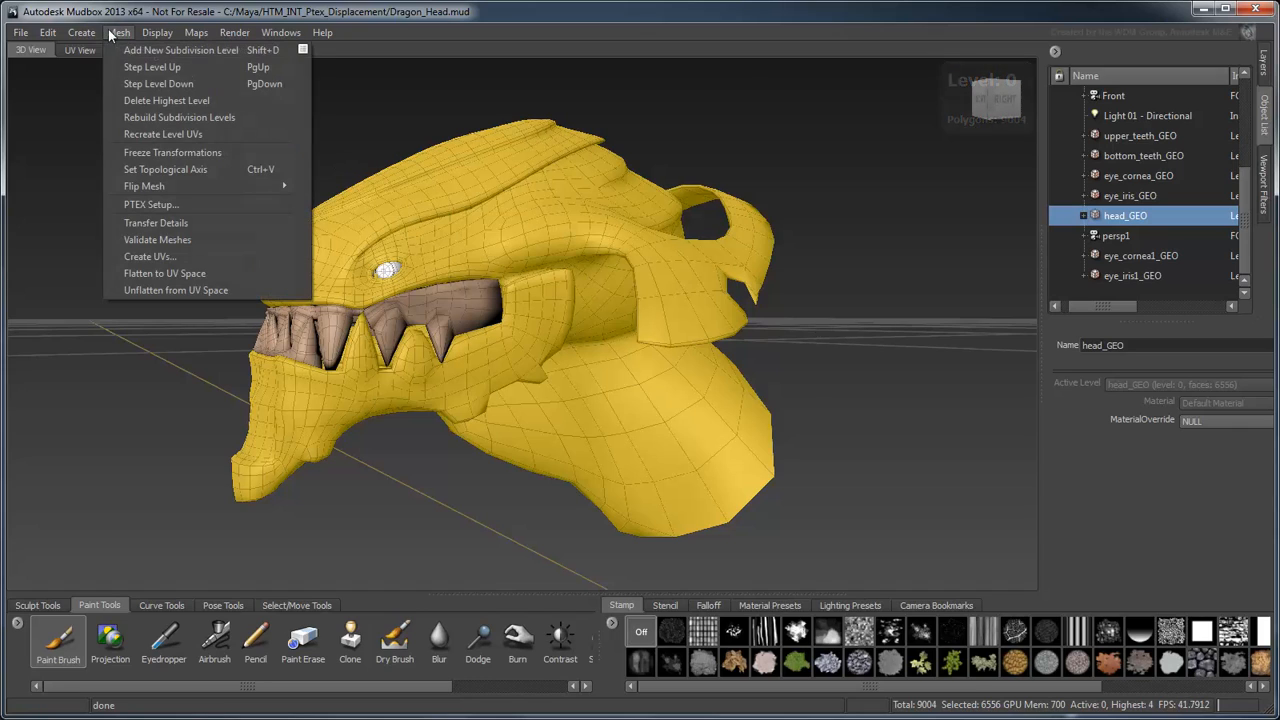
left_click(151, 204)
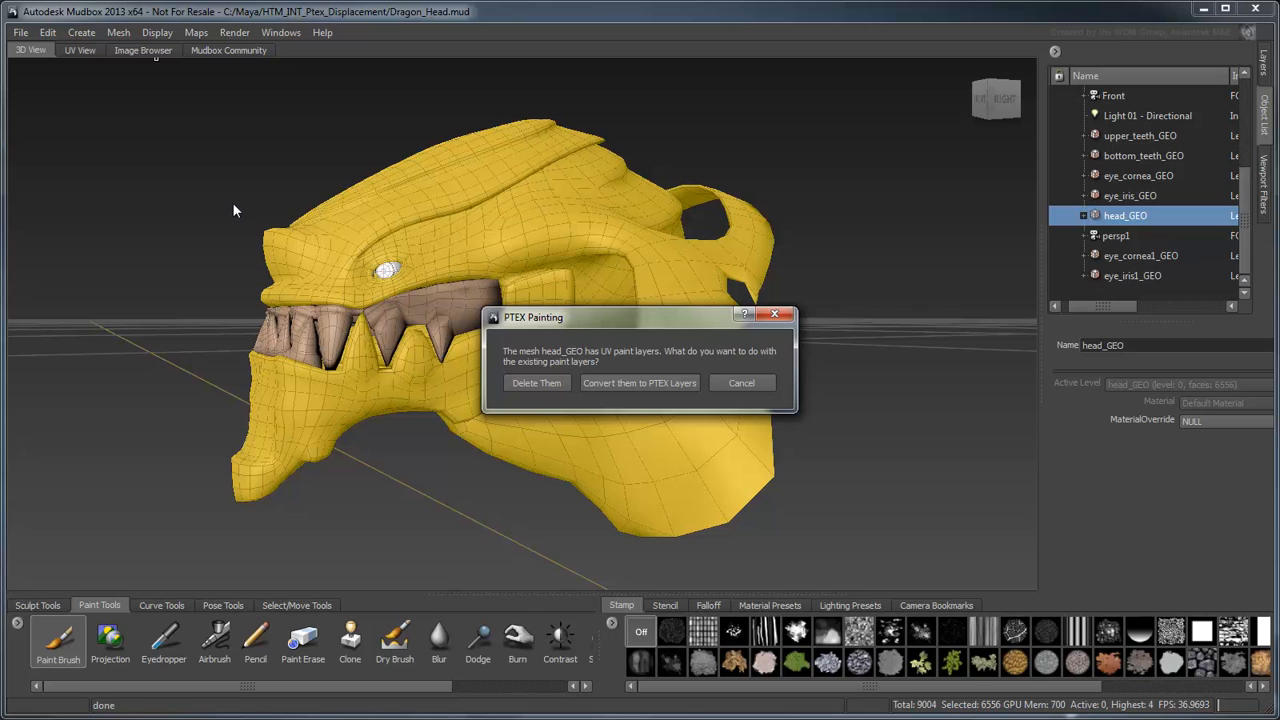
left_click(639, 383)
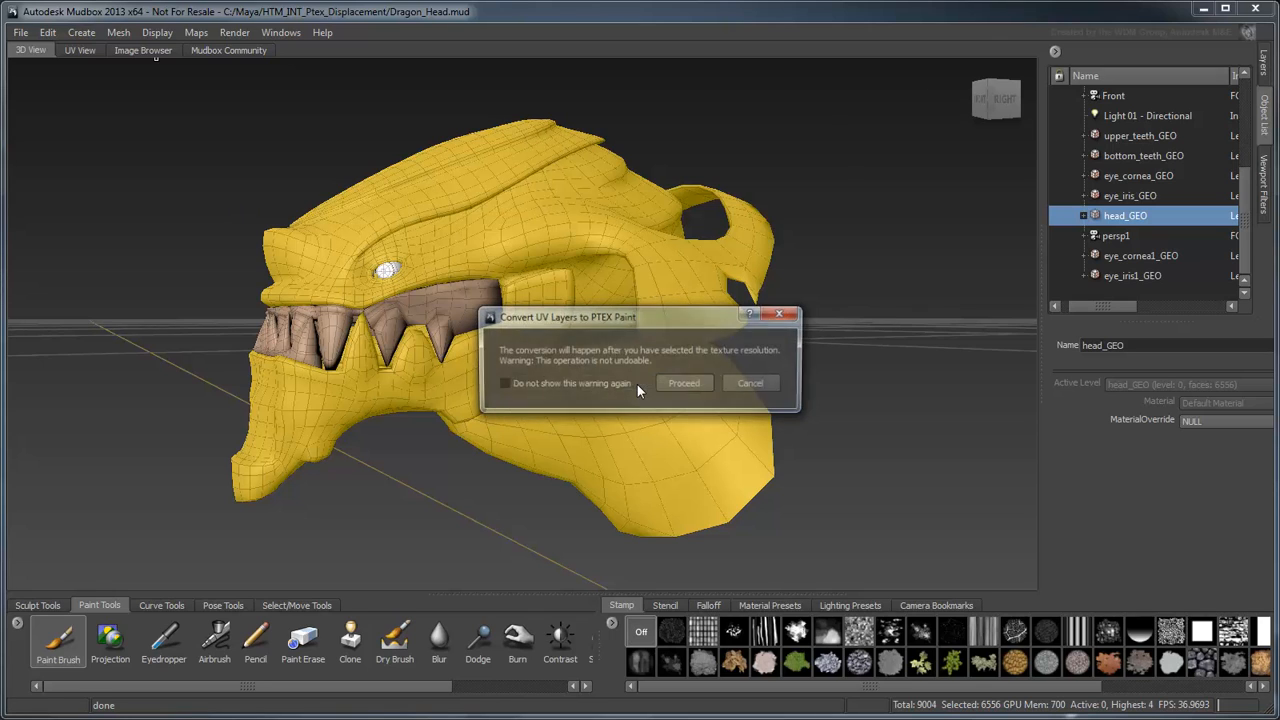
left_click(684, 383)
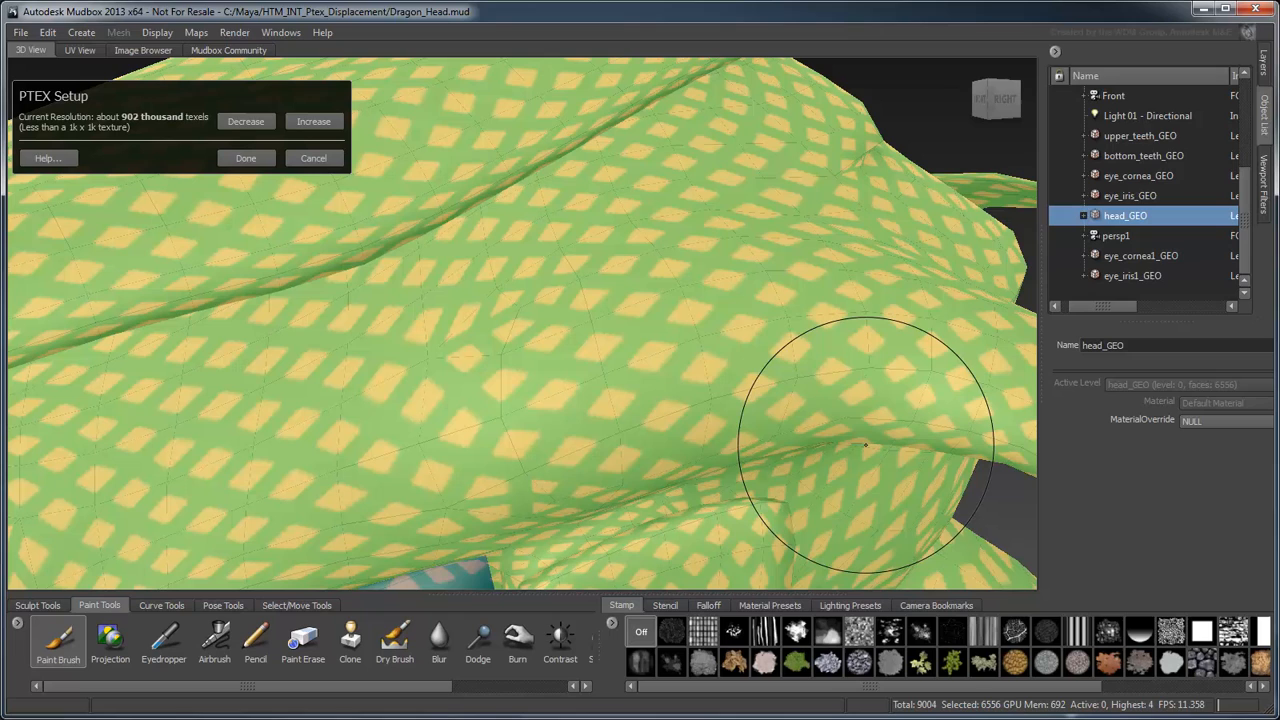
- Raise the PTEX resolution to about 14 million texels and accept it with Done
left_click(313, 121)
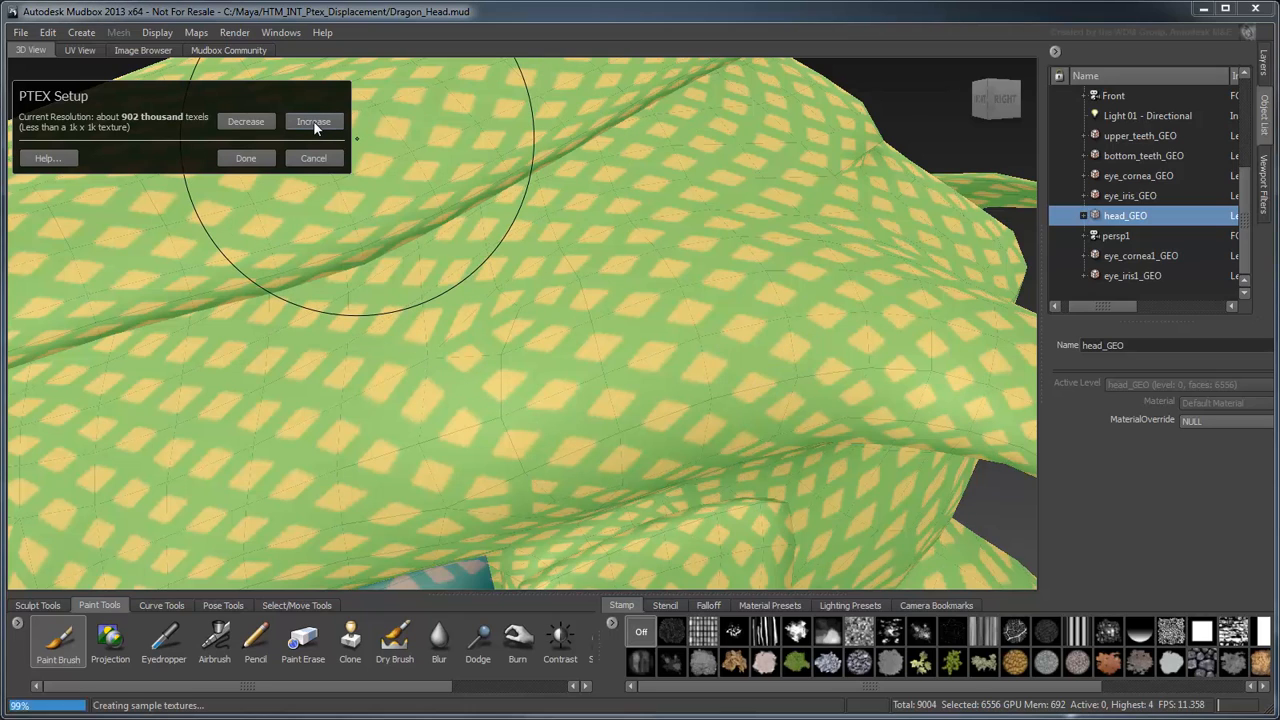
left_click(313, 121)
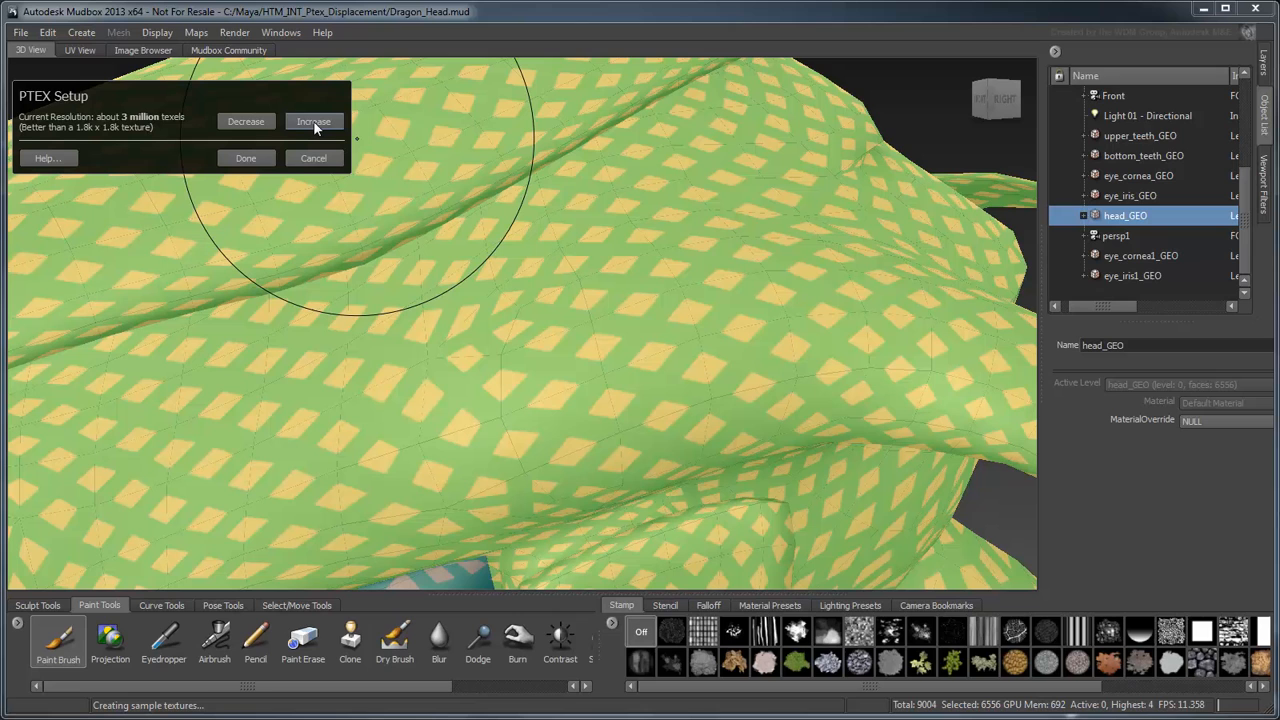
left_click(313, 121)
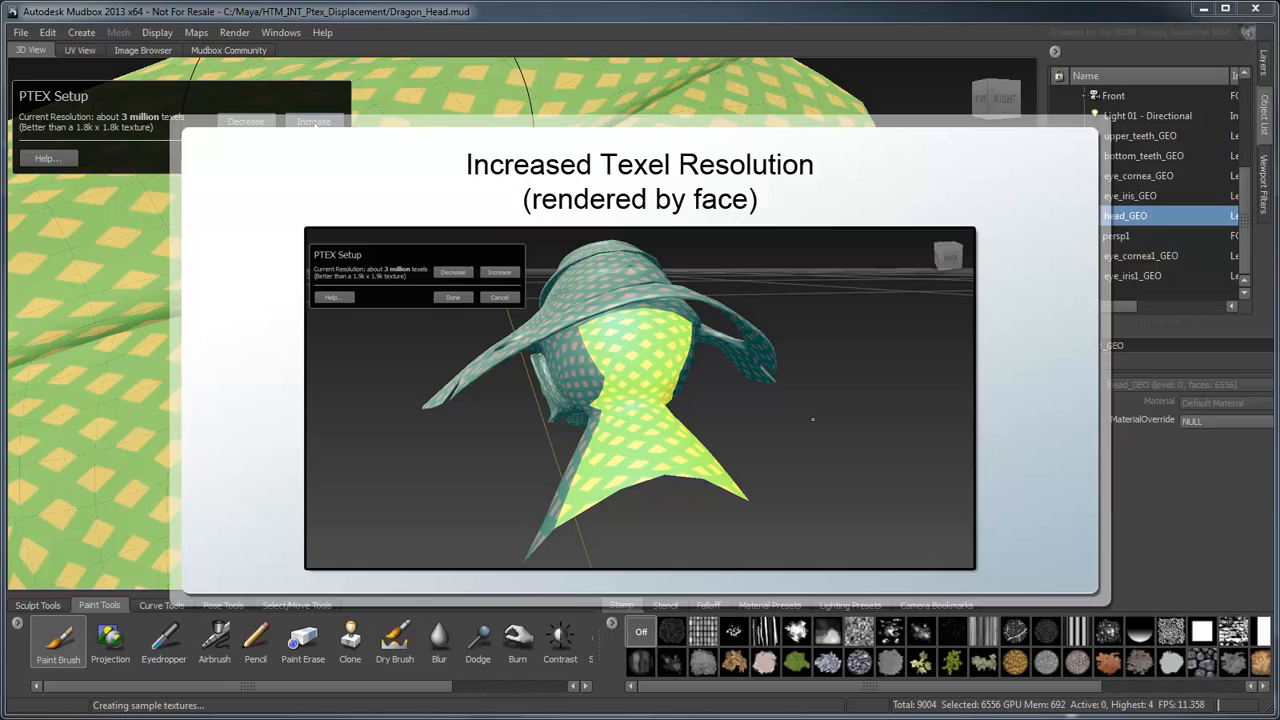
left_click(314, 121)
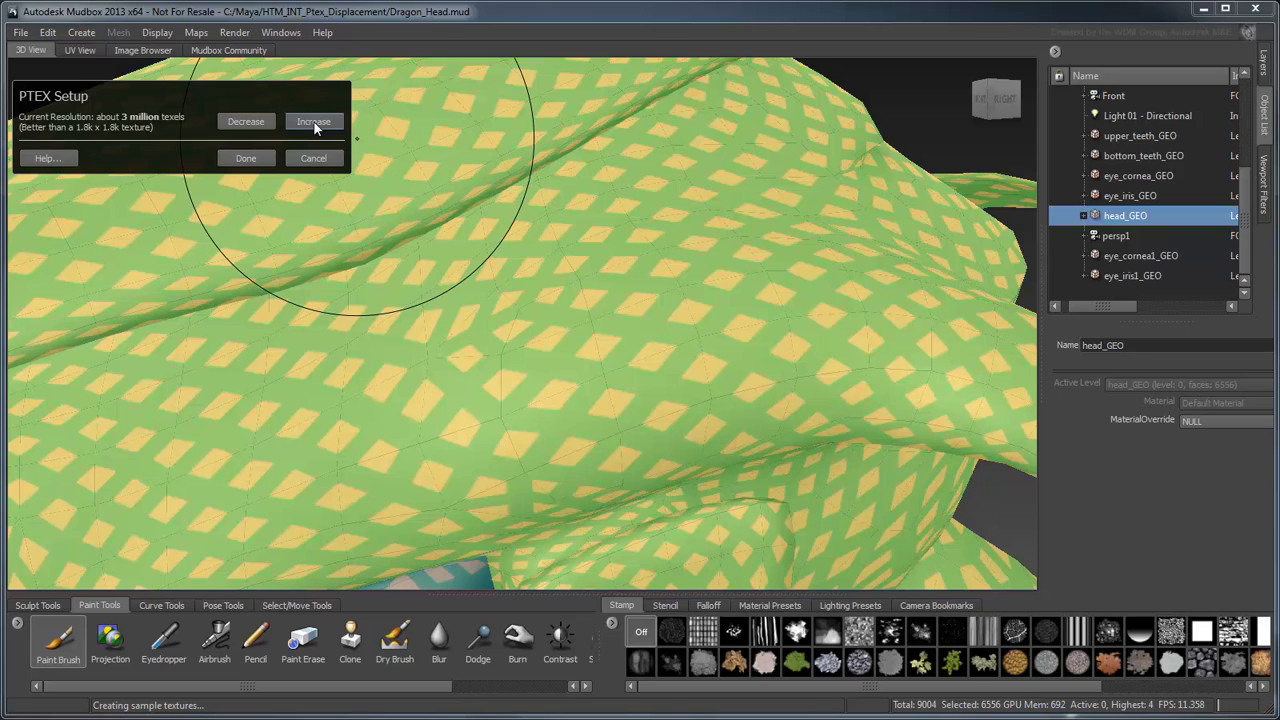
left_click(313, 121)
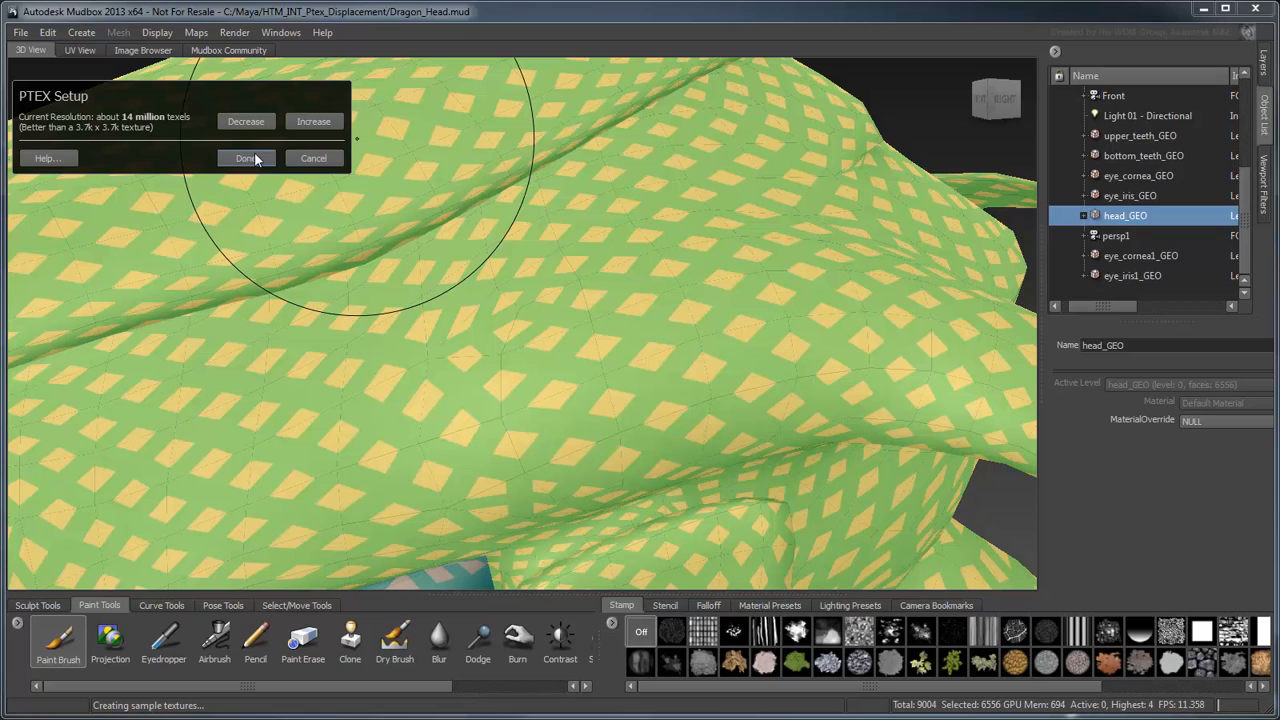
left_click(244, 158)
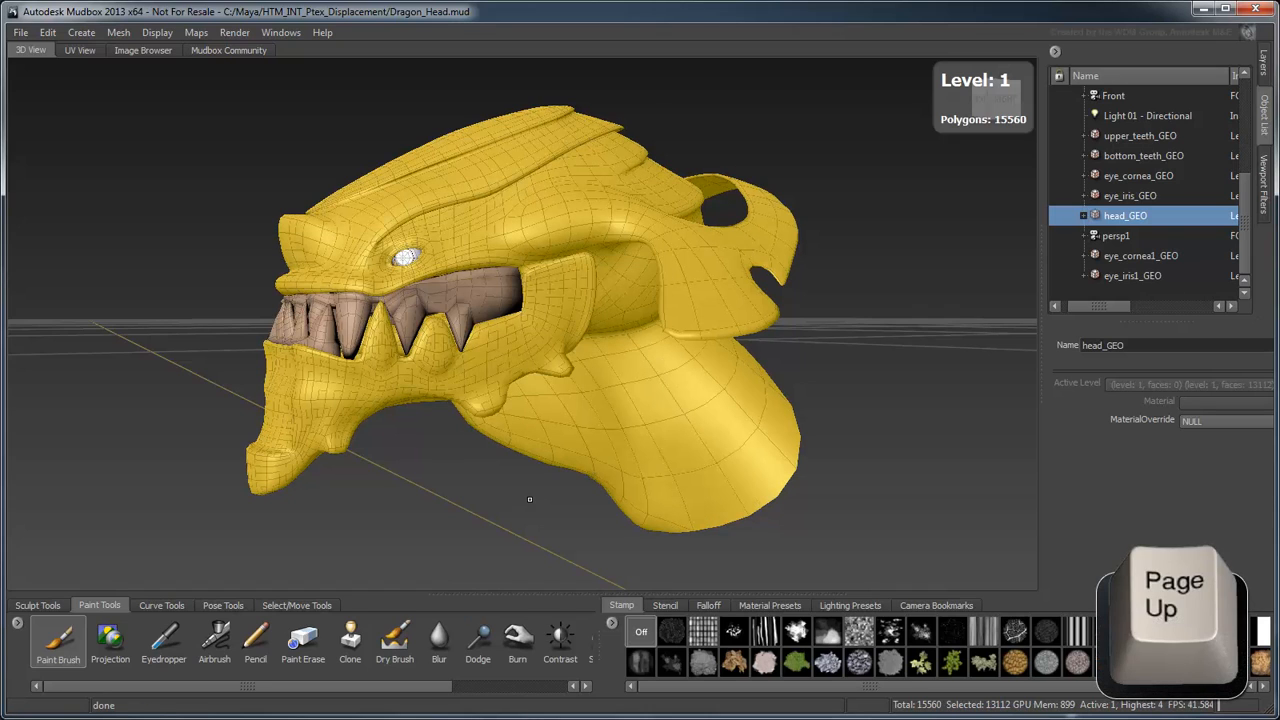
- Step up a subdivision level, paint green strokes on the neck and check the empty UV view
key("Page_Up")
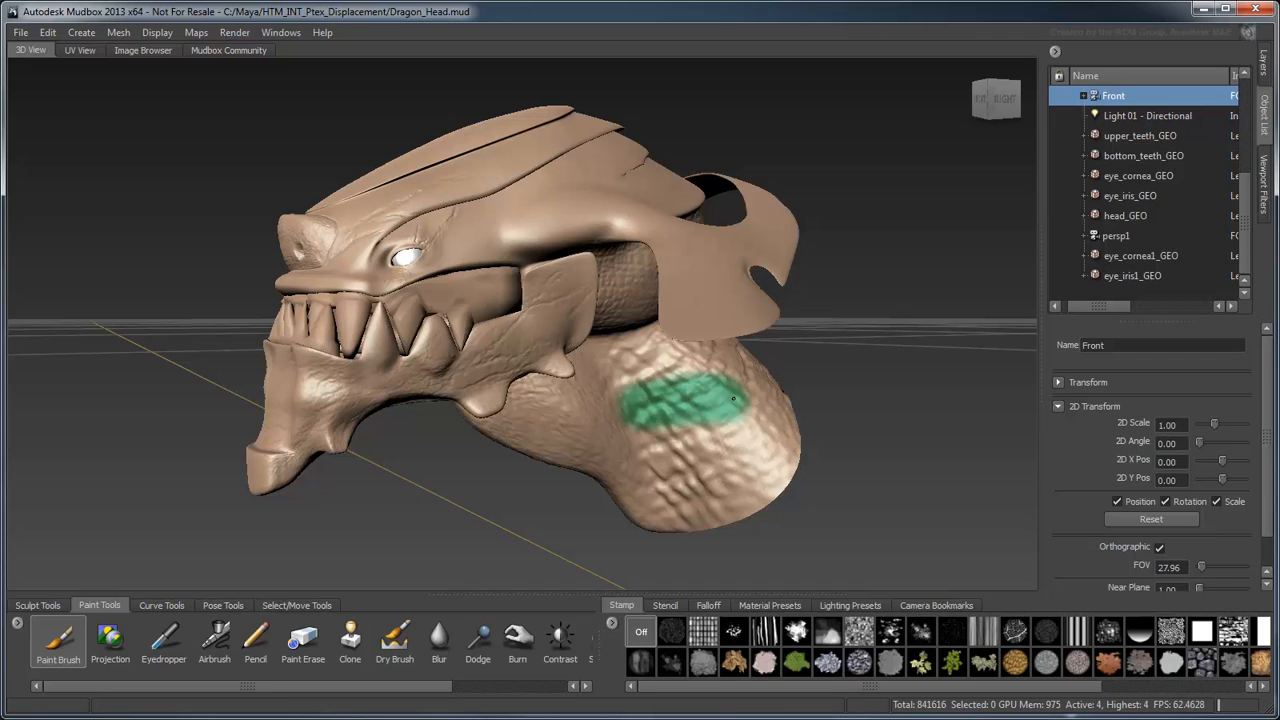
left_click_drag(700, 400, 750, 455)
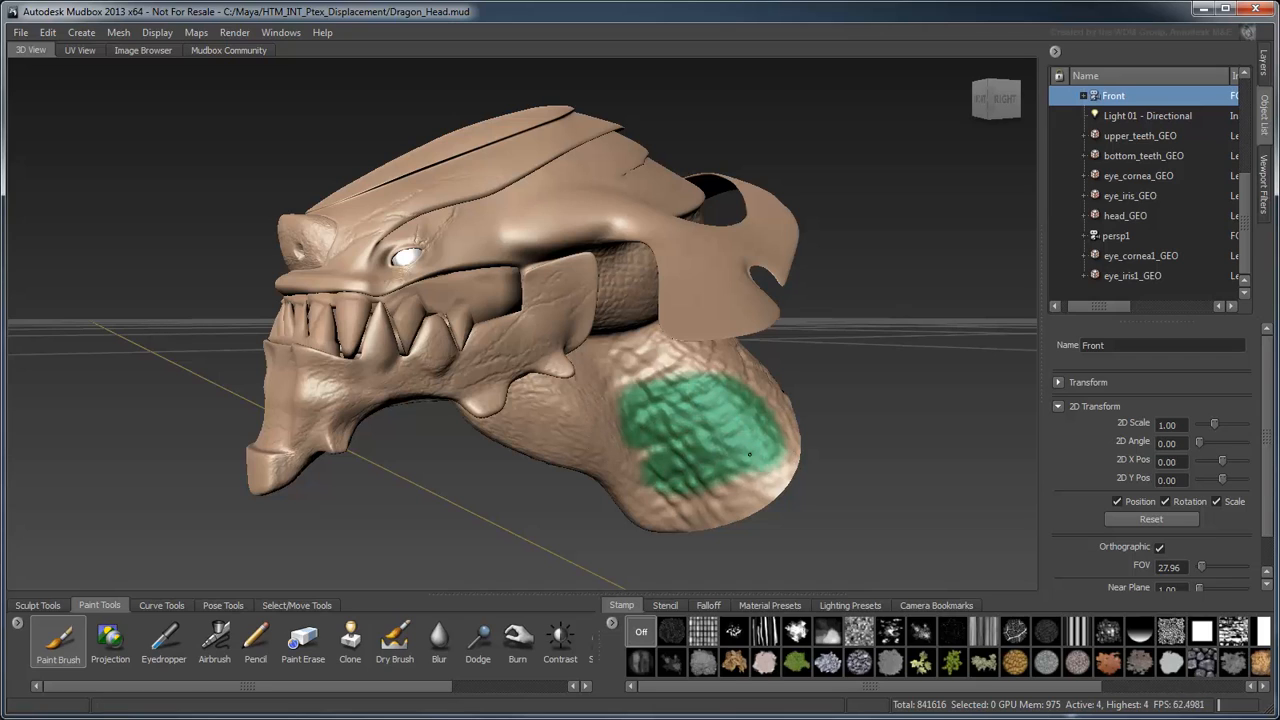
left_click_drag(720, 440, 770, 475)
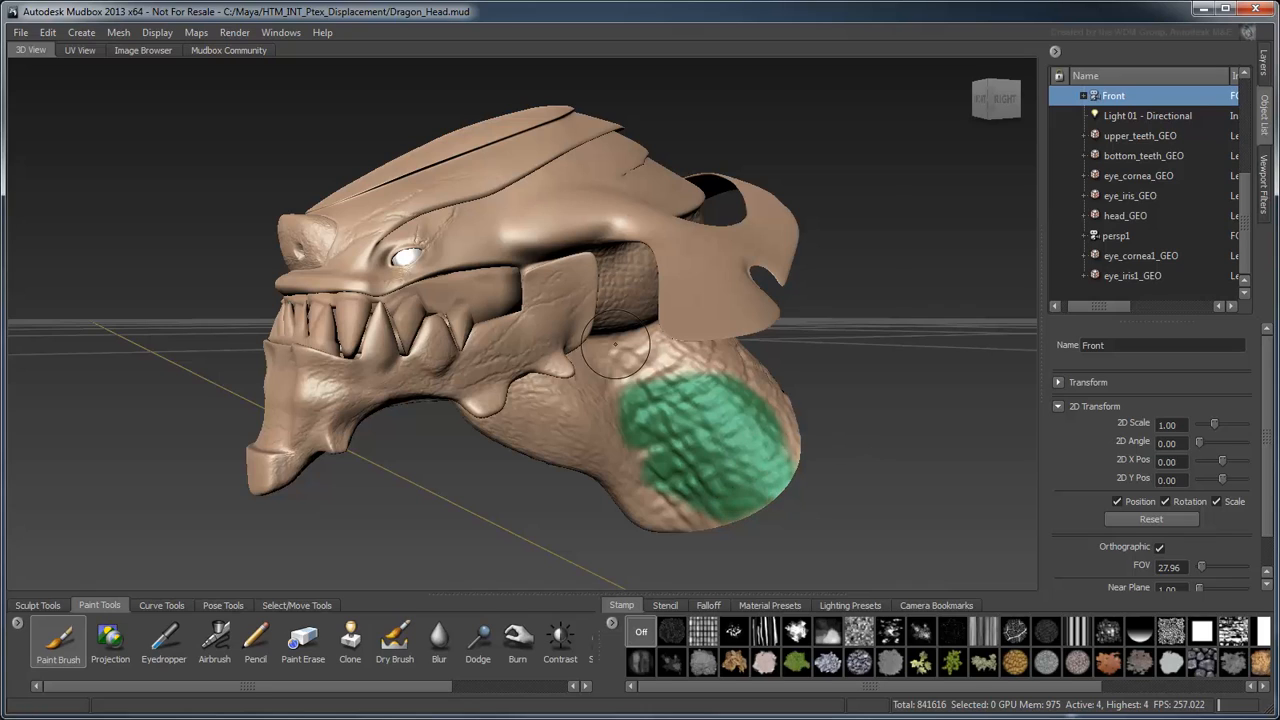
left_click(79, 50)
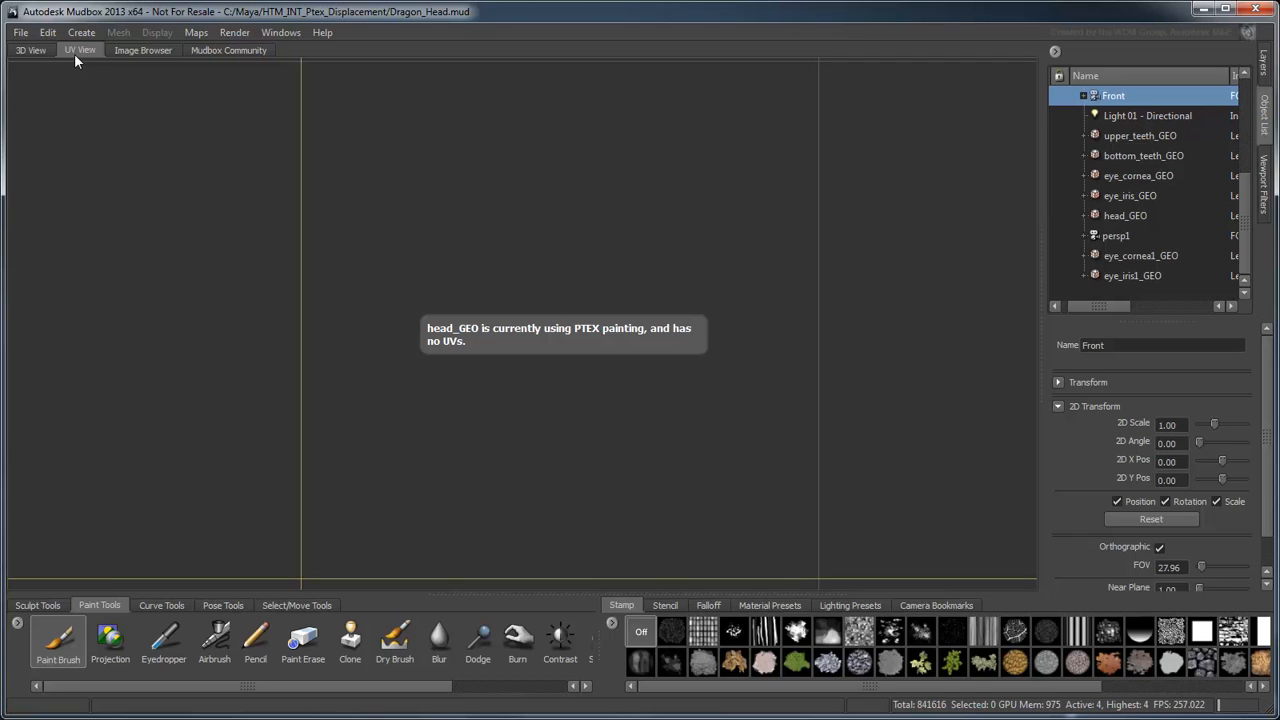
left_click(30, 50)
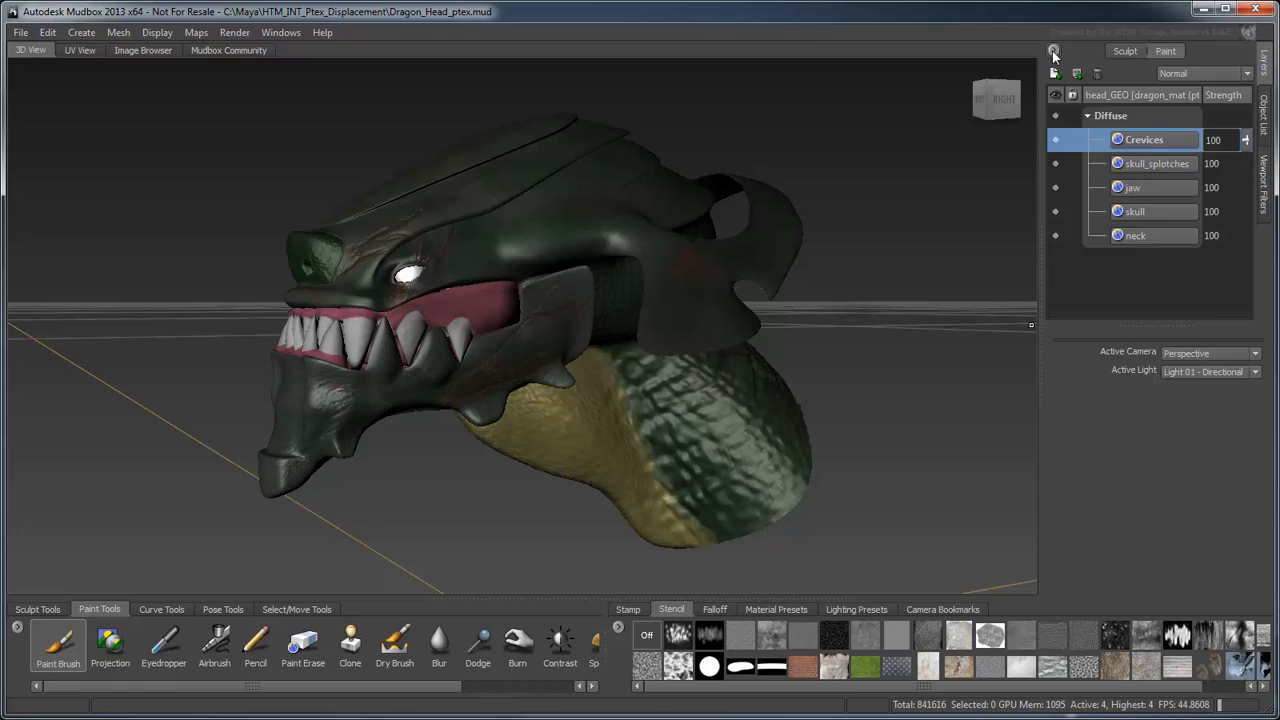
- Merge the visible diffuse layers and export the result as 8-bit integer dragon_diffuse.ptx
left_click(1053, 52)
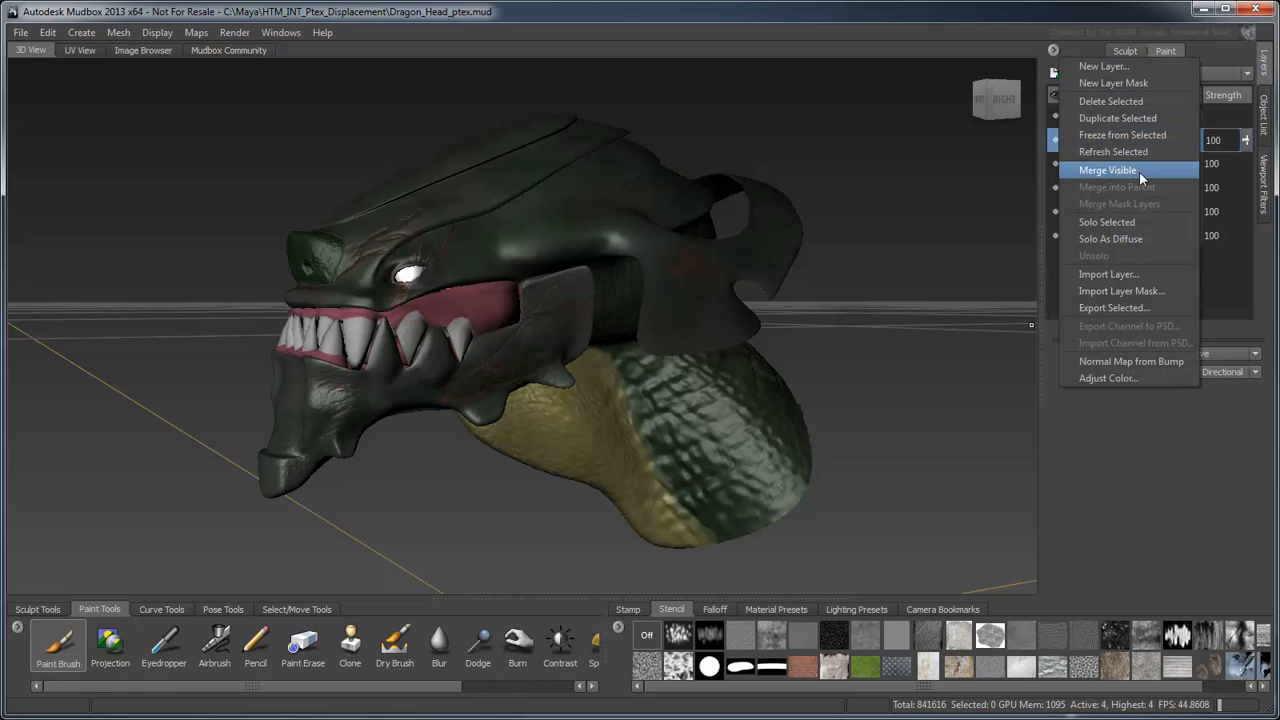
left_click(1107, 169)
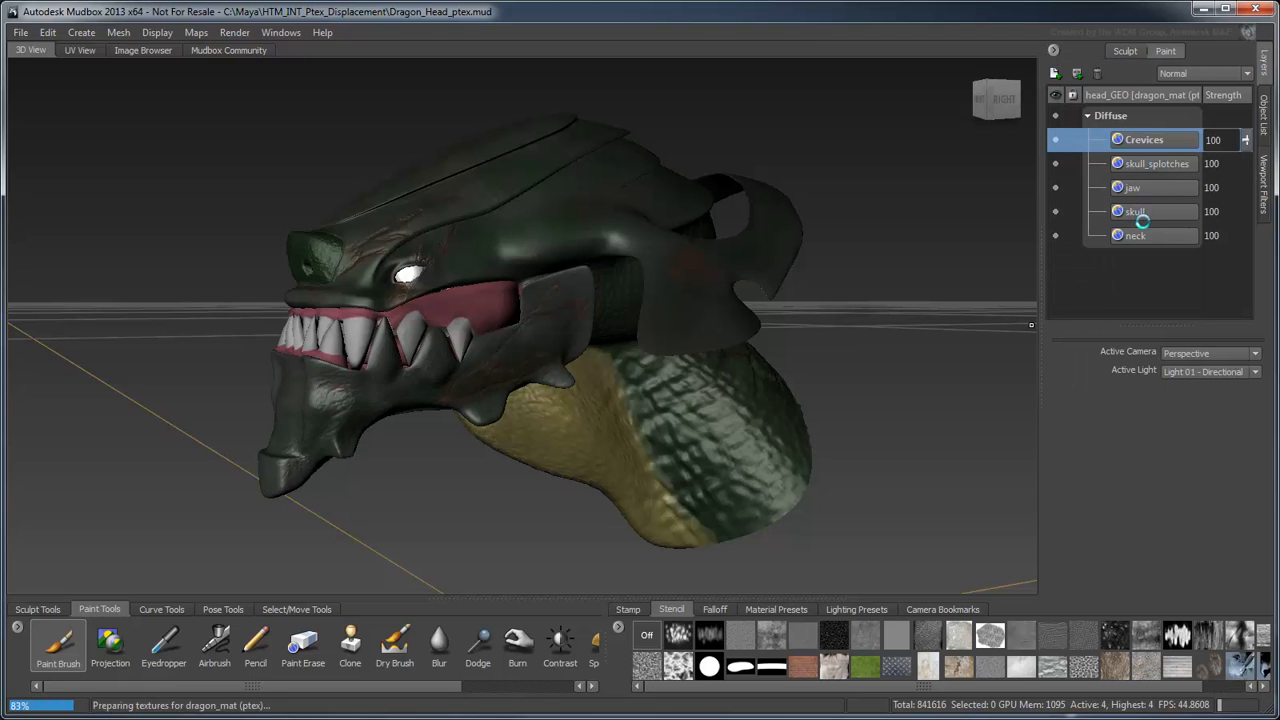
left_click(1143, 139)
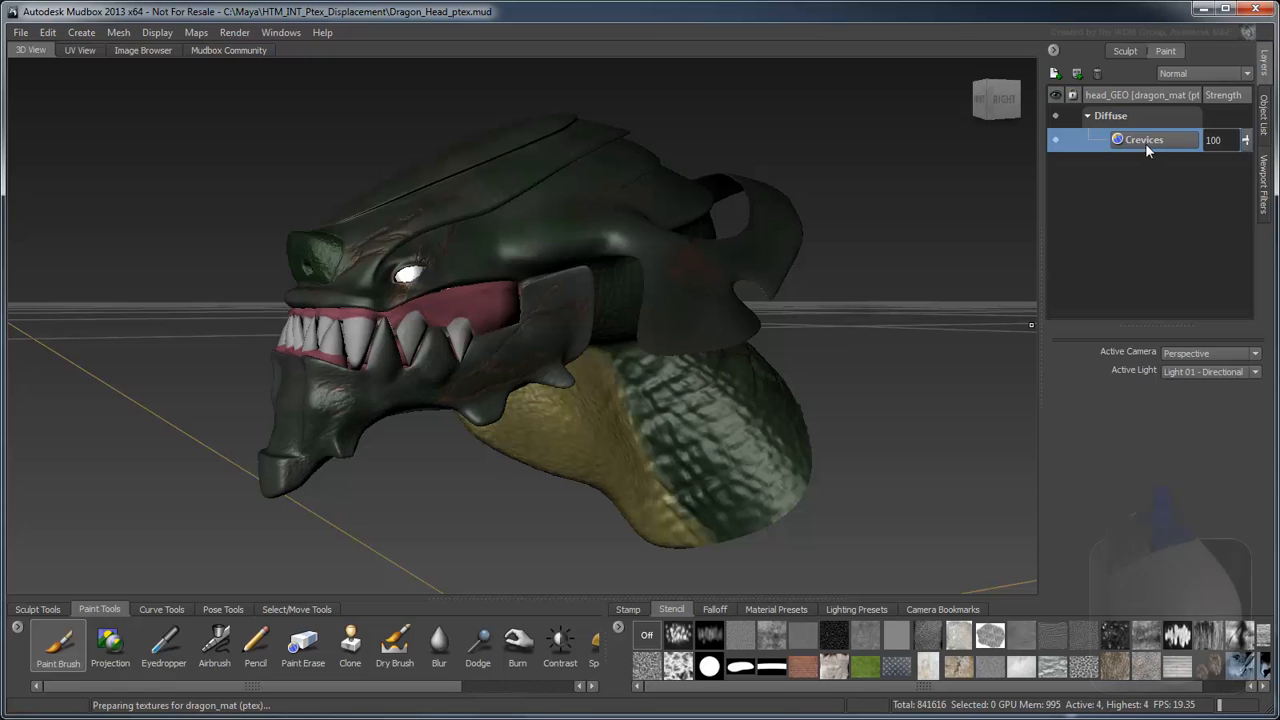
right_click(1140, 139)
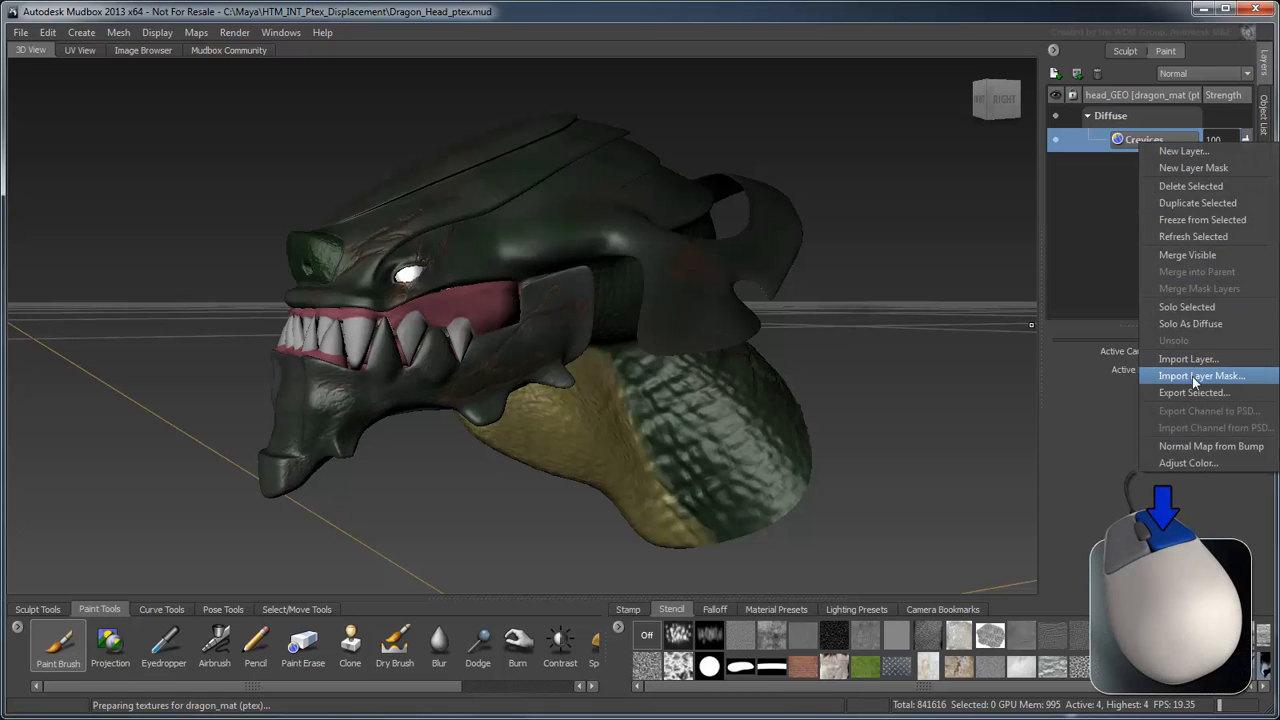
left_click(1194, 392)
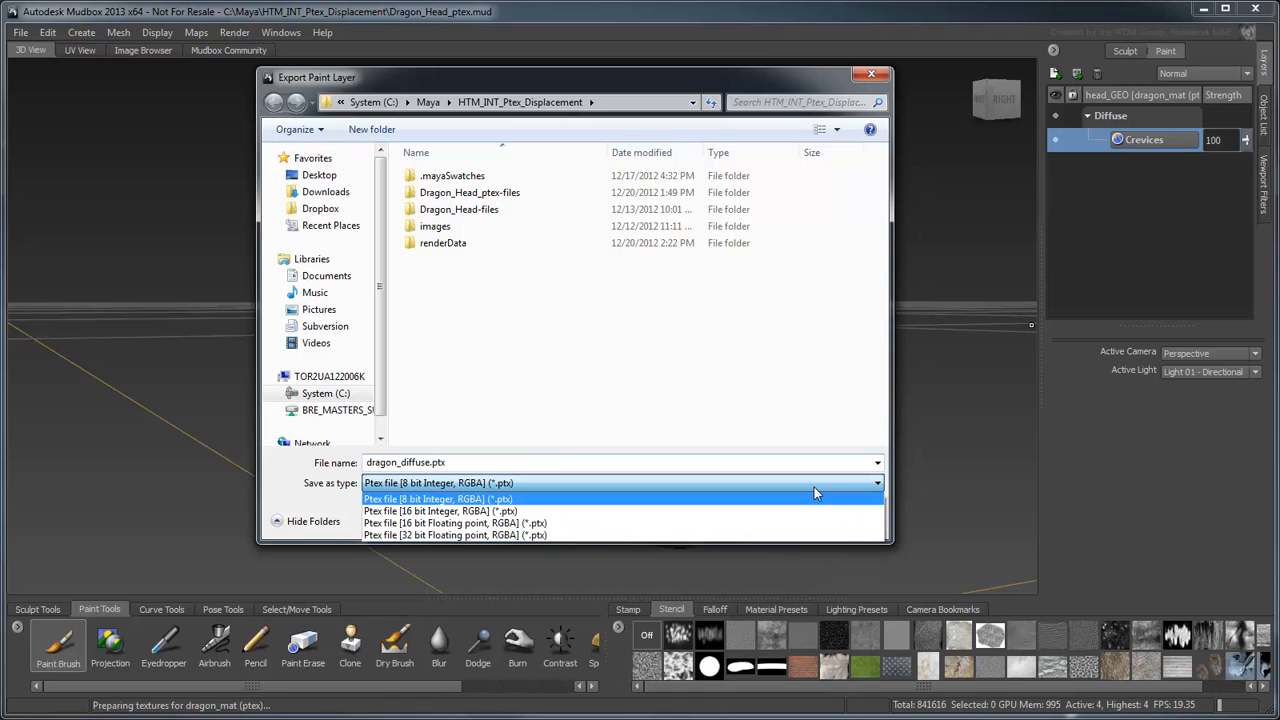
left_click(440, 498)
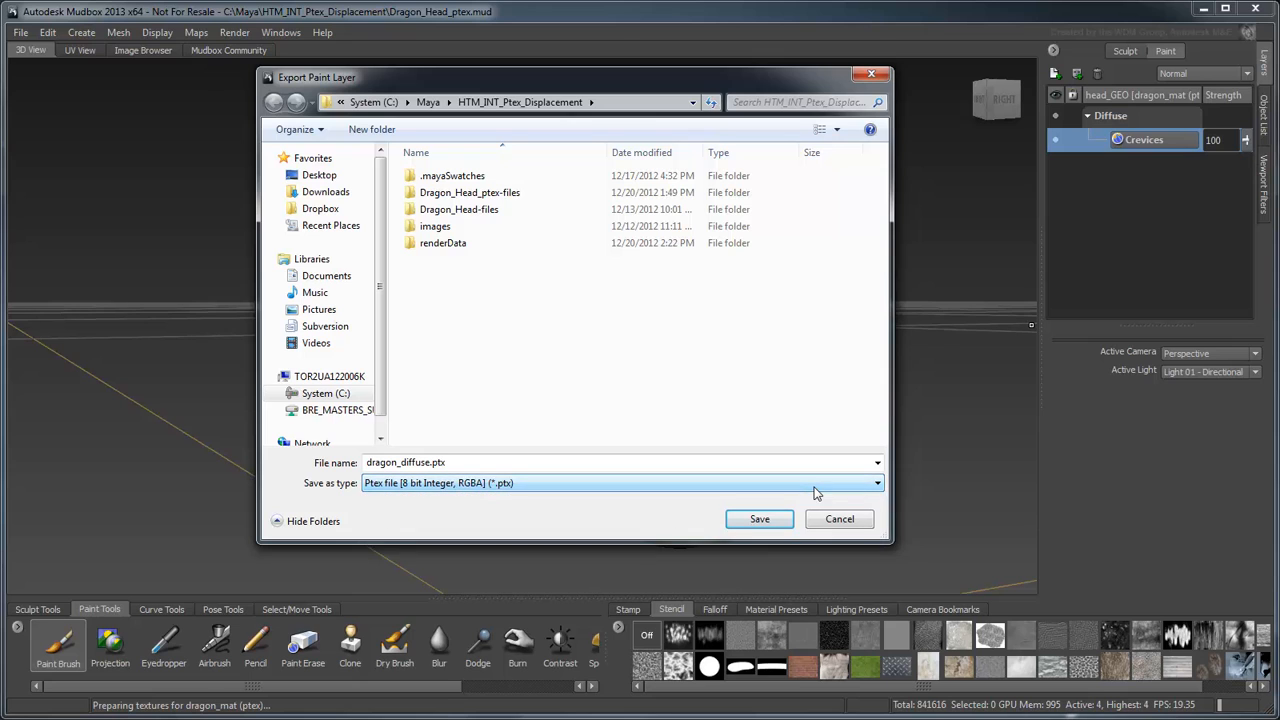
left_click(759, 518)
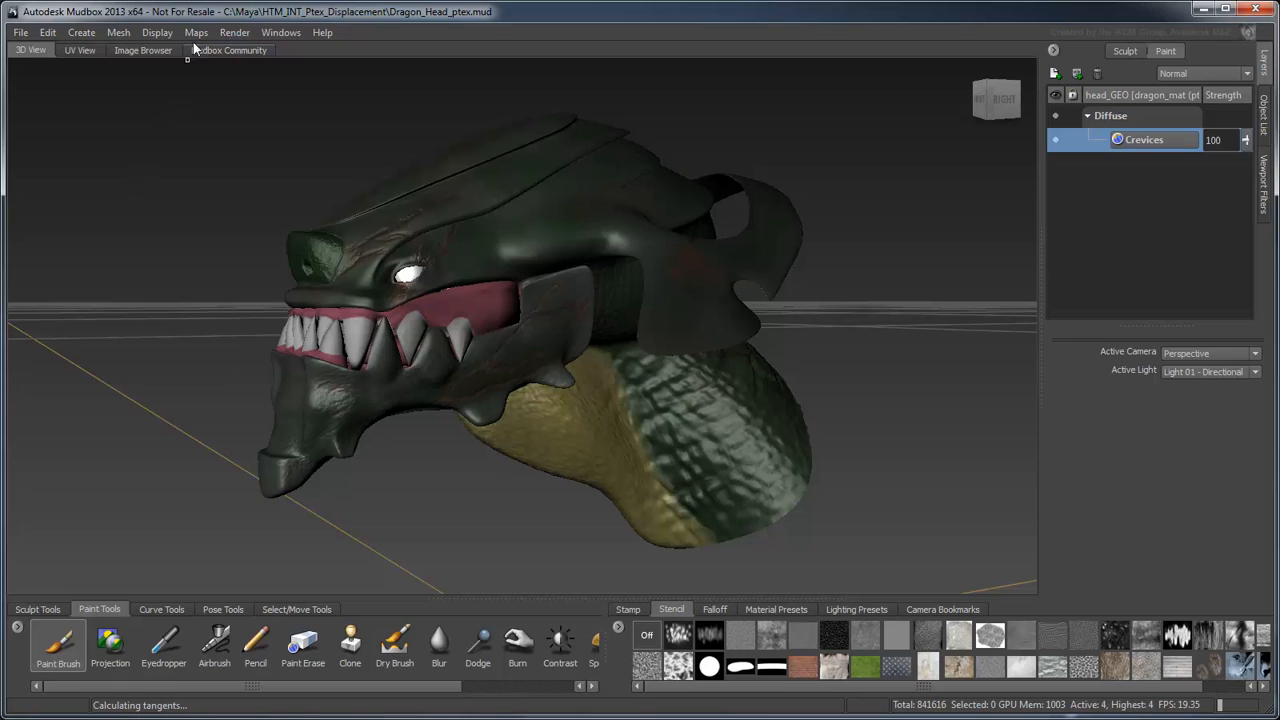
- Start a new Extract Texture Maps operation with Displacement Map enabled
left_click(196, 32)
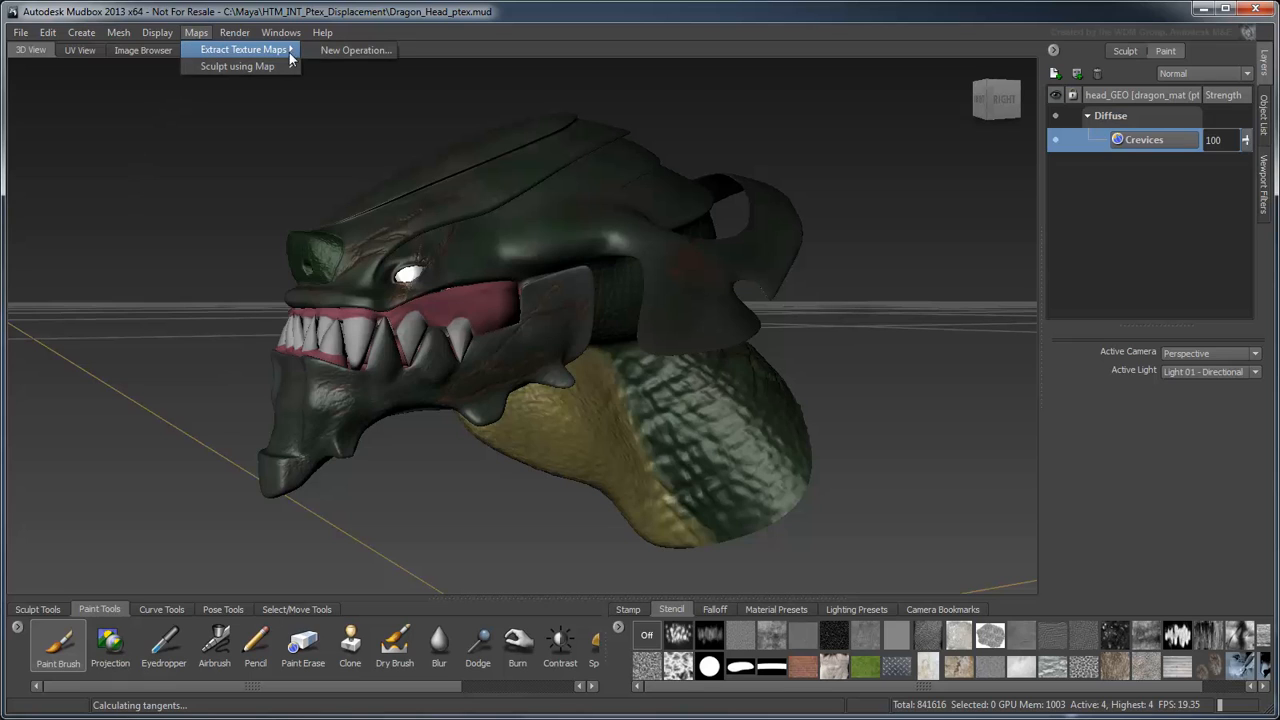
left_click(242, 50)
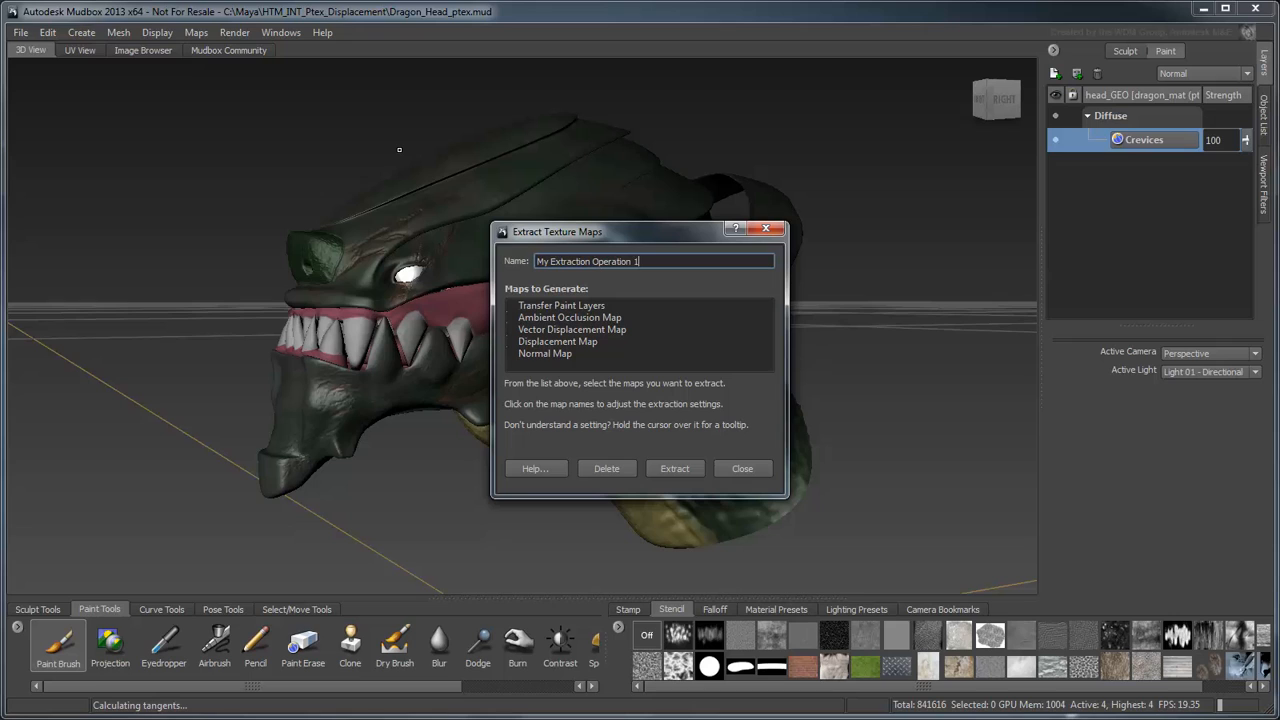
left_click(557, 341)
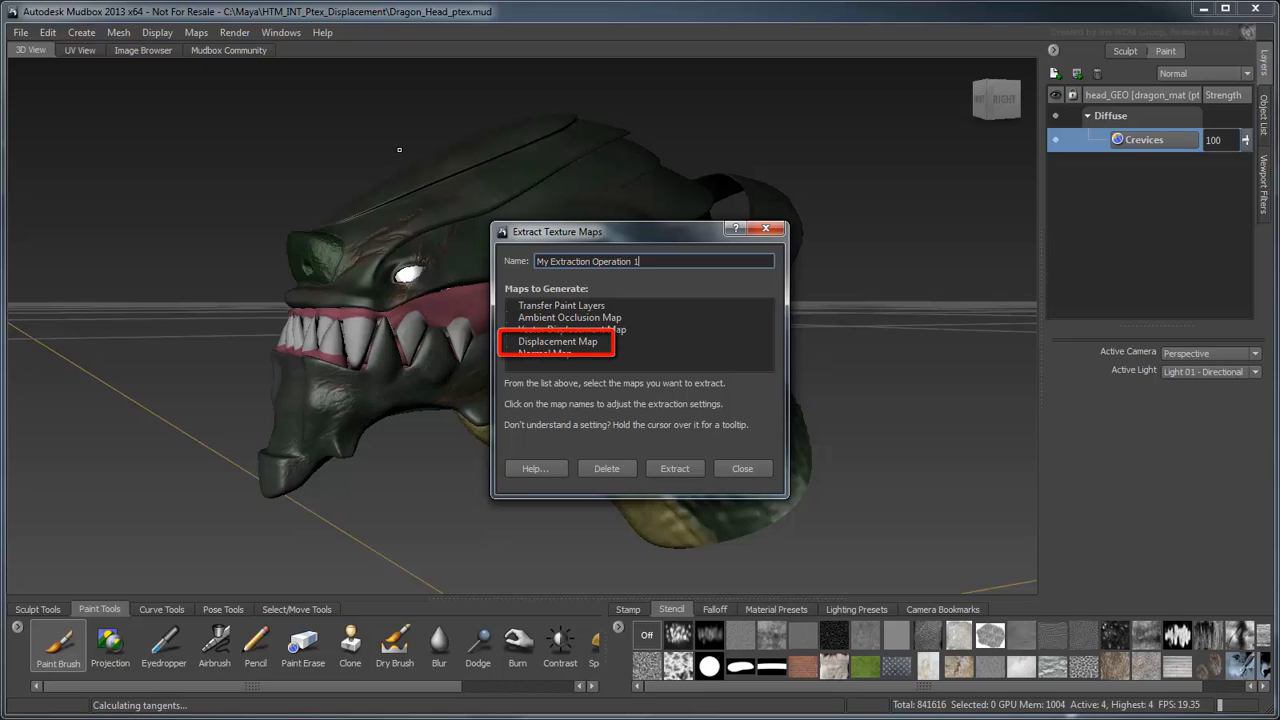
left_click(557, 341)
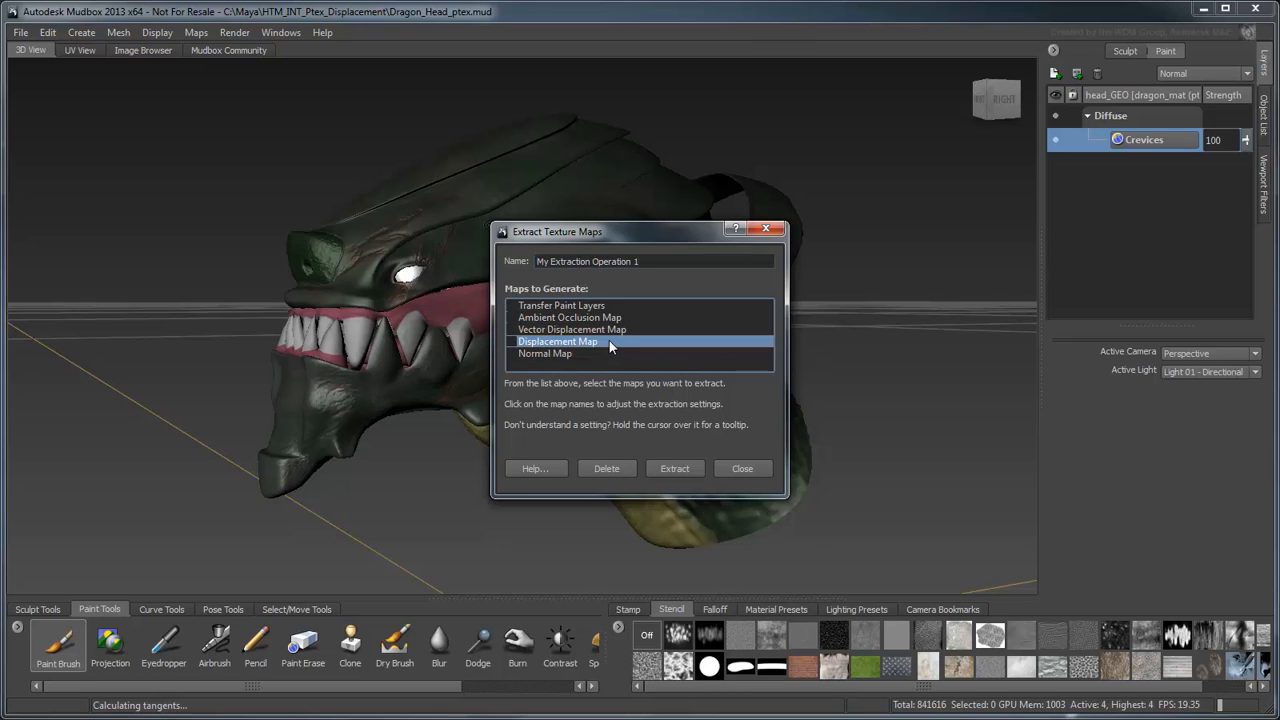
left_click(558, 341)
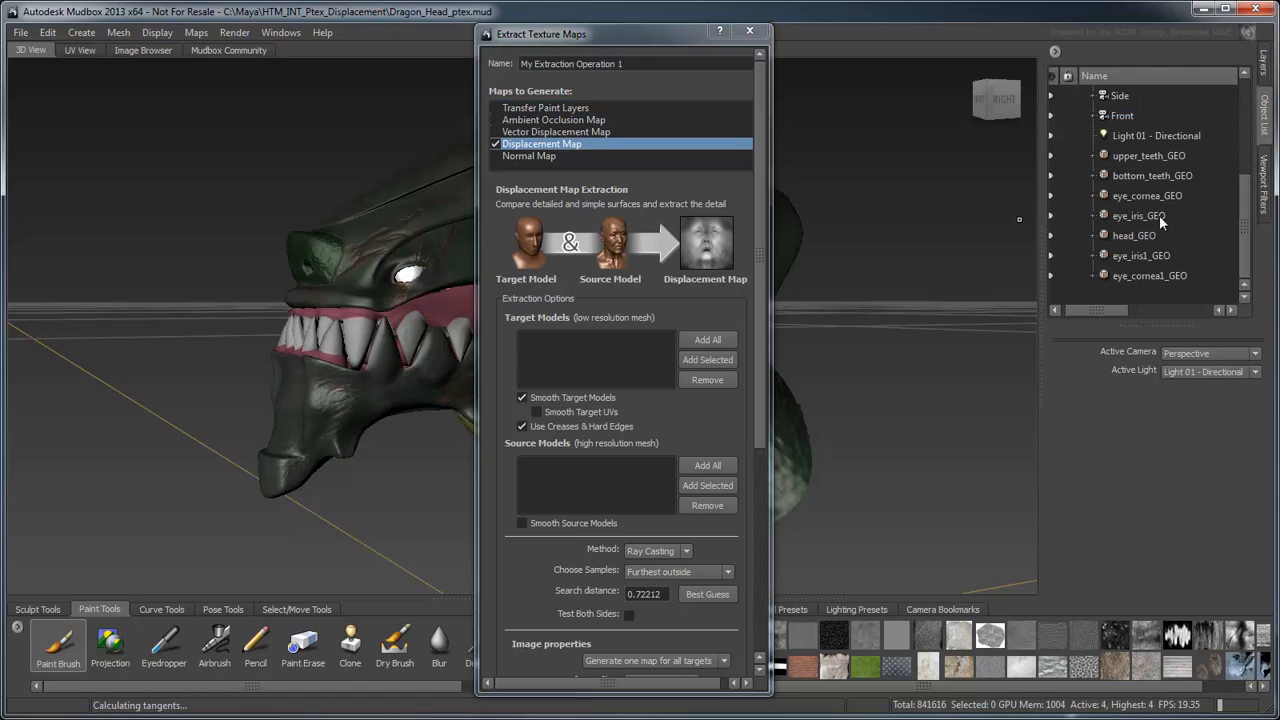
- Add head_GEO as both target and source and set the method to Subdivision
left_click(1133, 235)
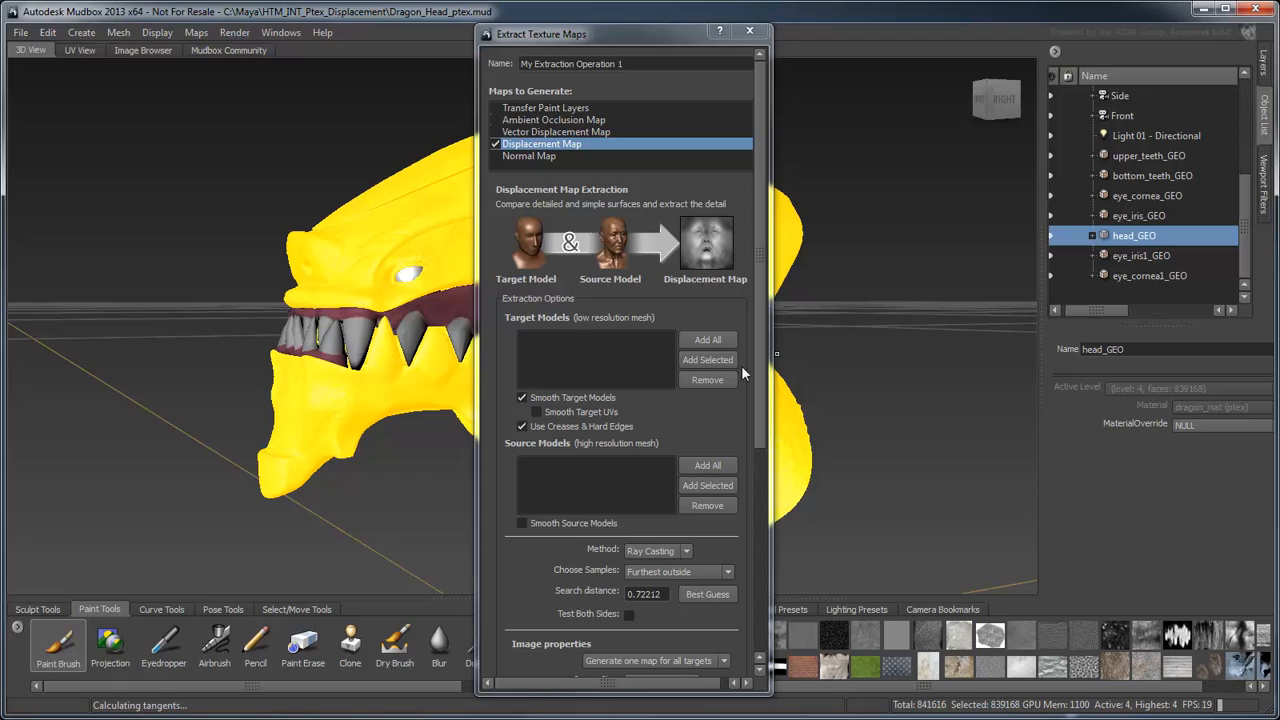
left_click(707, 359)
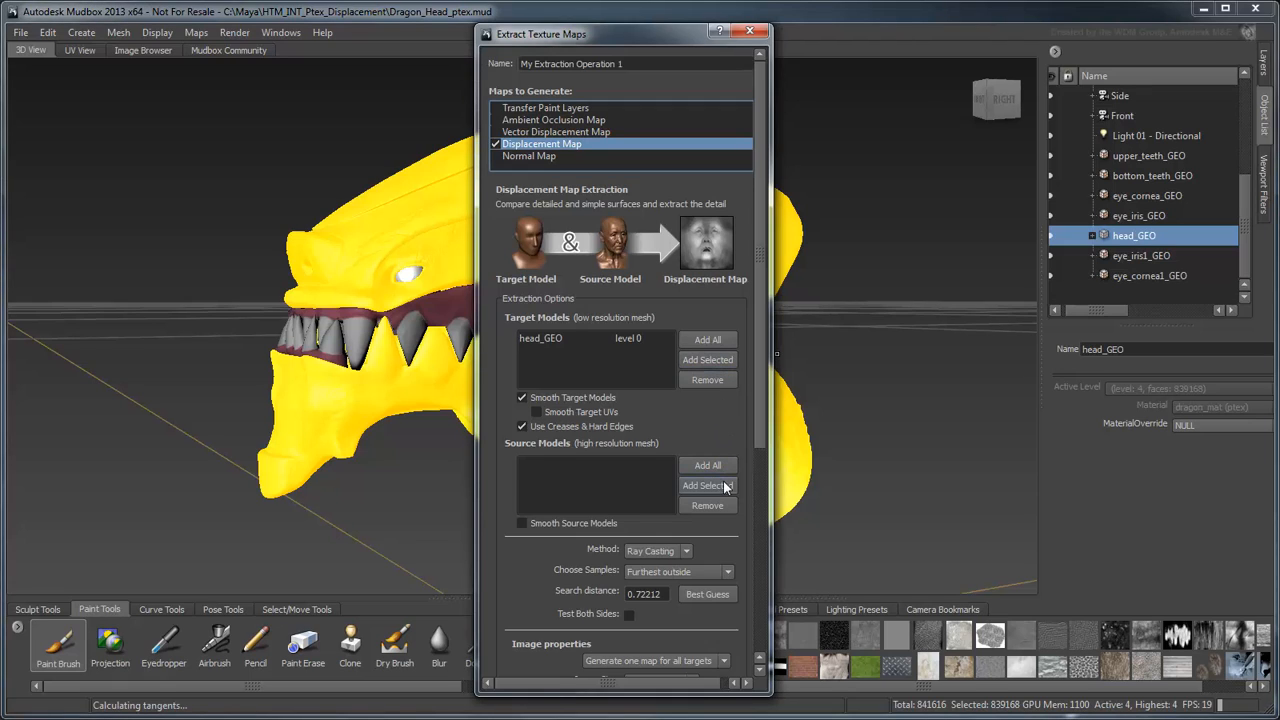
left_click(707, 485)
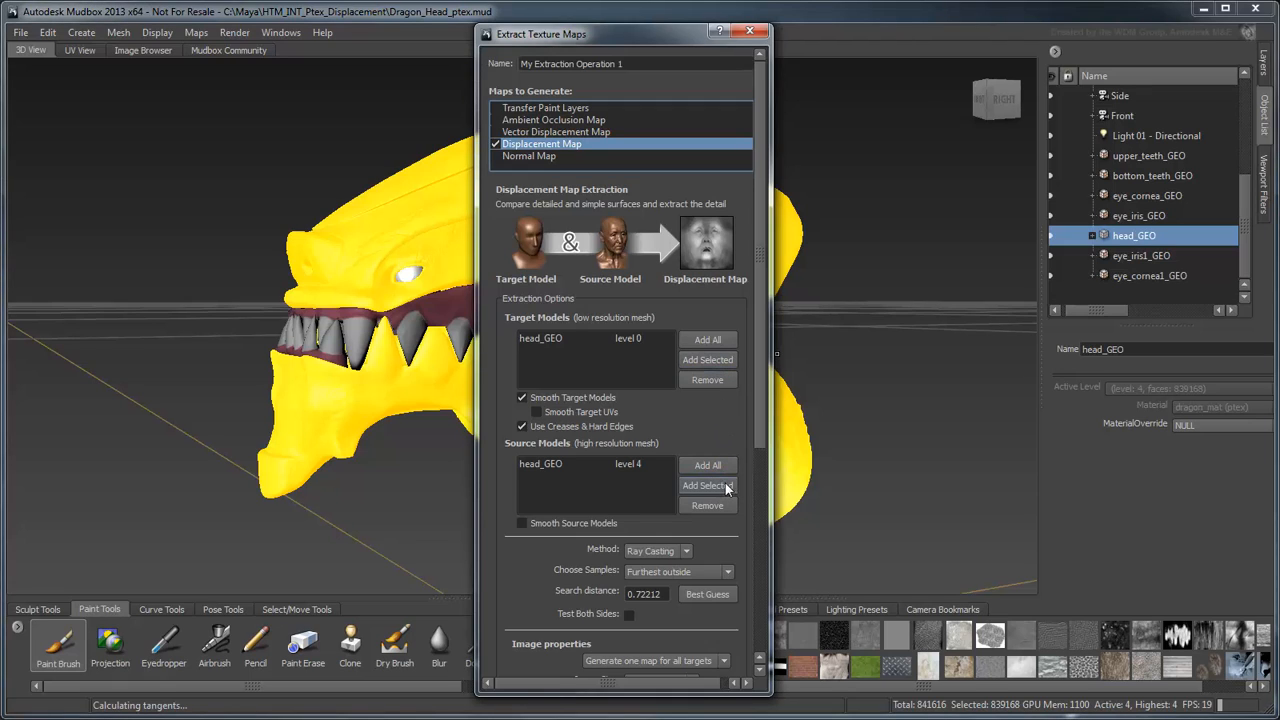
left_click(678, 571)
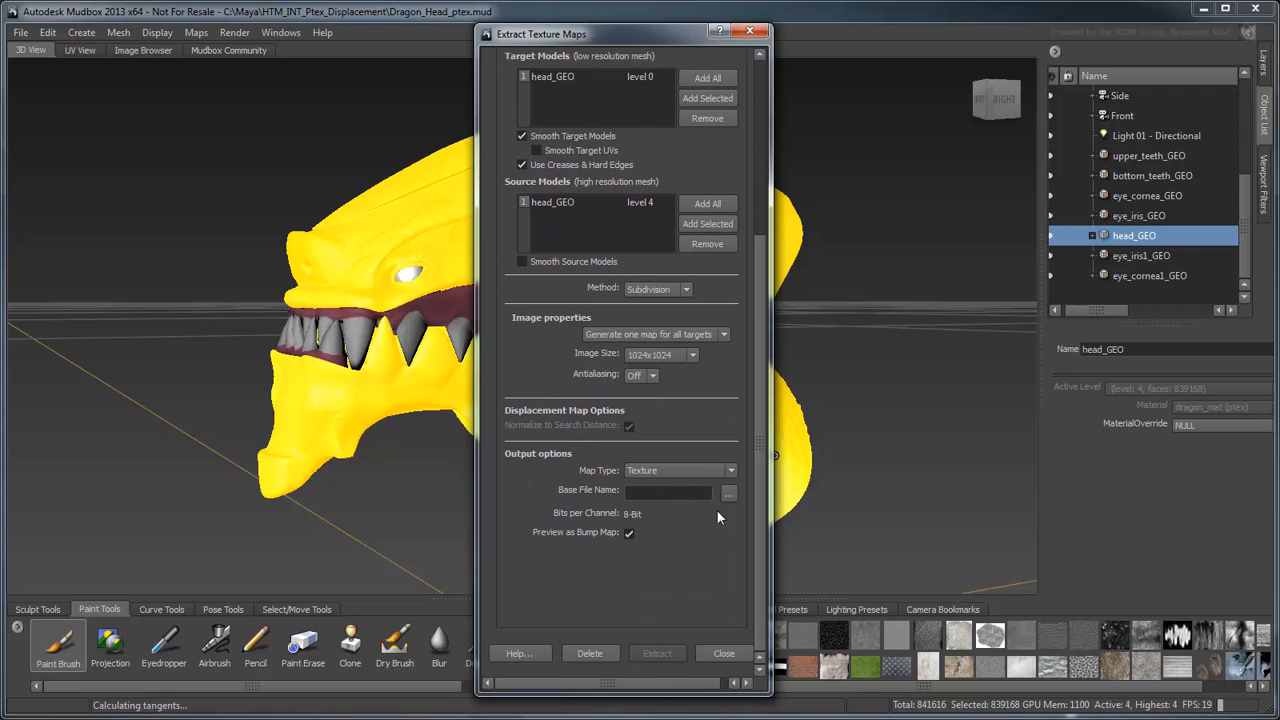
- Set the output to a PTEX map with texels distributed by the PTEX setup
left_click(680, 470)
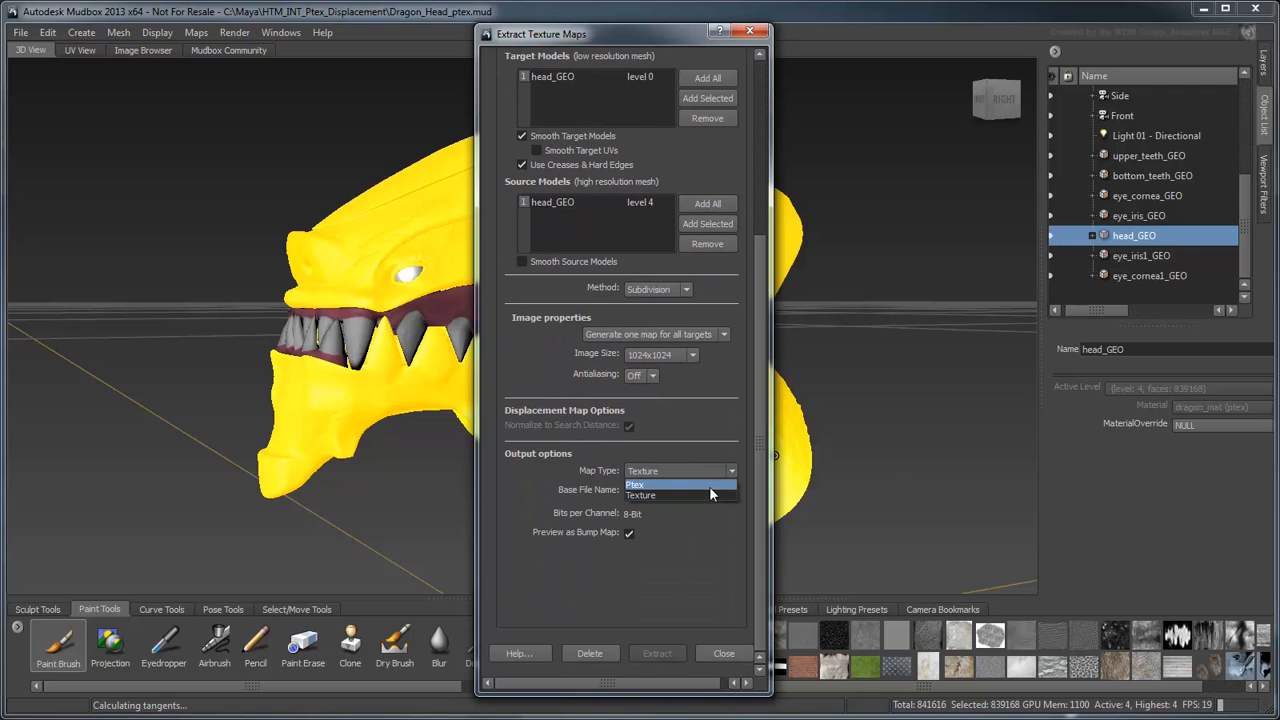
left_click(635, 484)
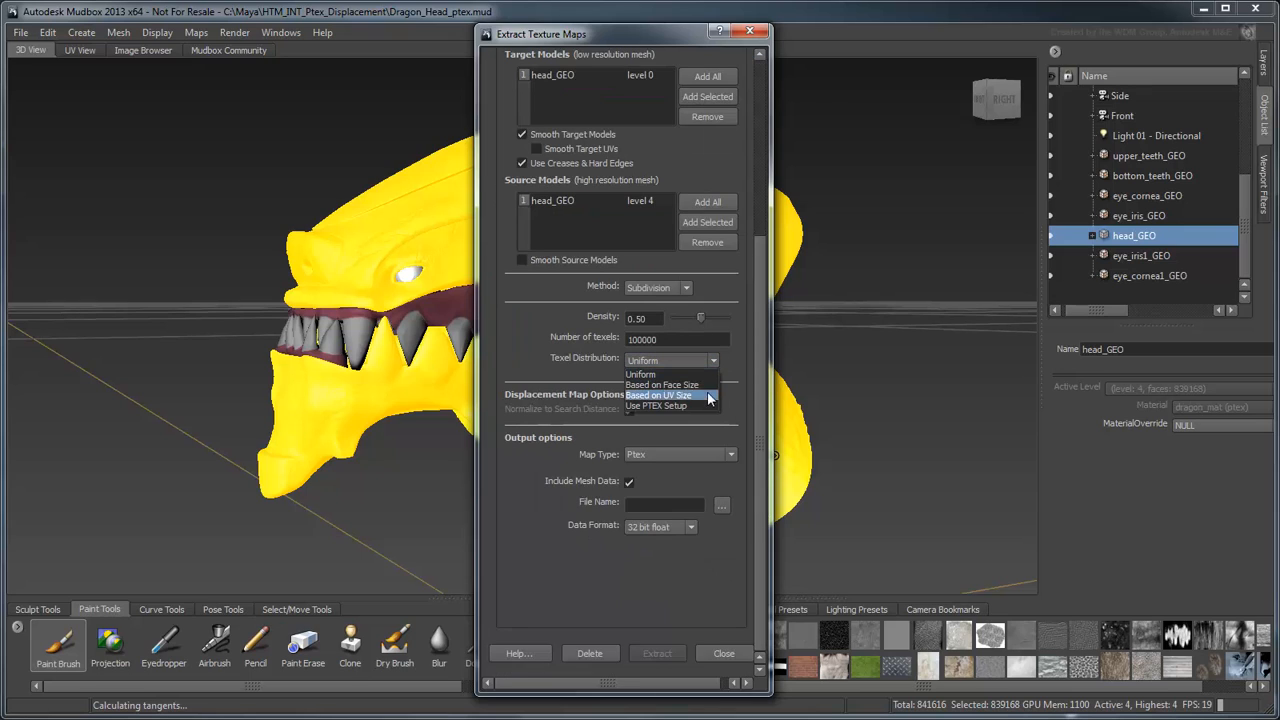
left_click(656, 405)
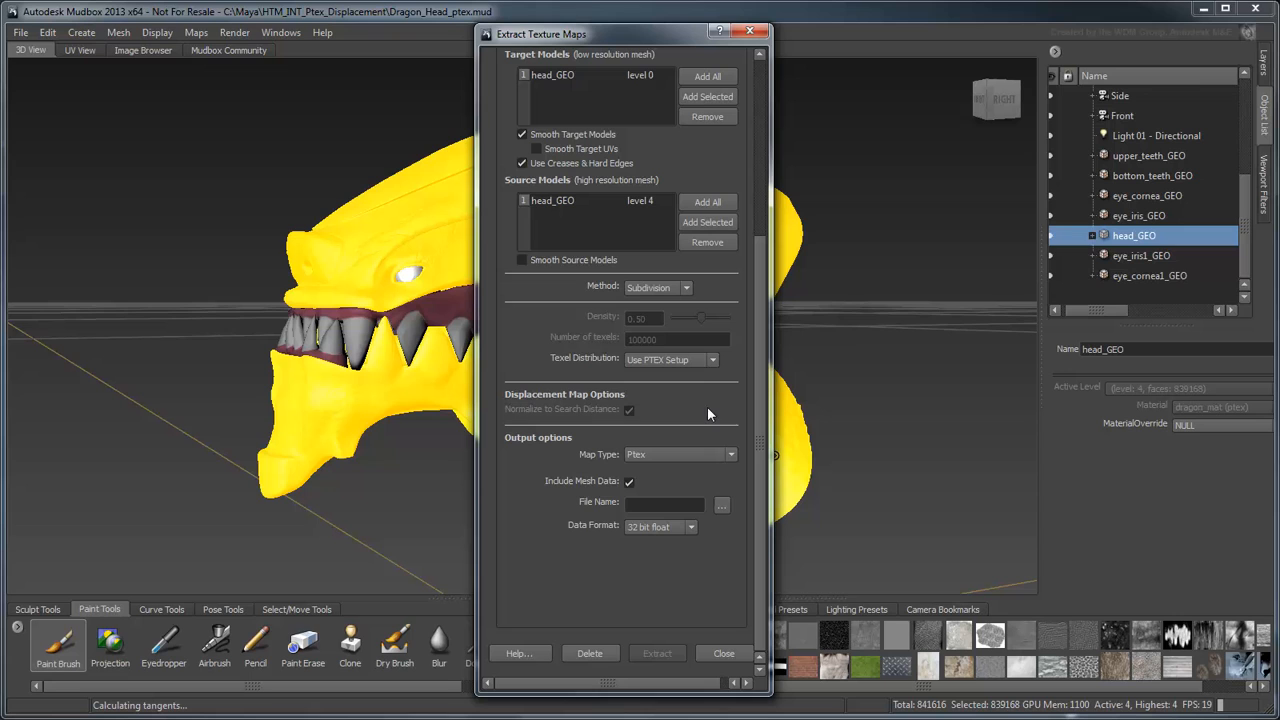
- Name the output dragon_displacement.ptx and start the extraction
left_click(722, 505)
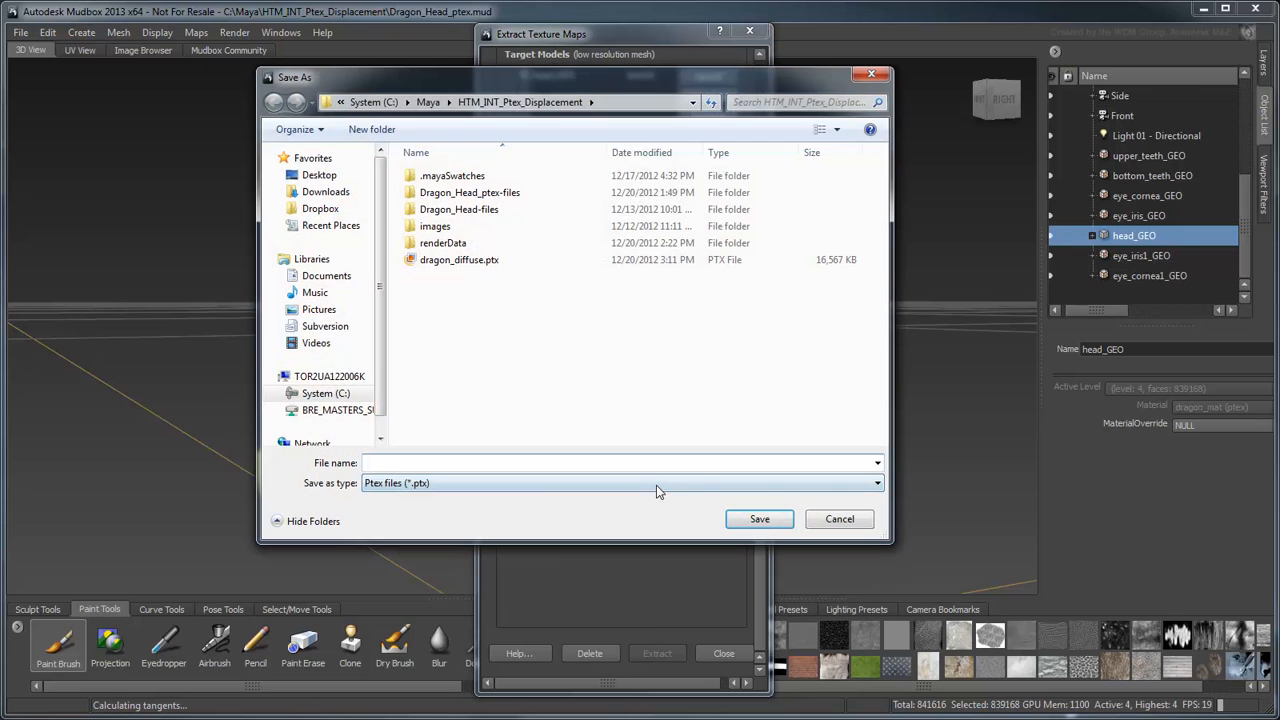
type("dragon_displacement")
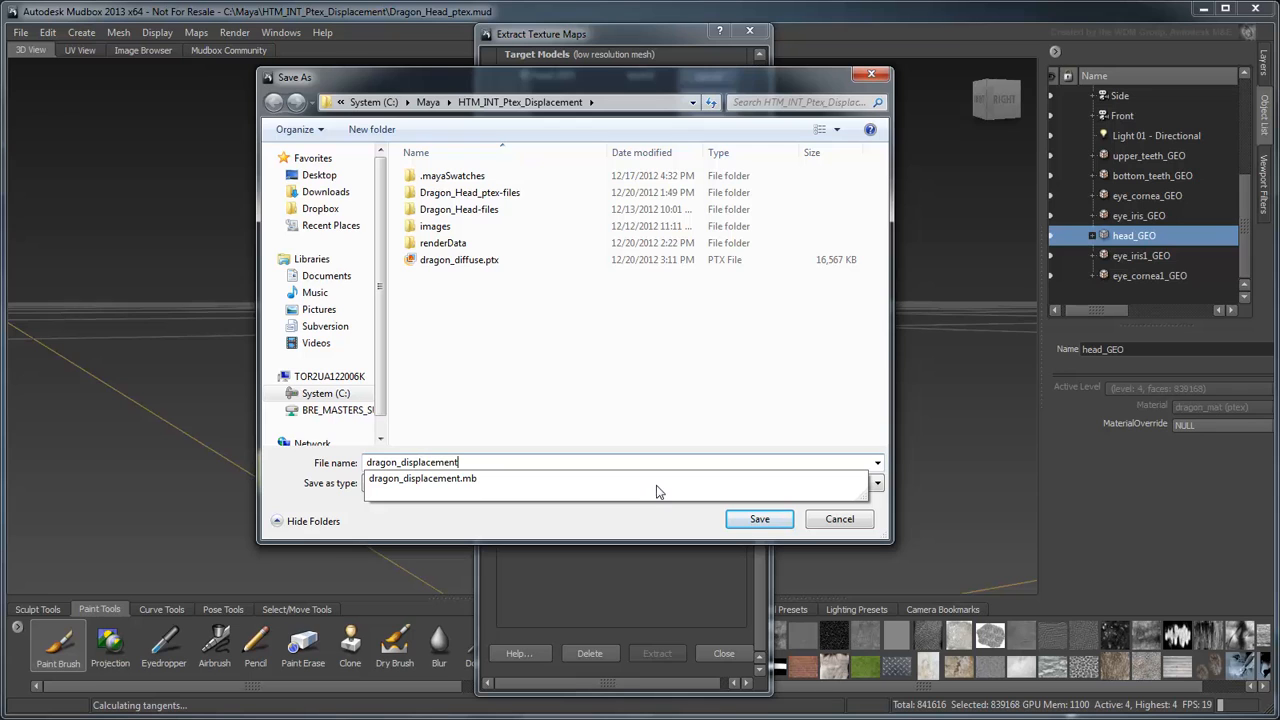
left_click(620, 483)
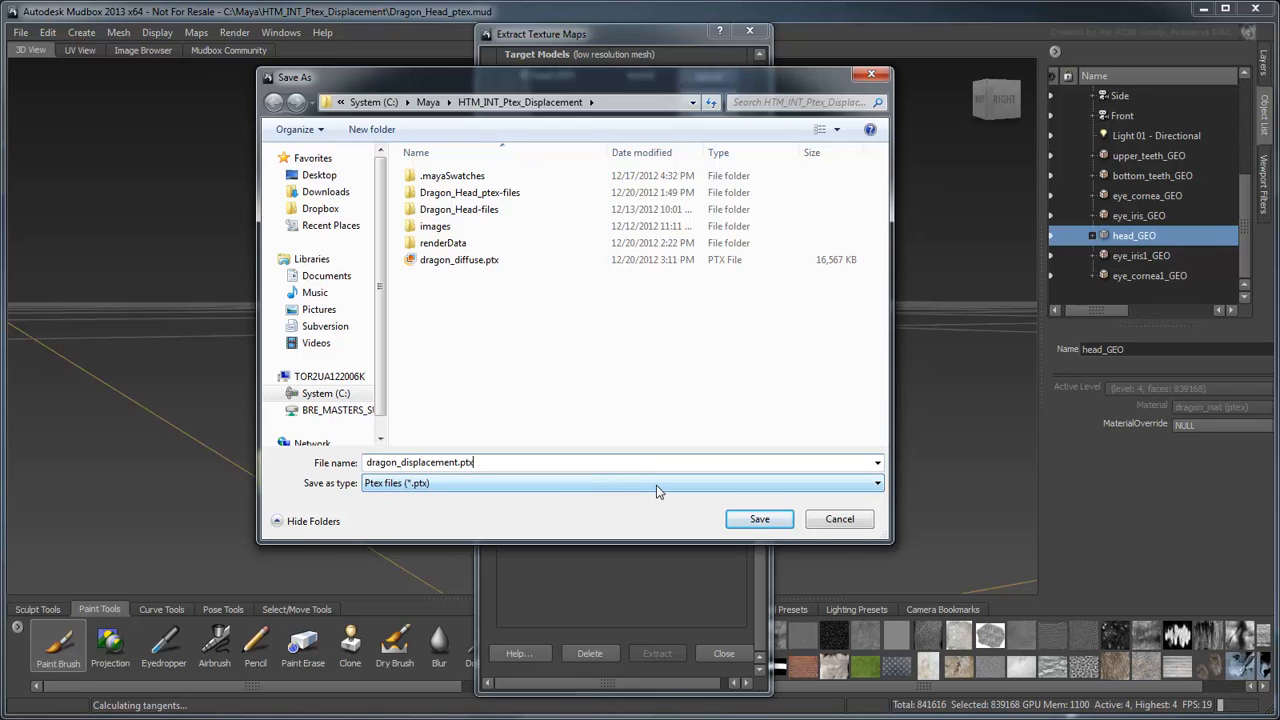
left_click(759, 518)
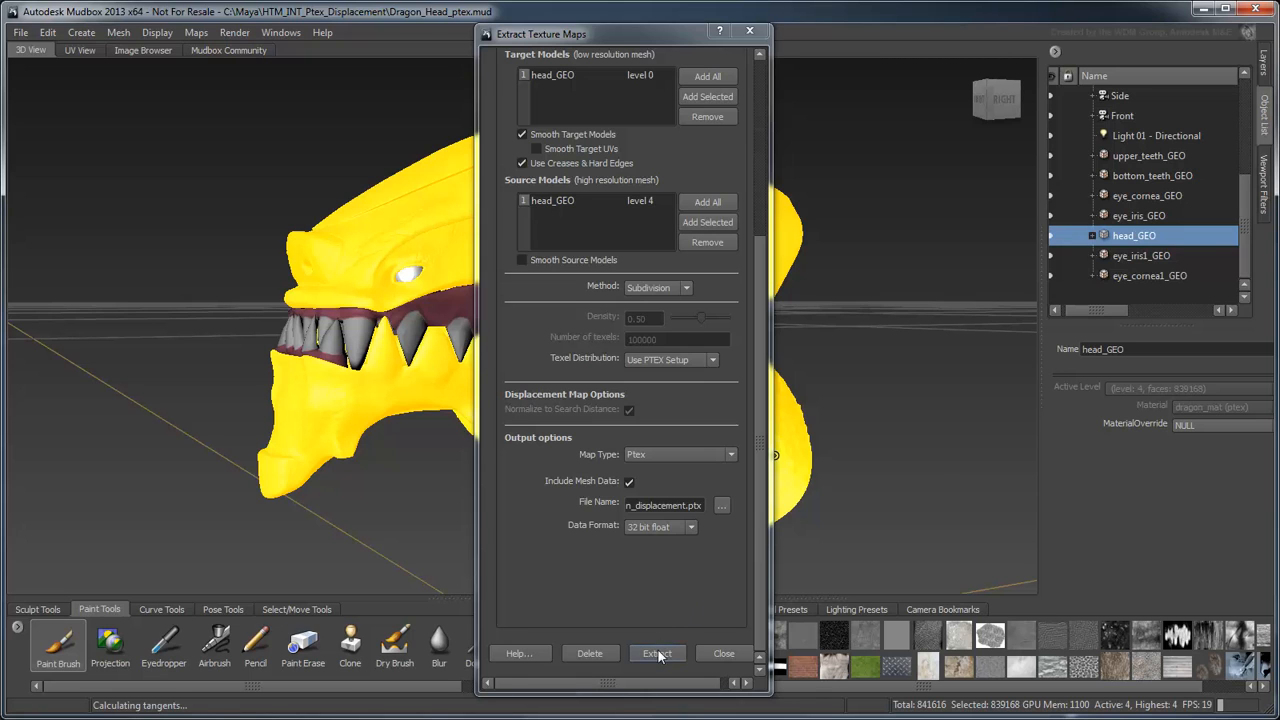
left_click(657, 653)
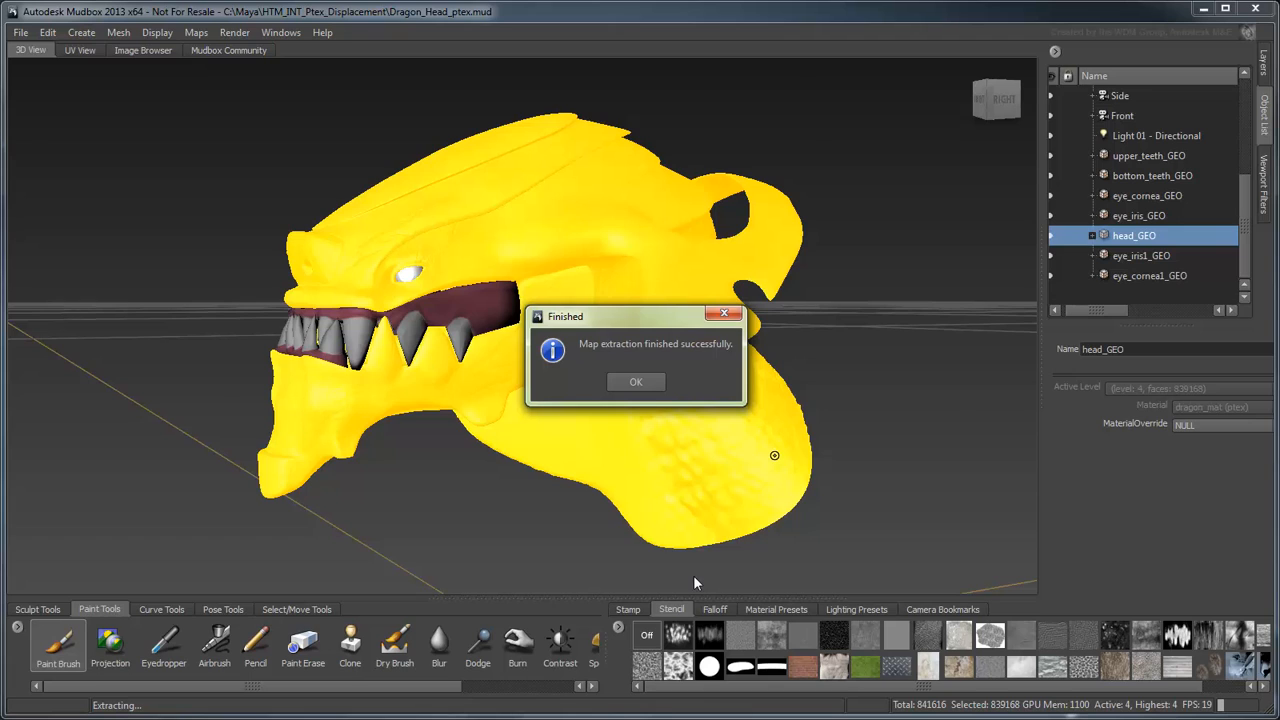
- Dismiss the extraction Finished message and step head_GEO down to level 0
left_click(635, 381)
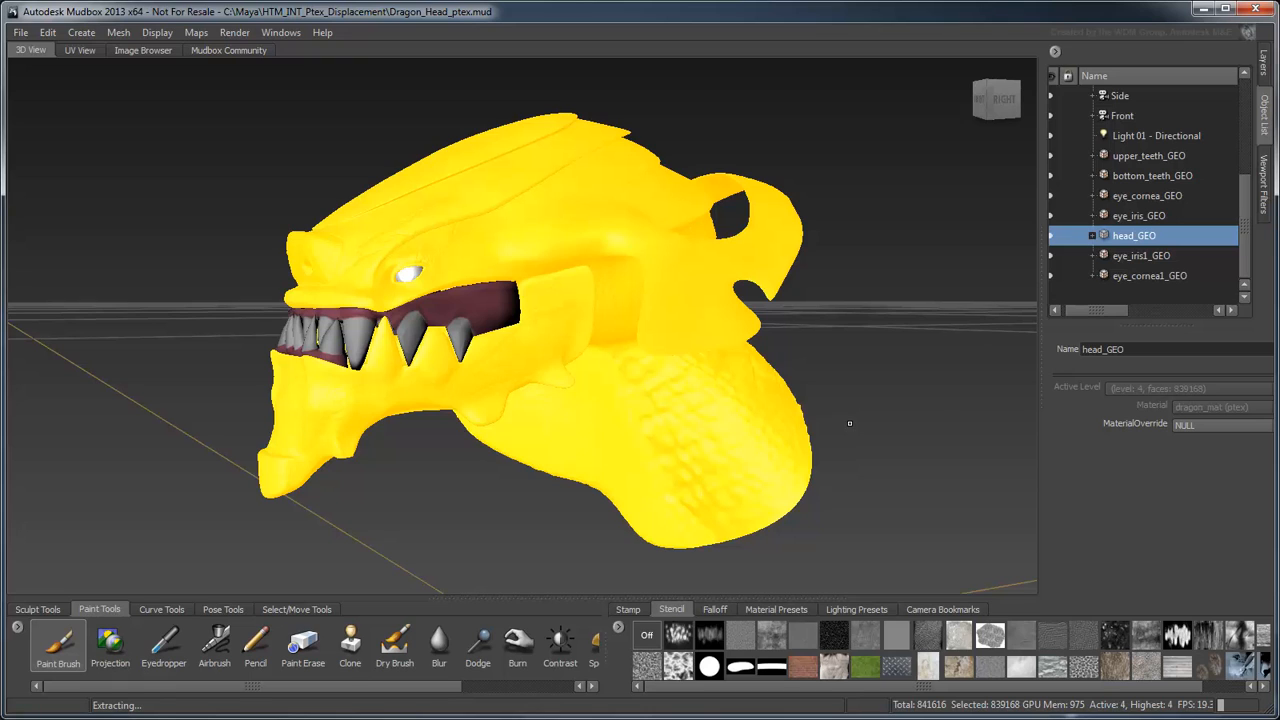
key("pagedown")
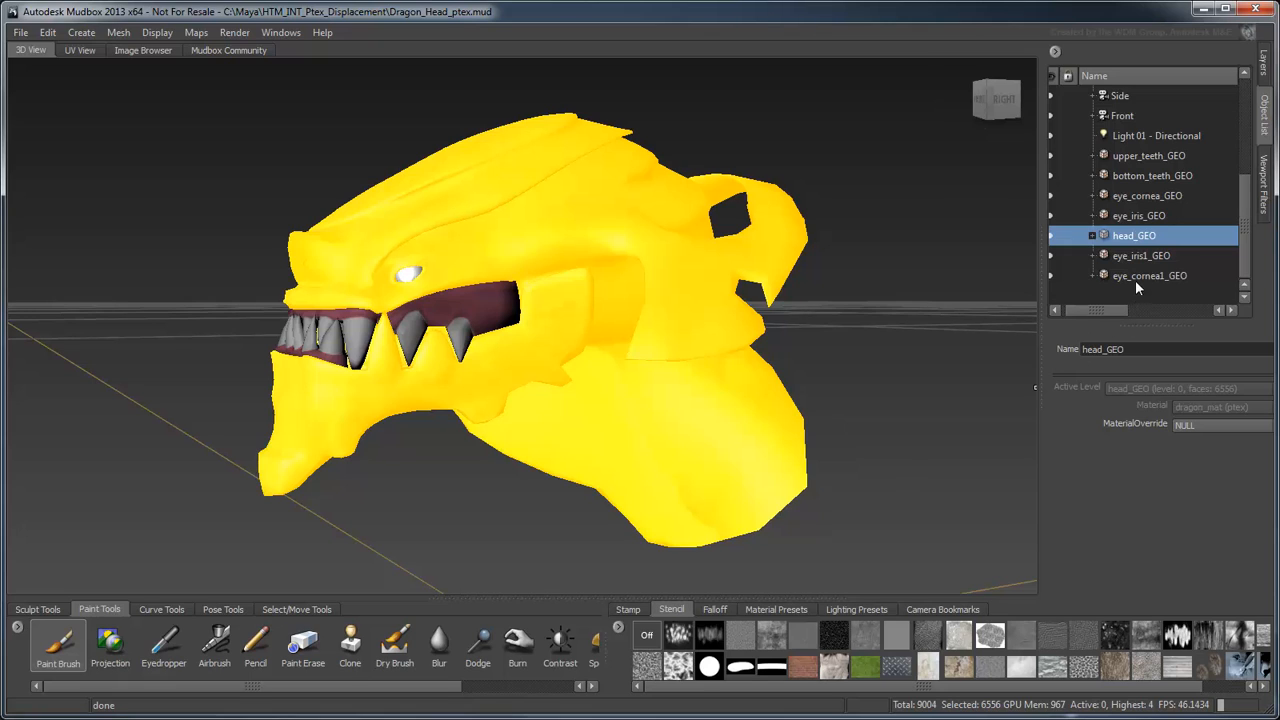
- Select meshes upper_teeth_GEO through eye_cornea1_GEO and send them to Maya as a new scene
left_click(1150, 275)
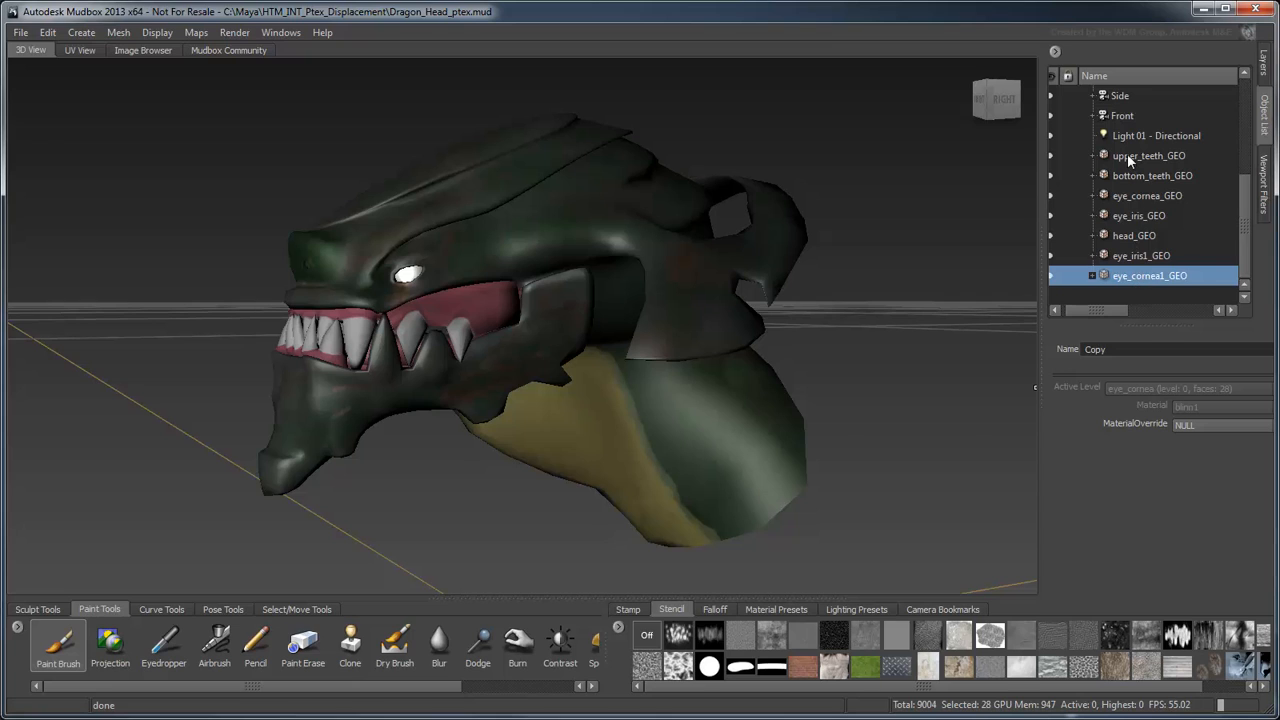
left_click(1148, 155)
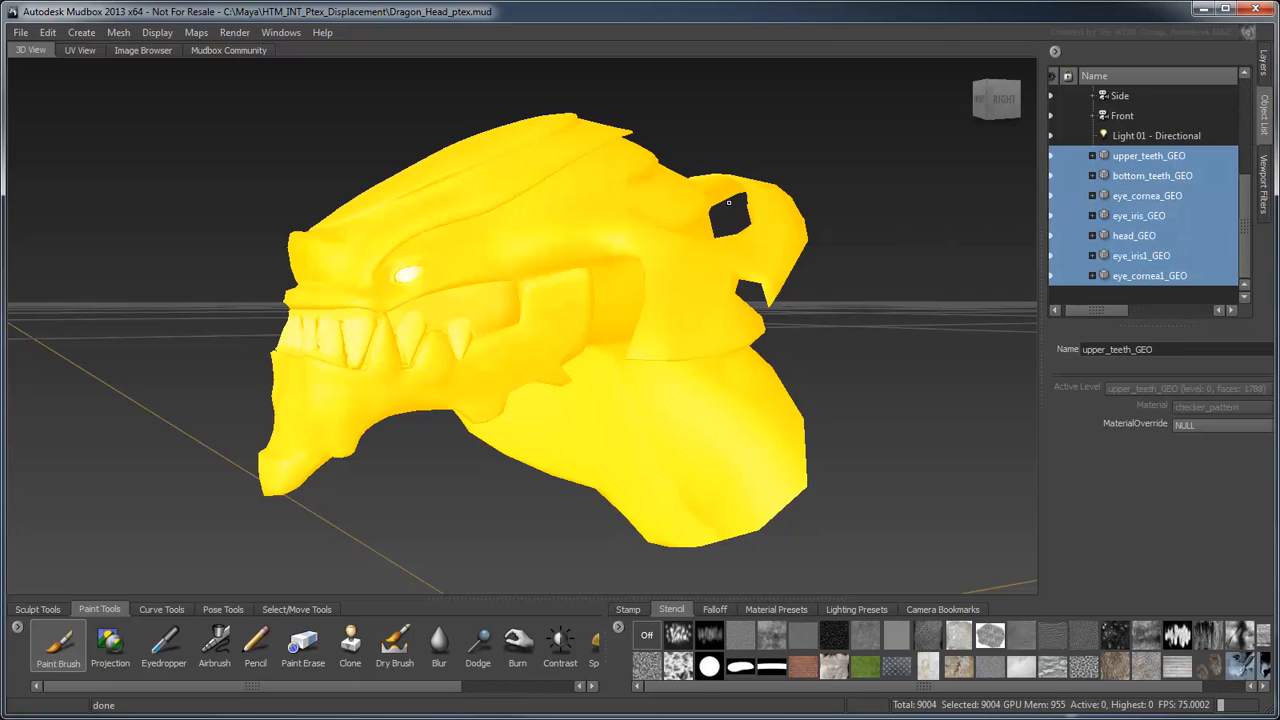
left_click(19, 32)
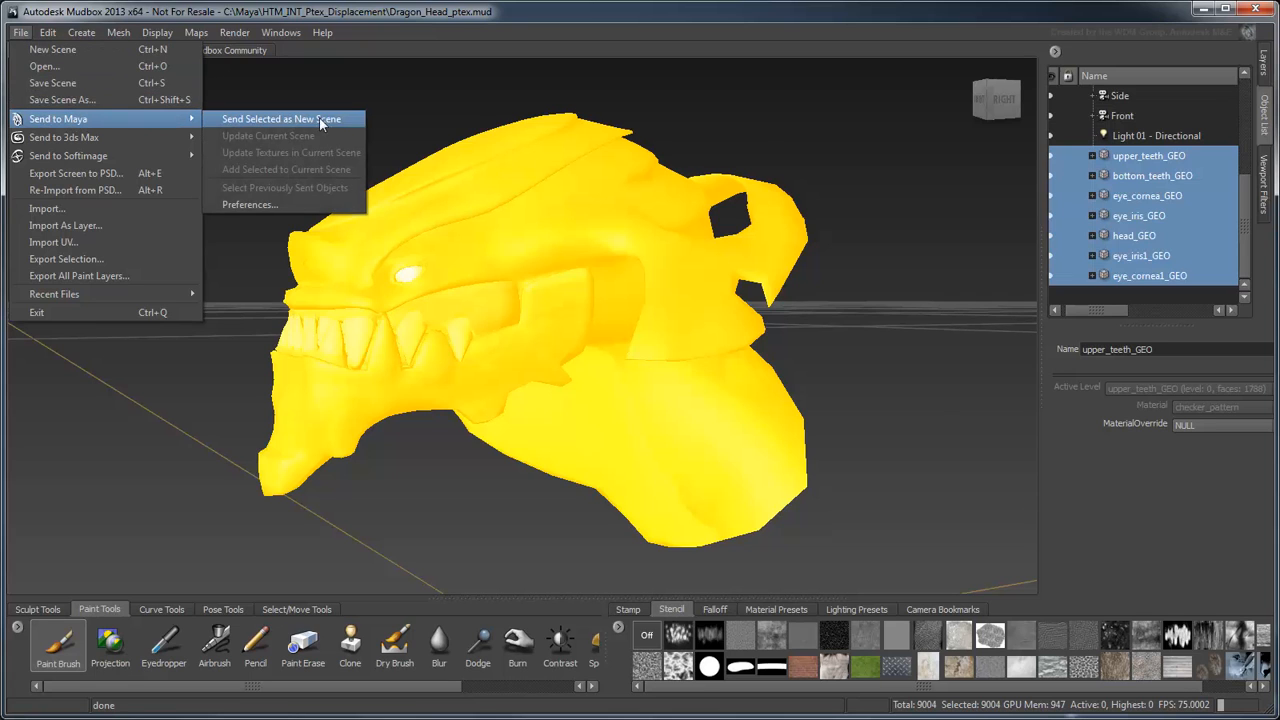
left_click(282, 119)
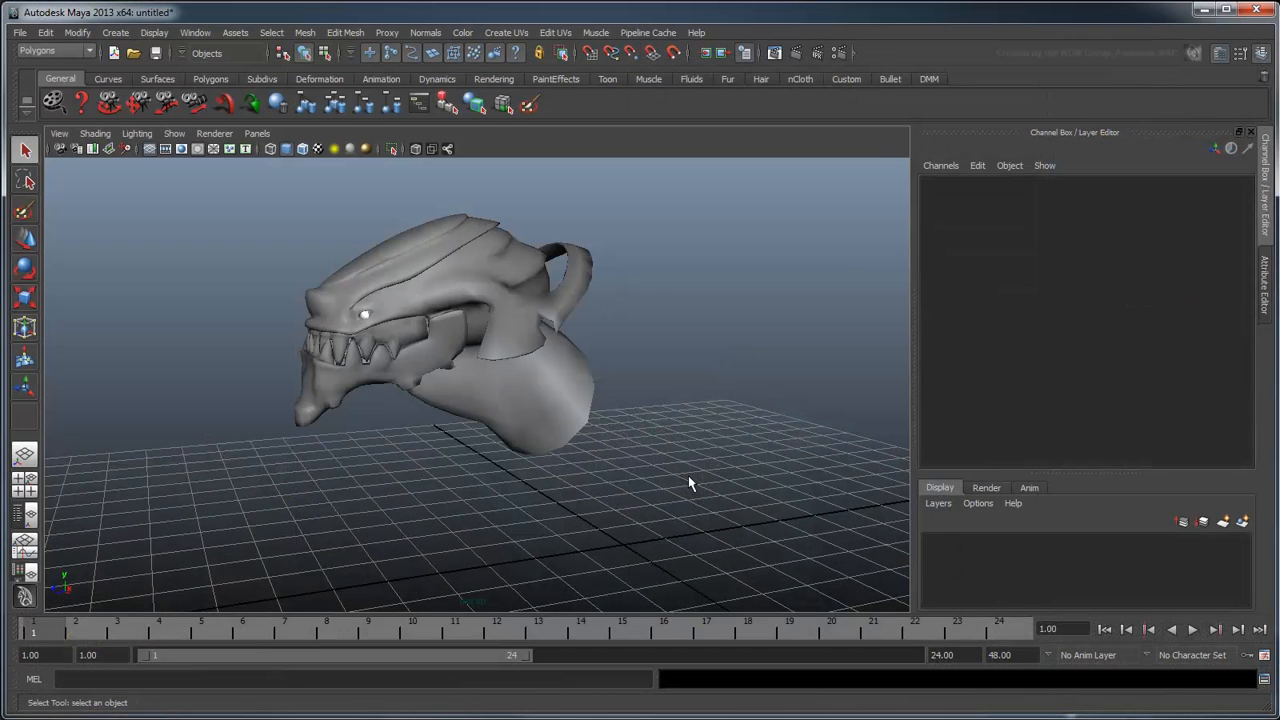
mouse_move(408, 318)
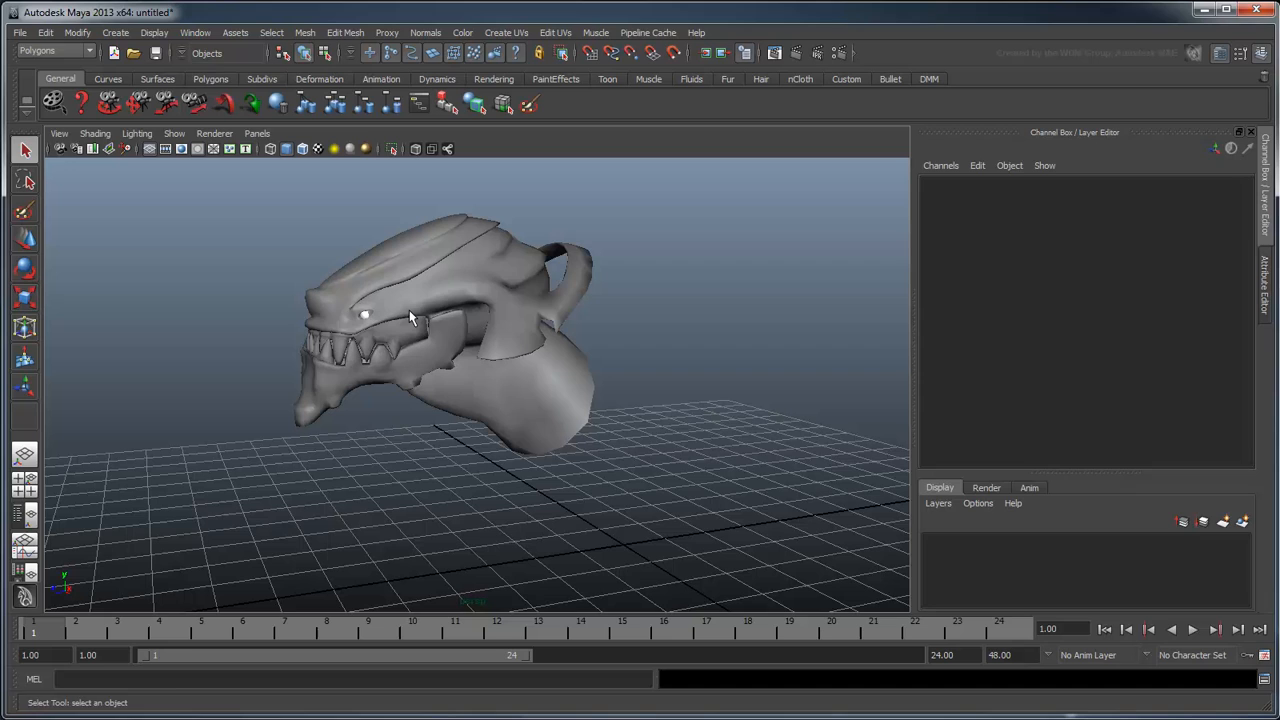
left_click(195, 32)
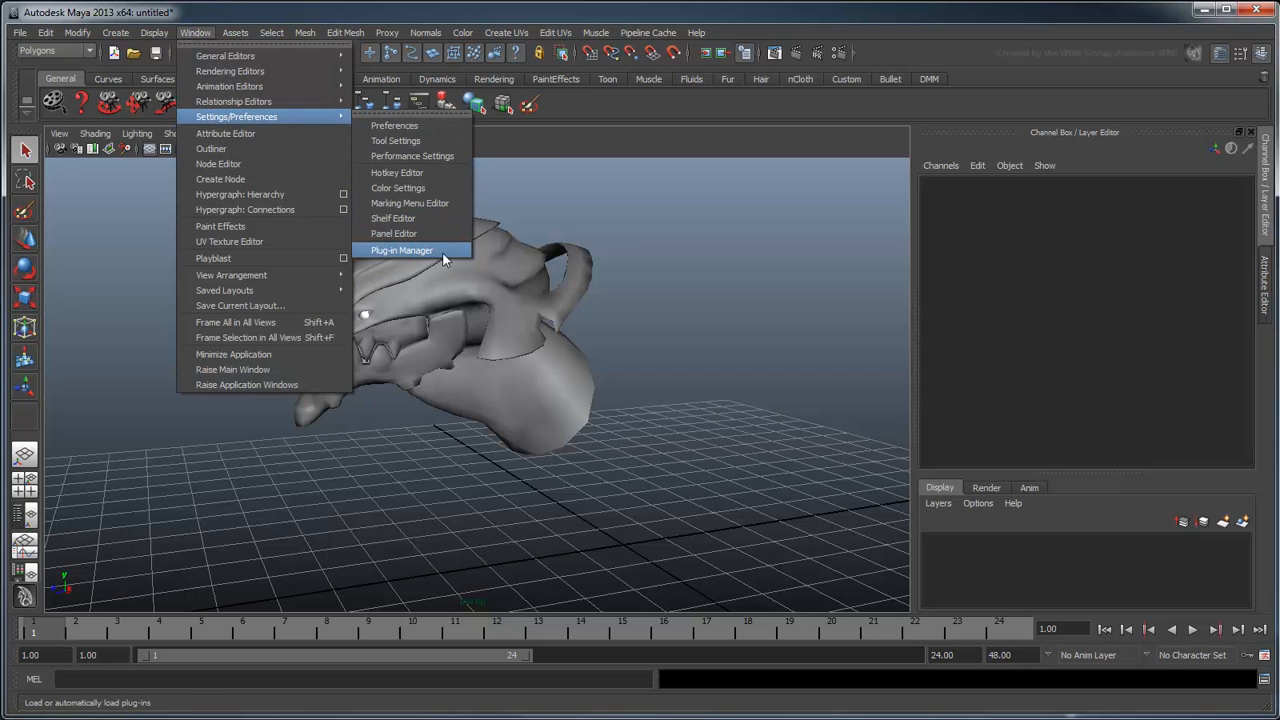
left_click(401, 250)
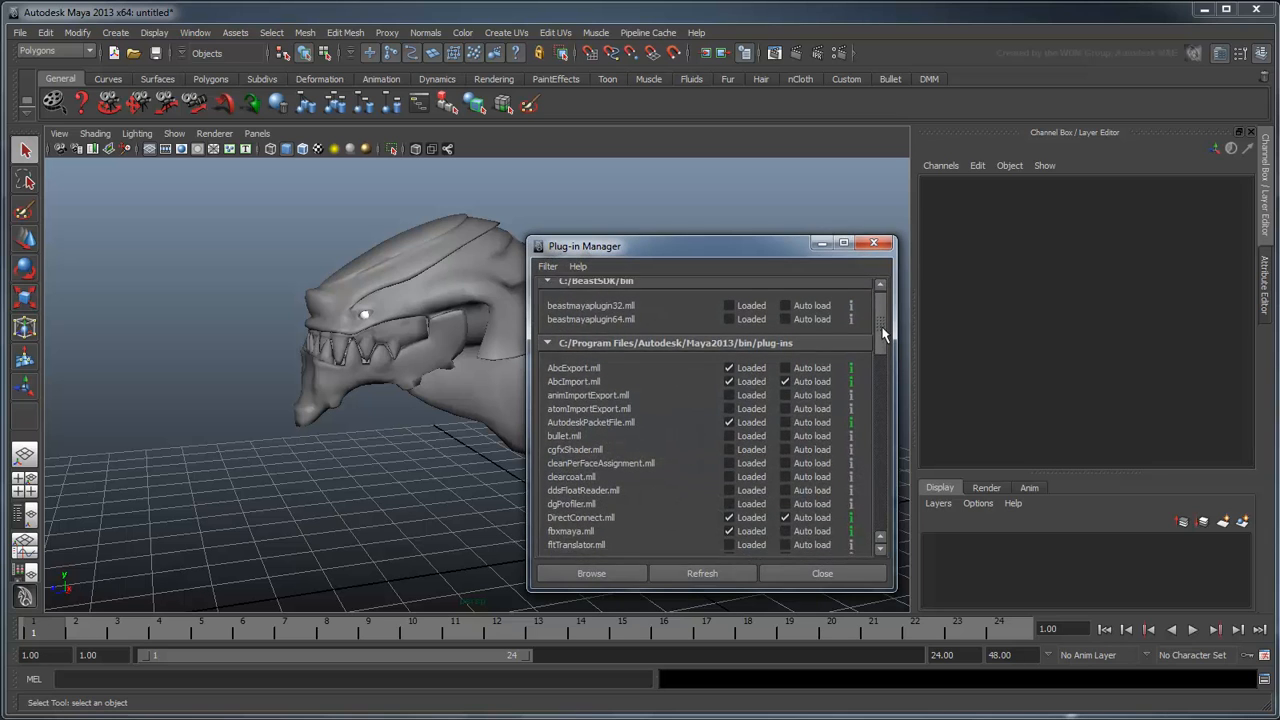
scroll("down", 3)
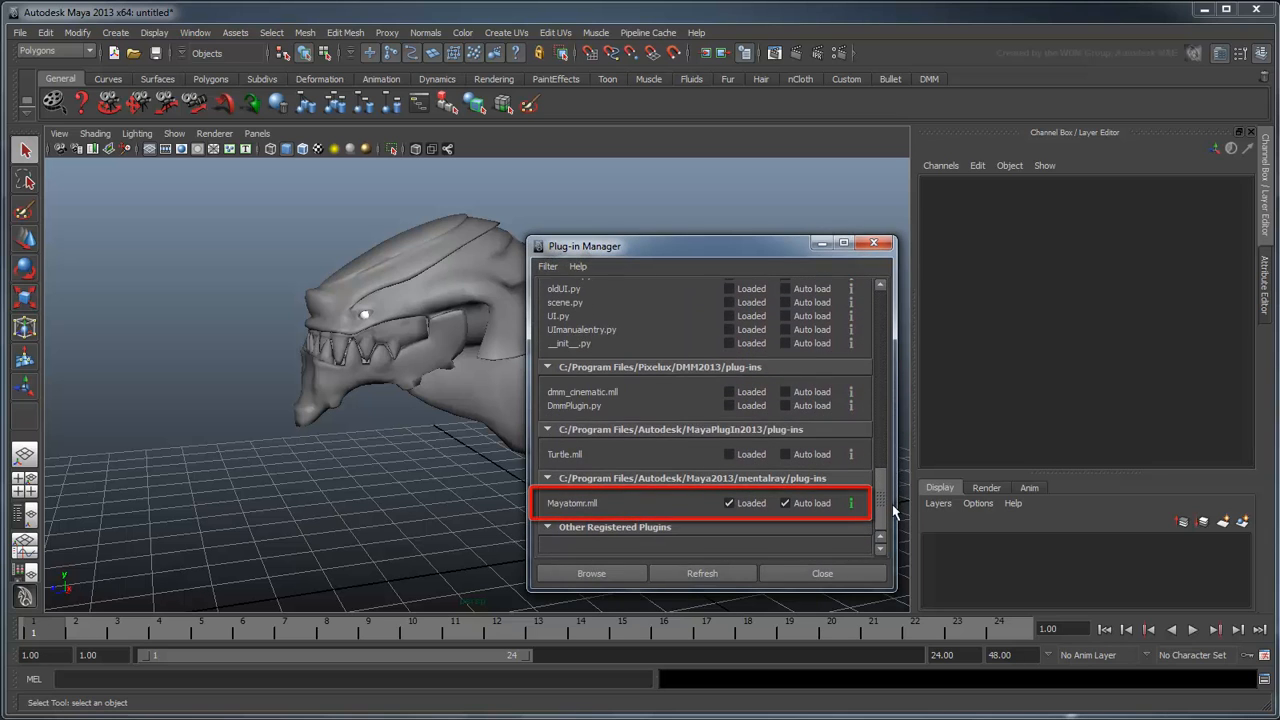
left_click(822, 573)
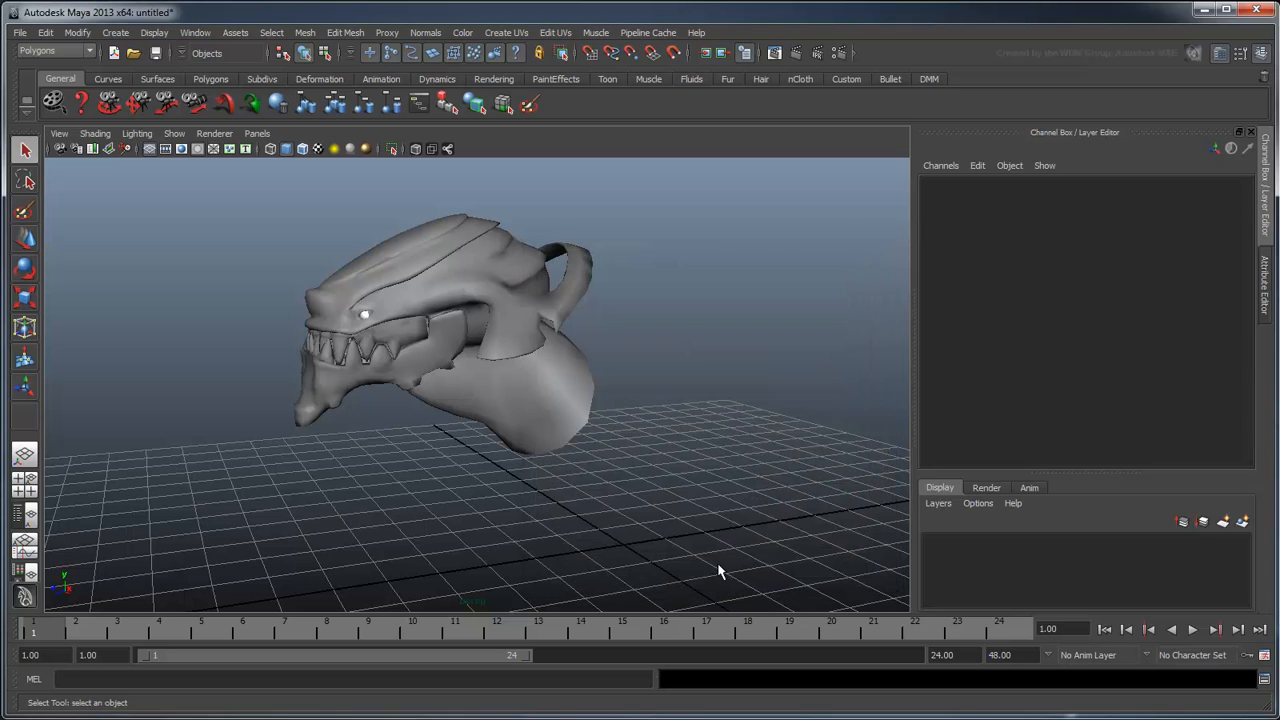
mouse_move(680, 498)
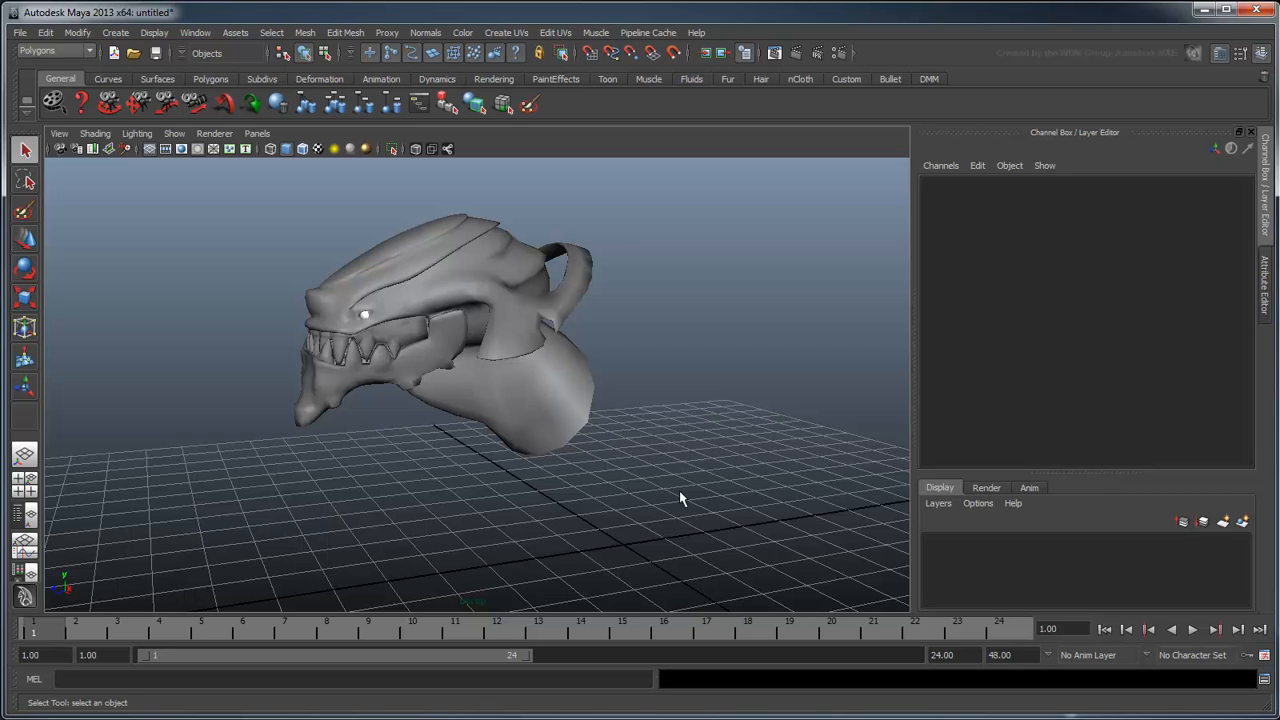
mouse_move(507, 363)
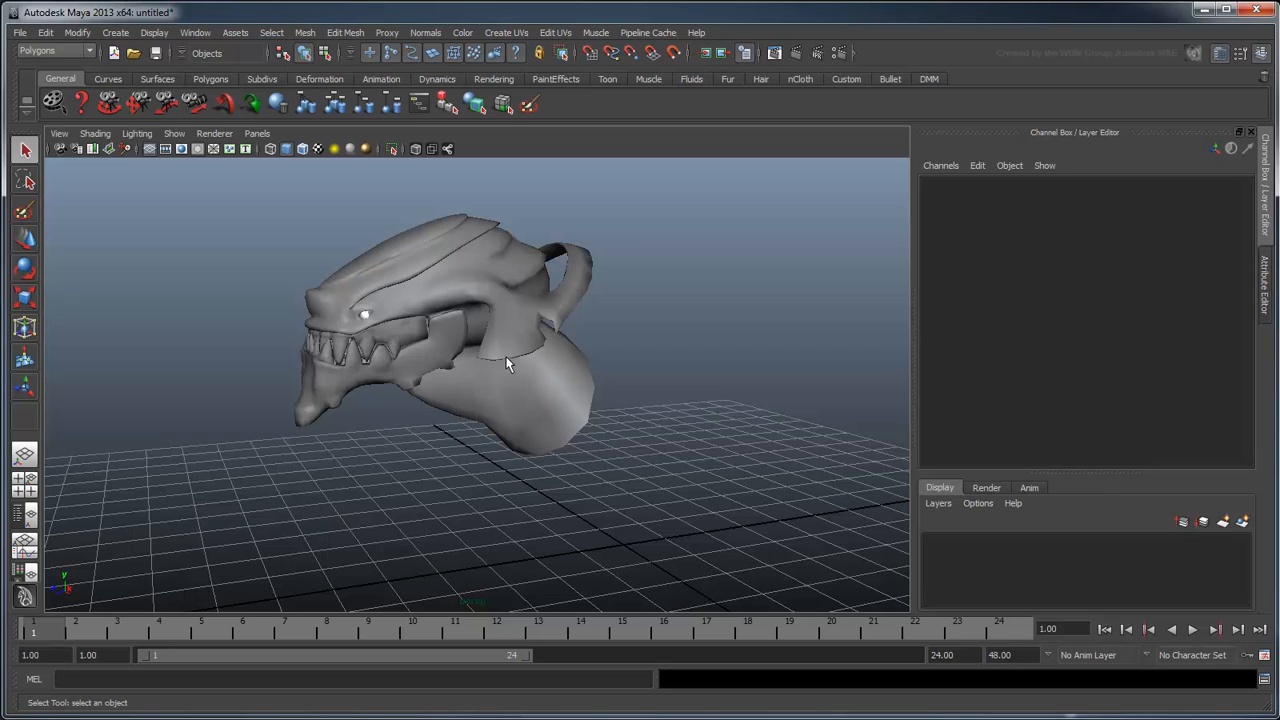
- Create a mental ray subdivision approximation (mentalraySubdivApprox1) for head_GEO via the Approximation Editor
left_click(195, 32)
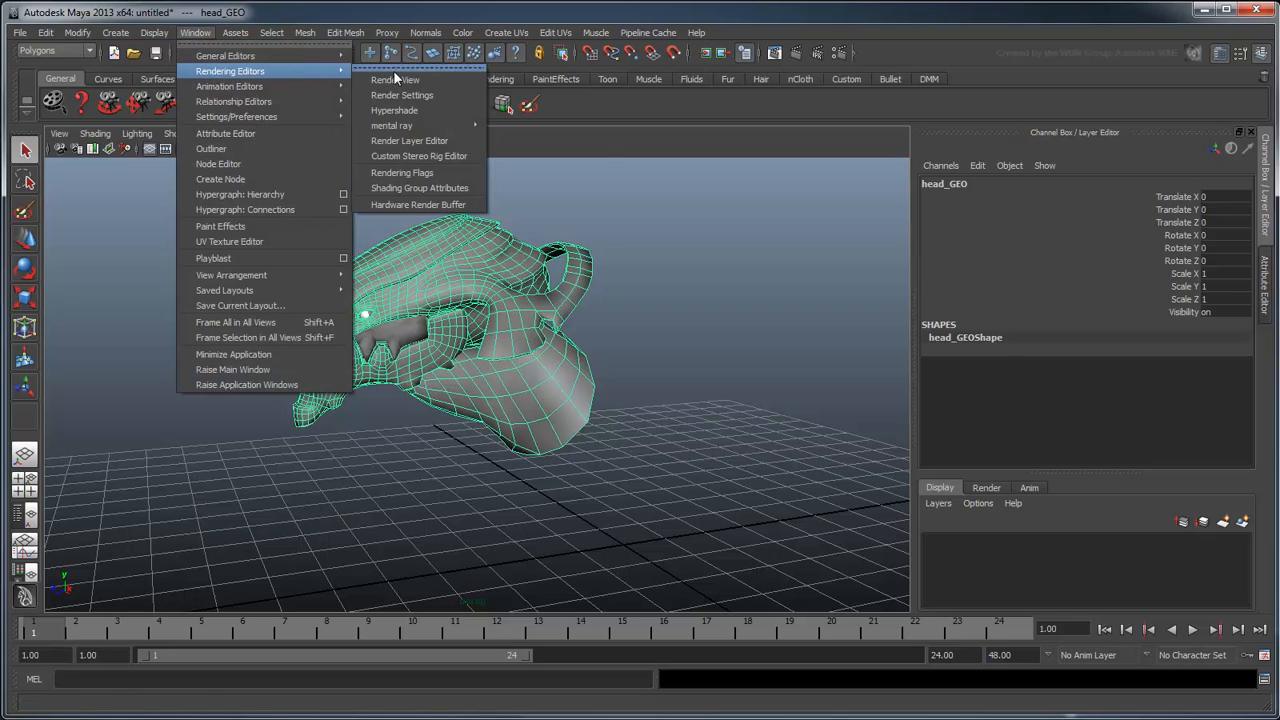
mouse_move(391, 125)
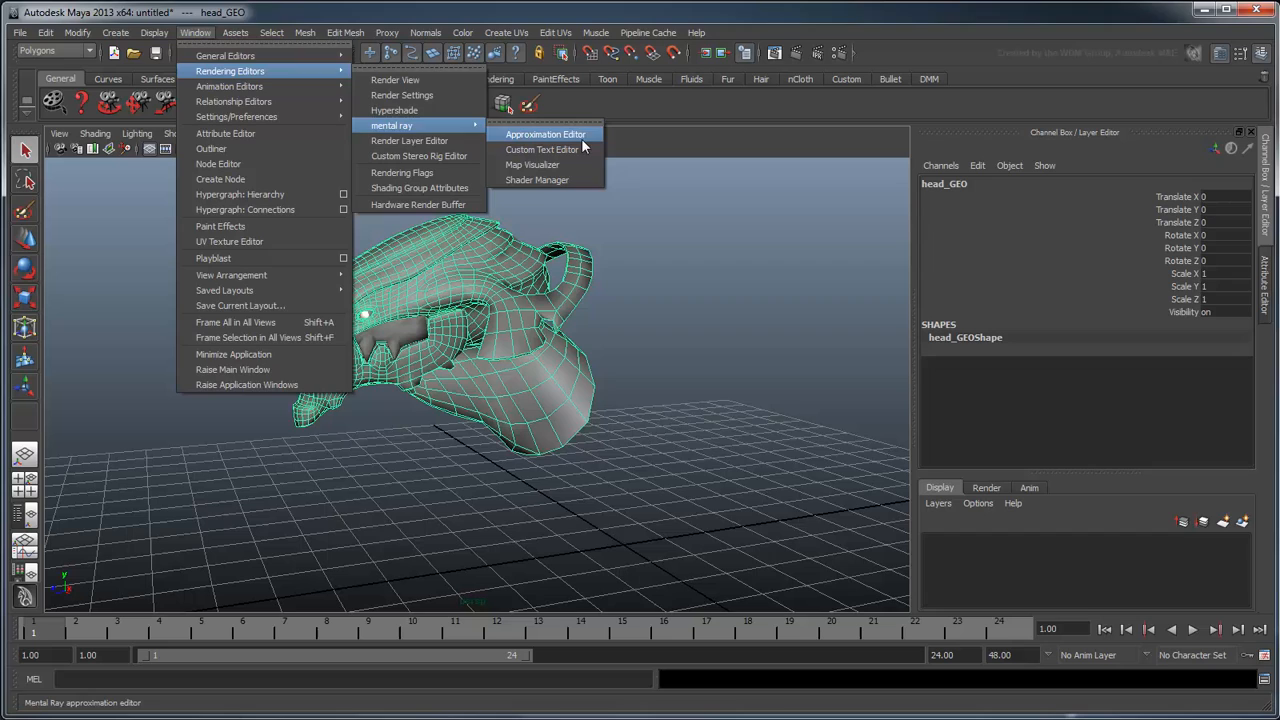
left_click(545, 134)
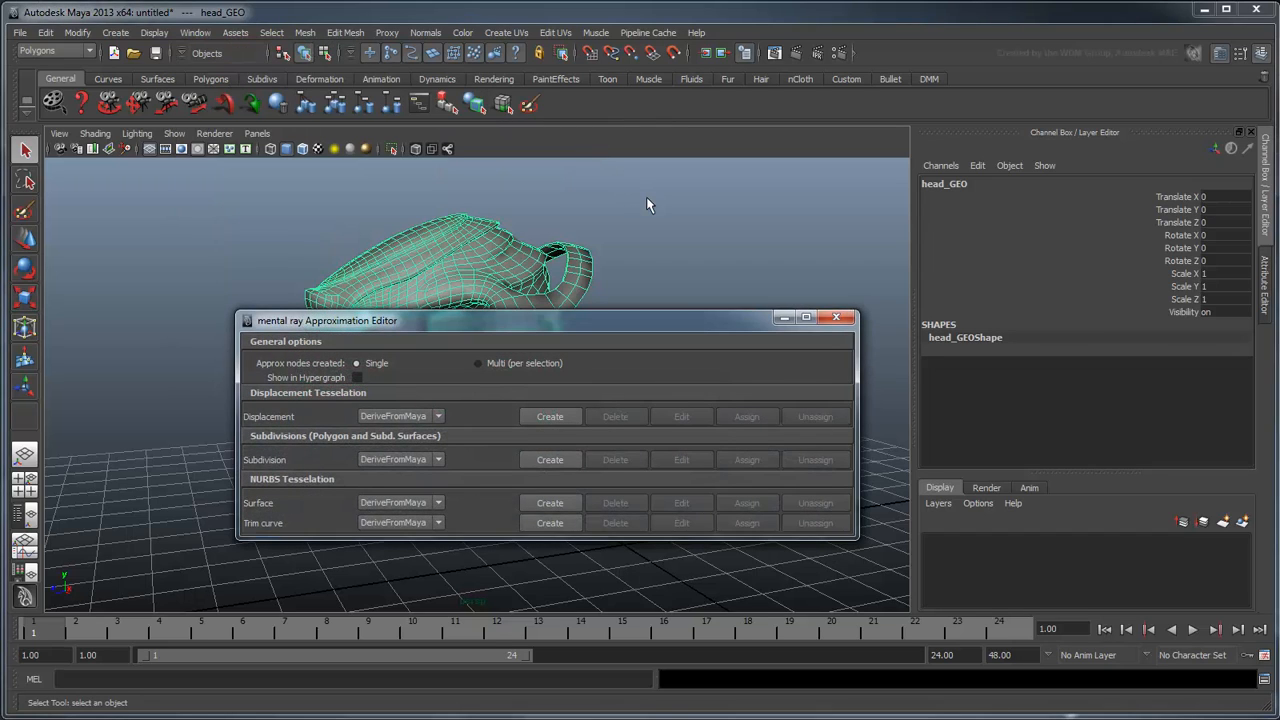
left_click(549, 459)
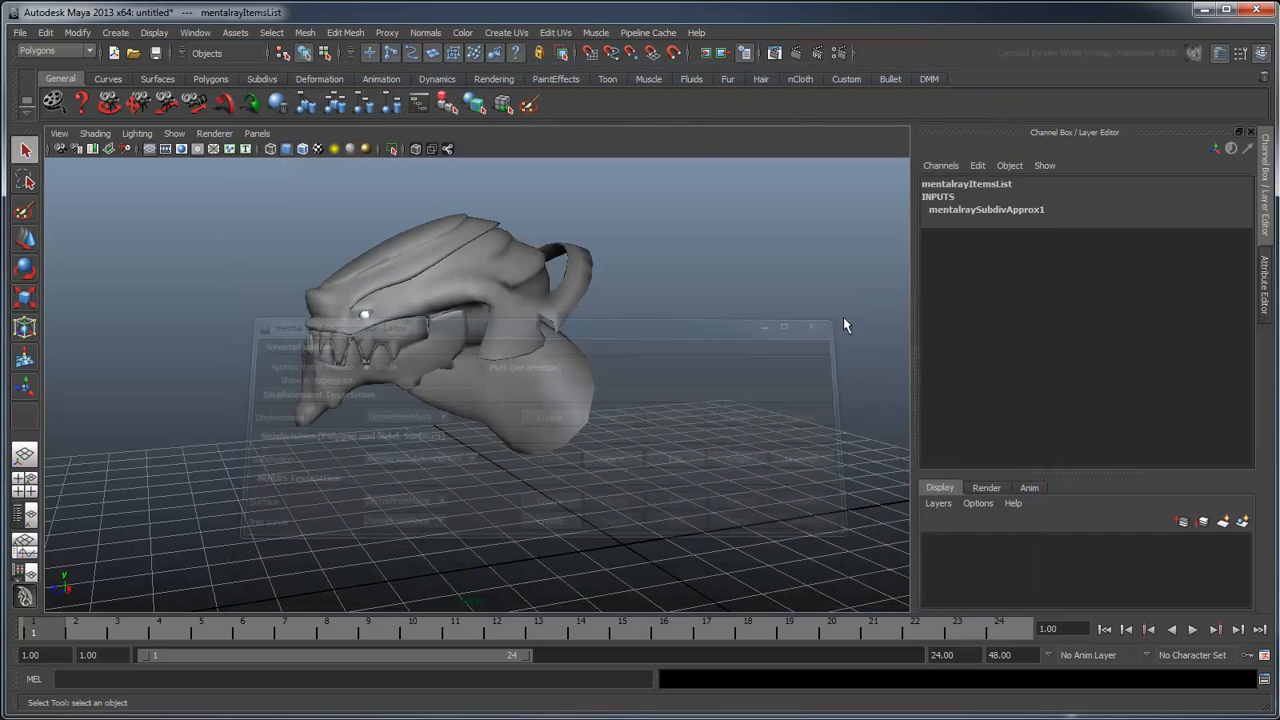
left_click(811, 327)
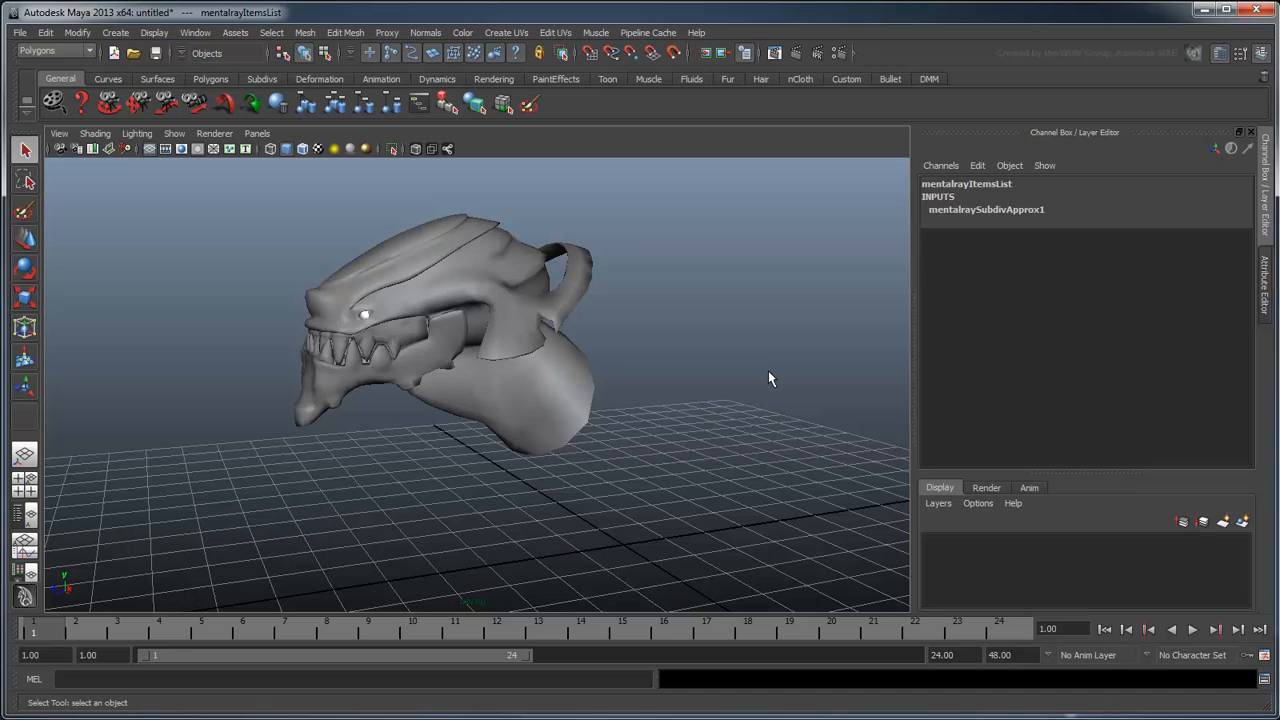
- In Hypershade, create a mia_material_x1 material and an mib_ptex_lookup1 node in the work area
left_click(195, 32)
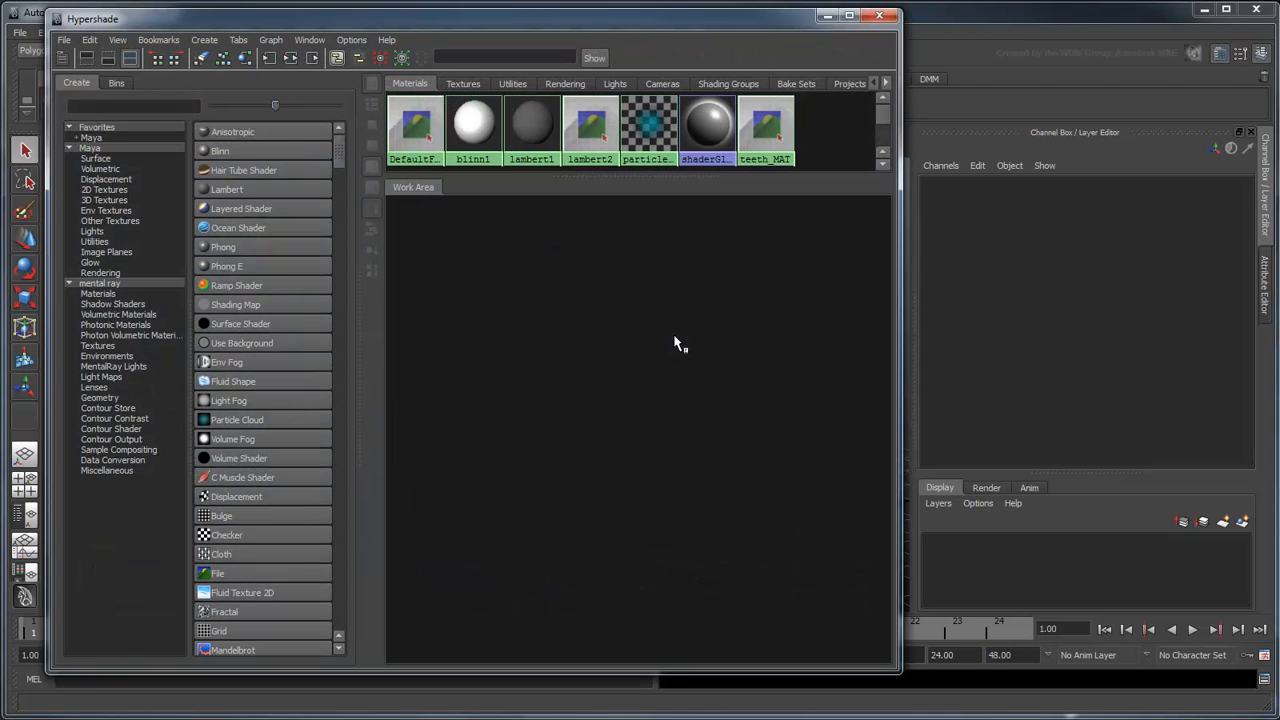
left_click(133, 107)
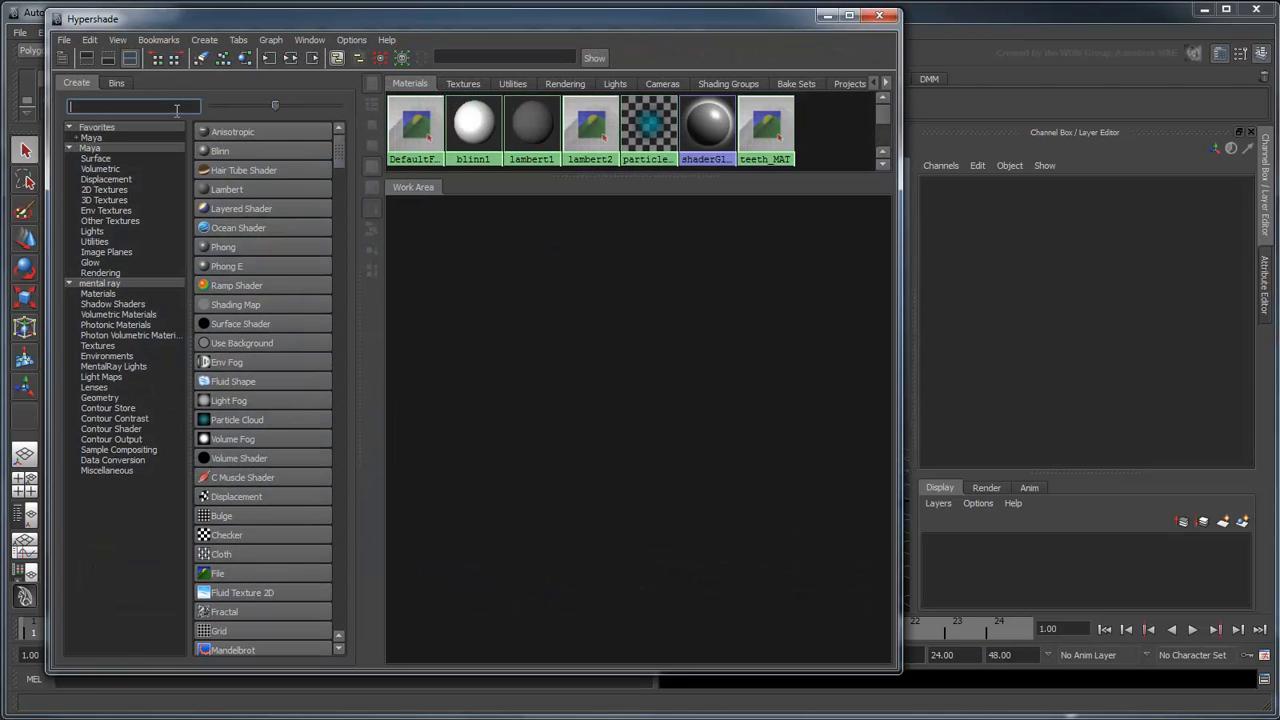
type("mia")
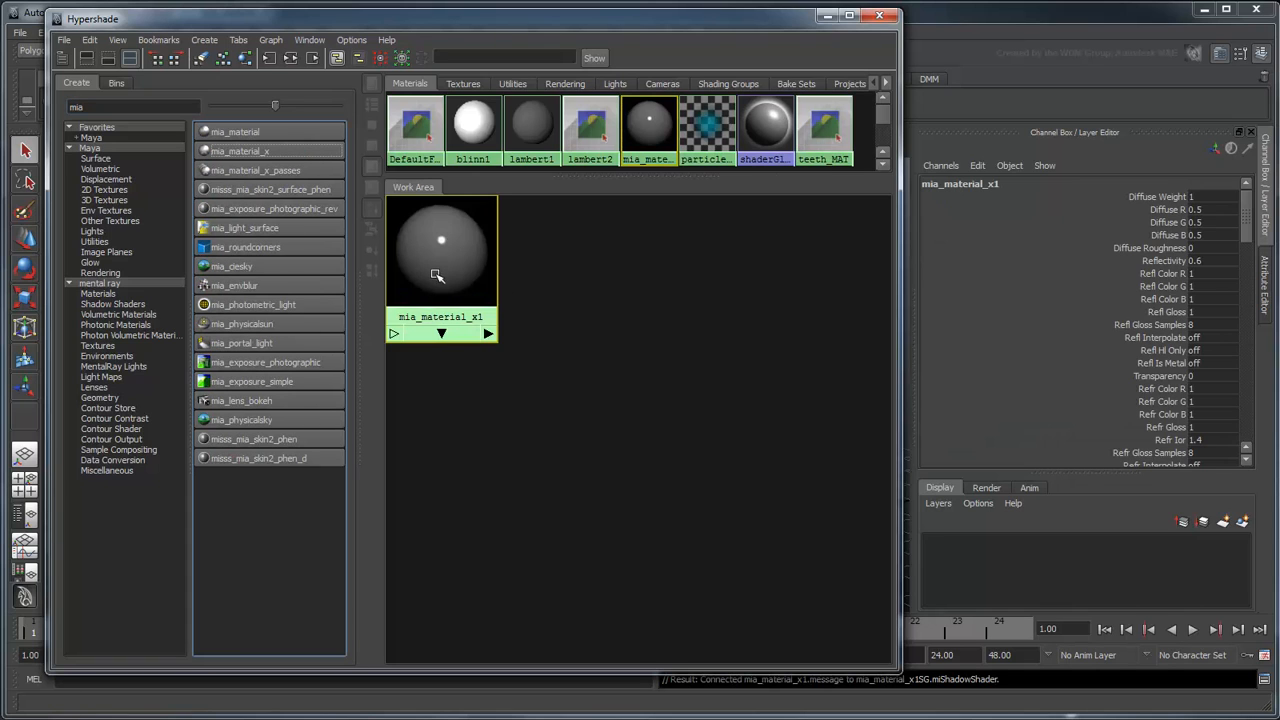
left_click_drag(441, 250, 618, 380)
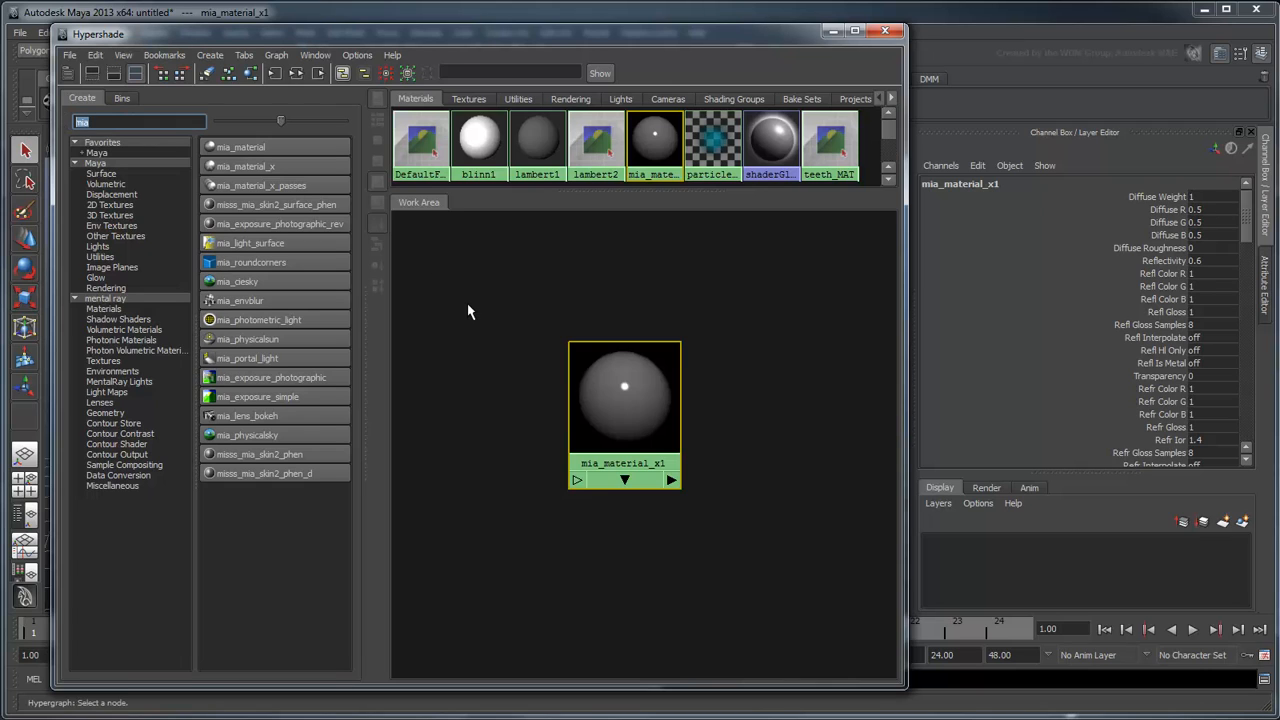
type("mib_pt")
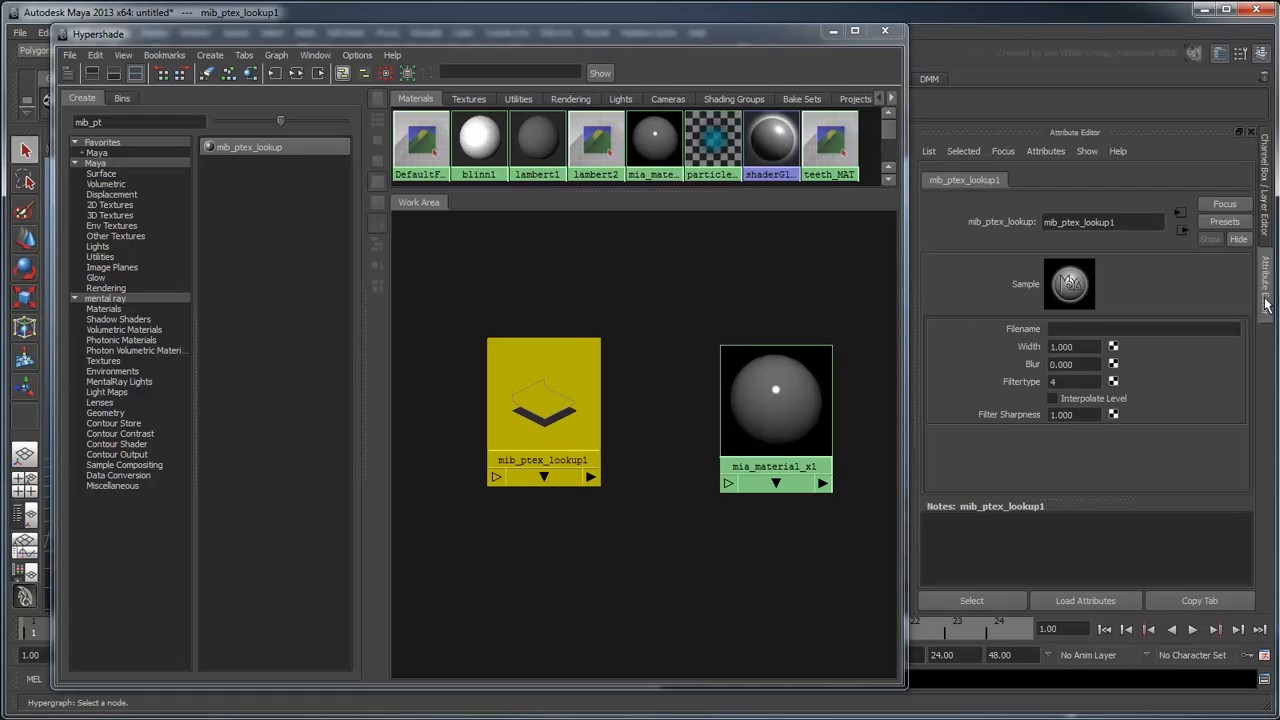
- Point the PTEX lookup to dragon_diffuse.ptx and rename the node dragon_diffuse
left_click(1145, 328)
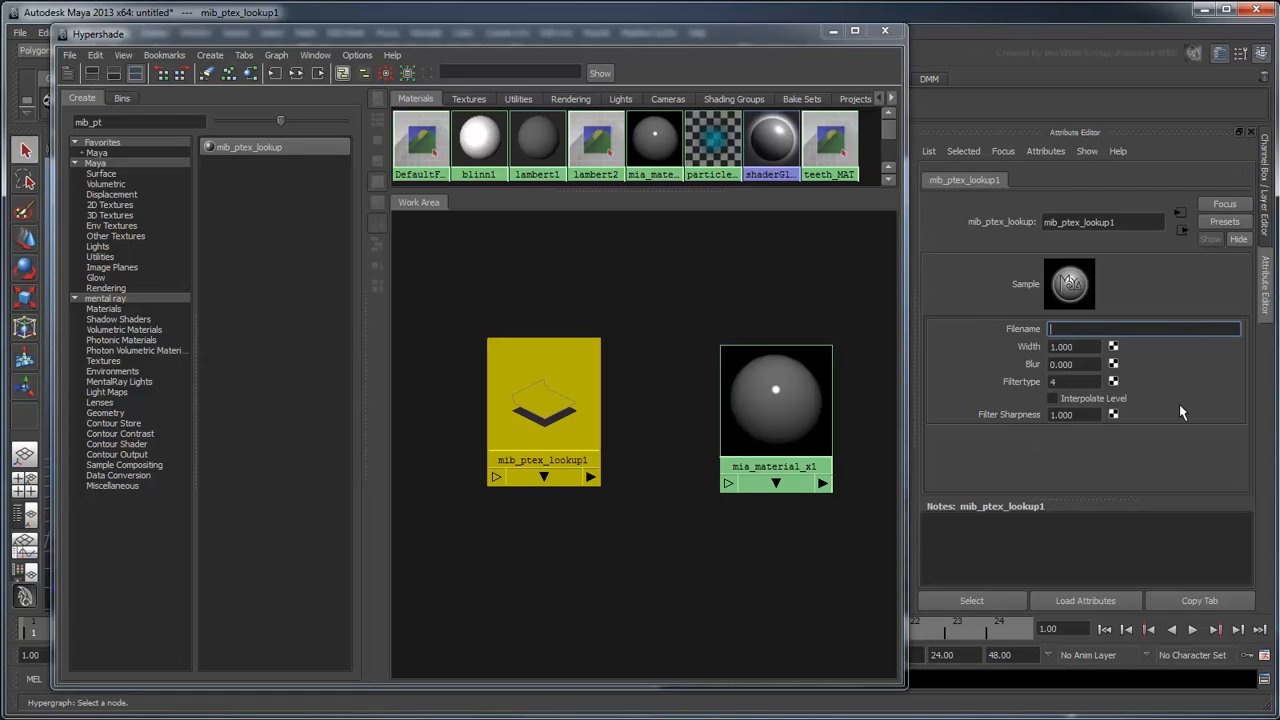
type("C:\\Maya\\HTM_INT_Ptex_Displacement\\dragon")
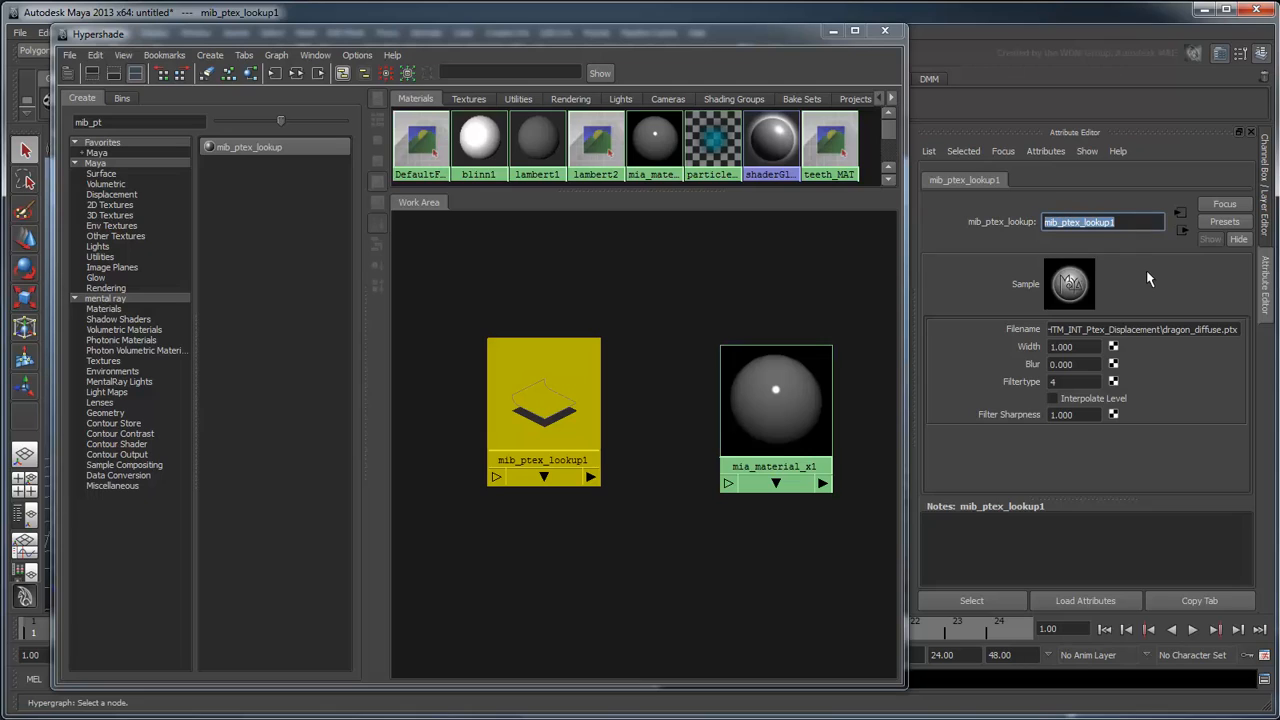
type("dragon_diffuse")
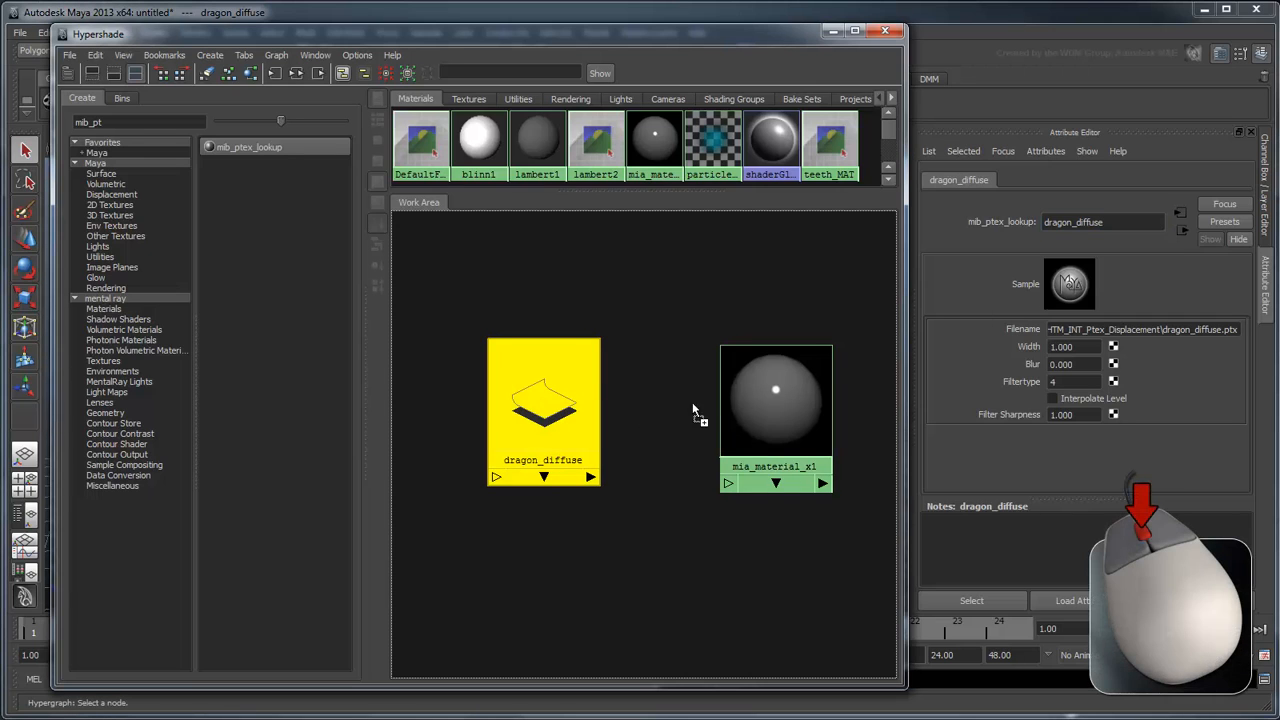
- Connect dragon_diffuse to mia_material_x1's diffuse and close Hypershade
left_click(775, 390)
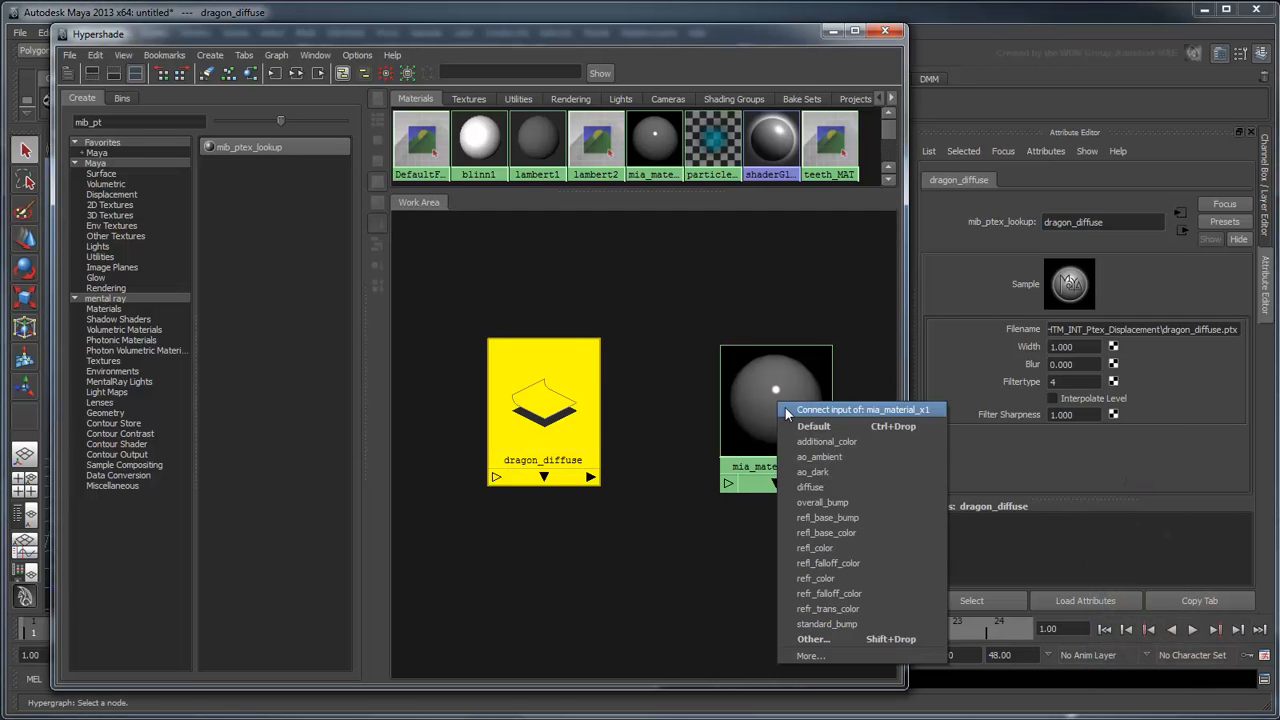
mouse_move(845, 487)
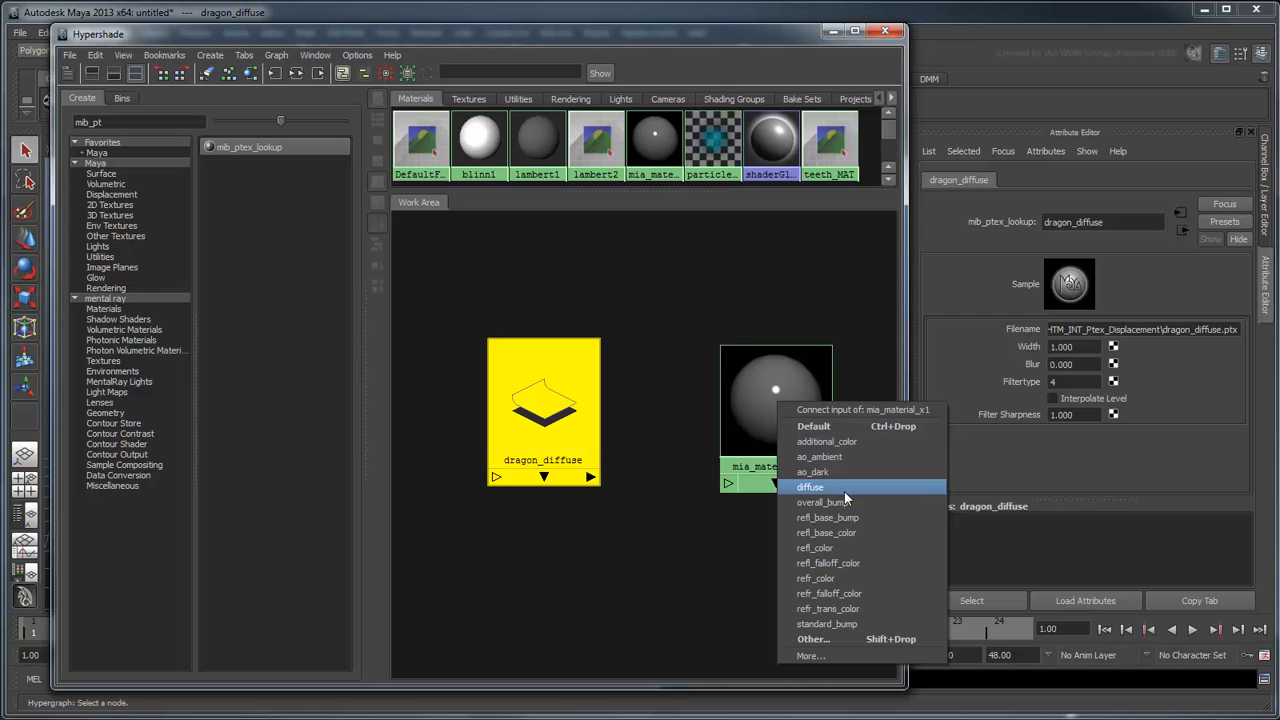
left_click(810, 486)
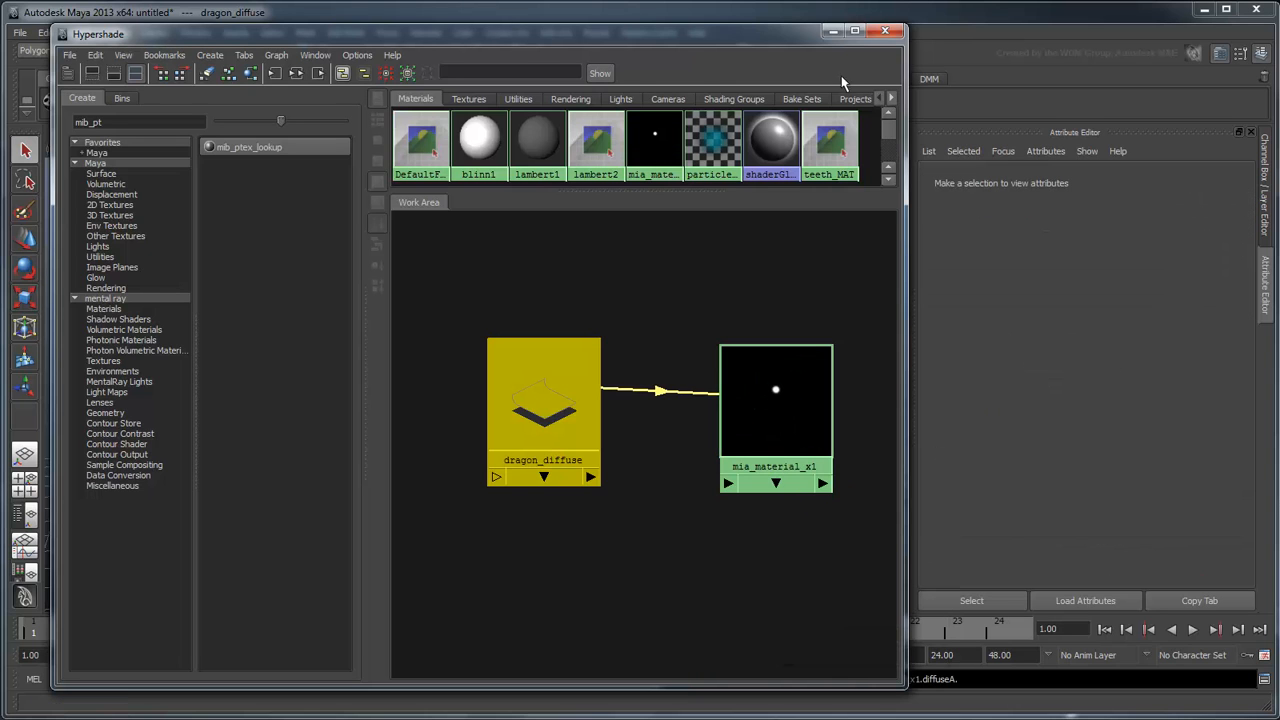
left_click(884, 31)
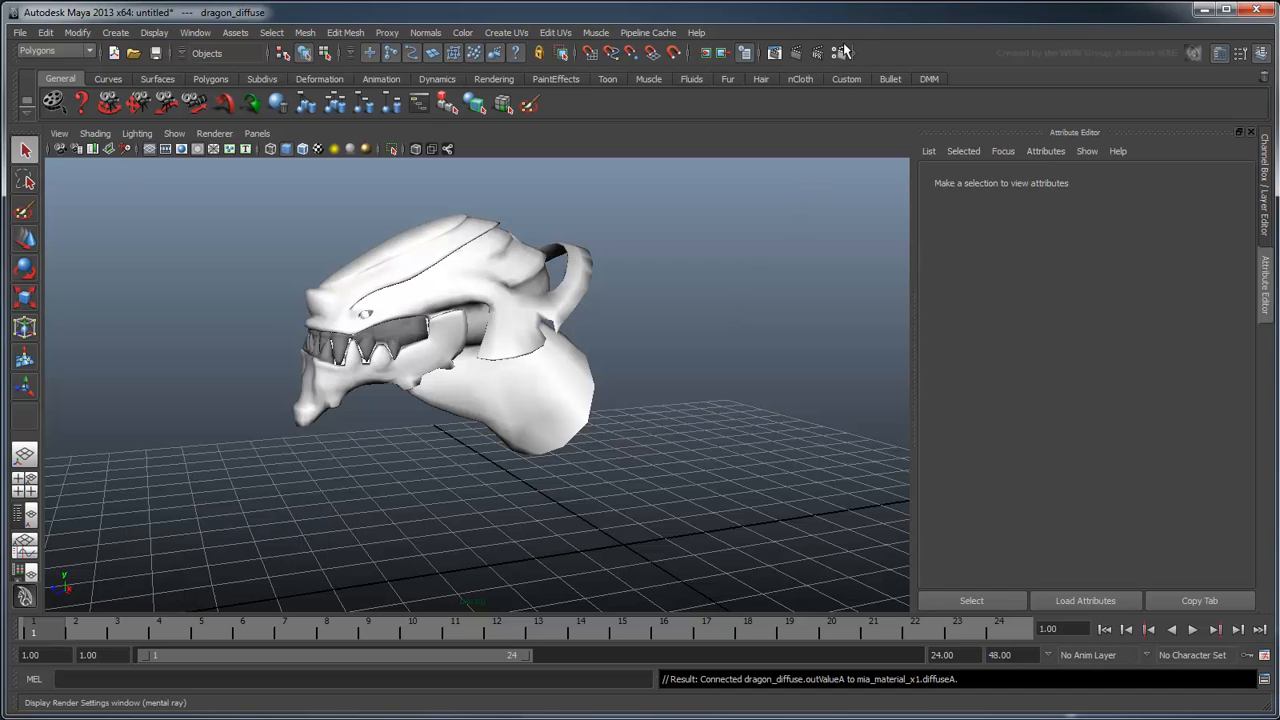
- Set Render Using to mental ray, render the textured dragon head, then close Render View
left_click(517, 141)
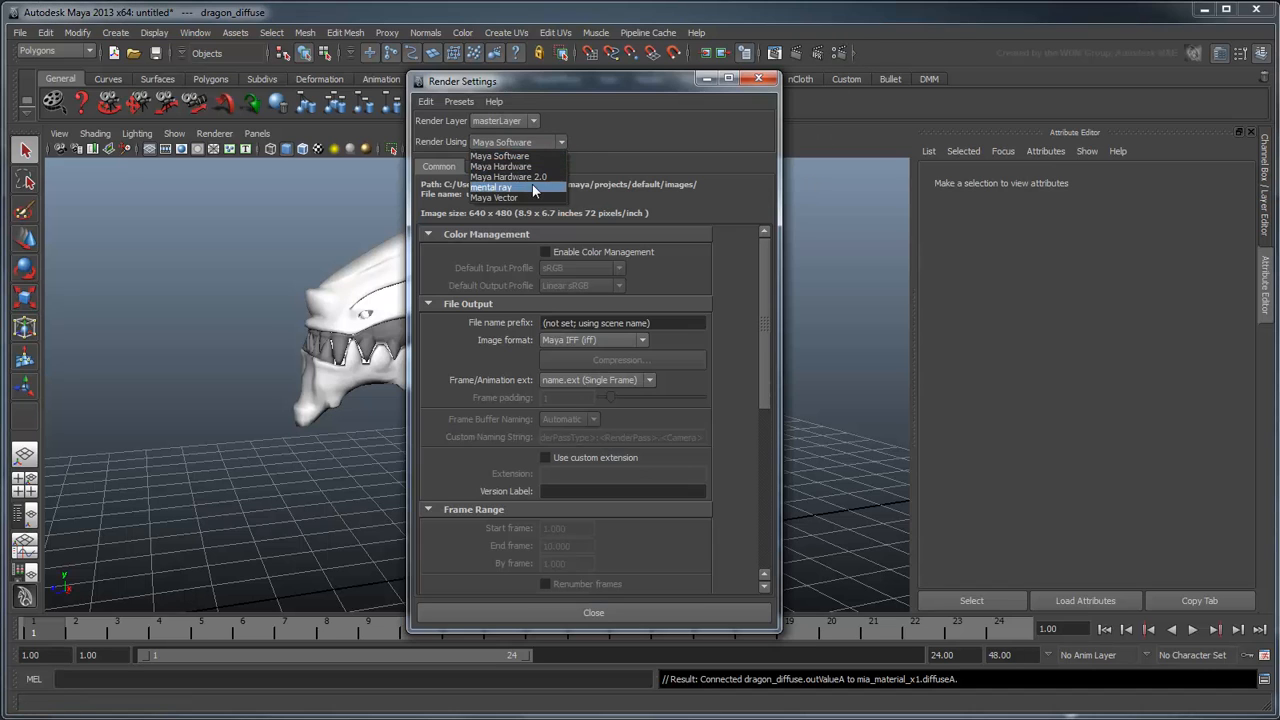
left_click(491, 187)
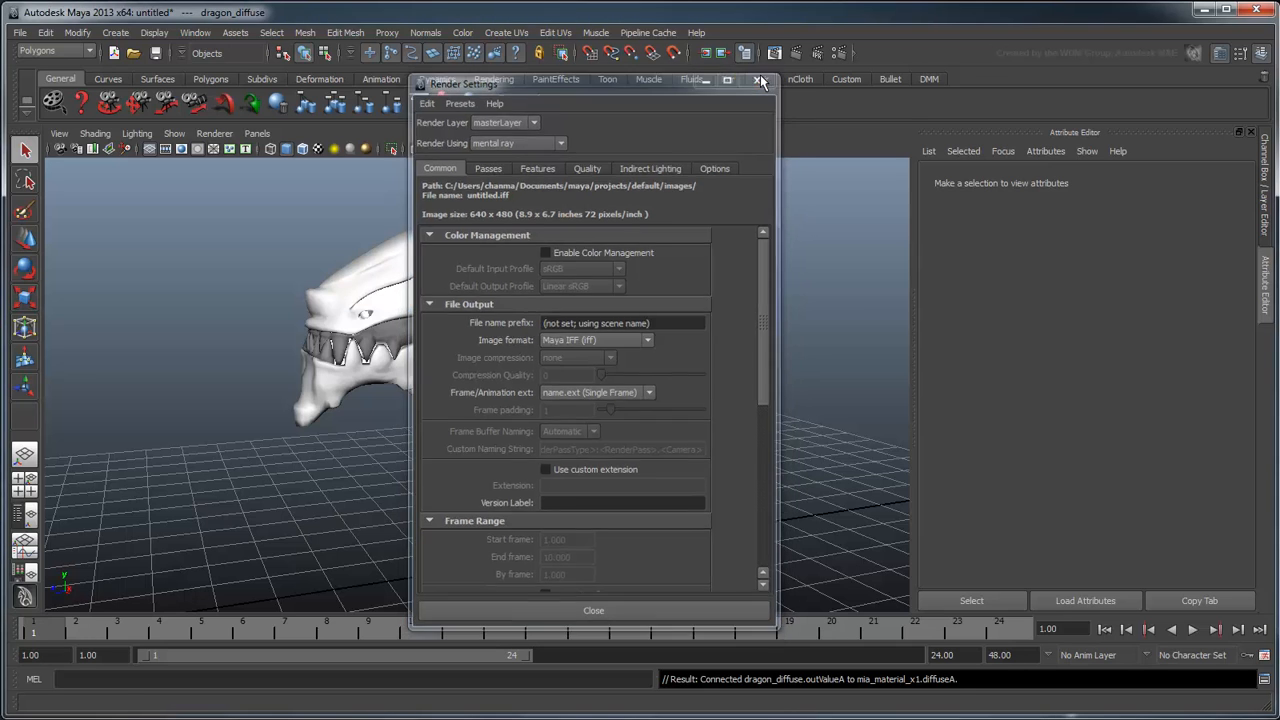
left_click(759, 81)
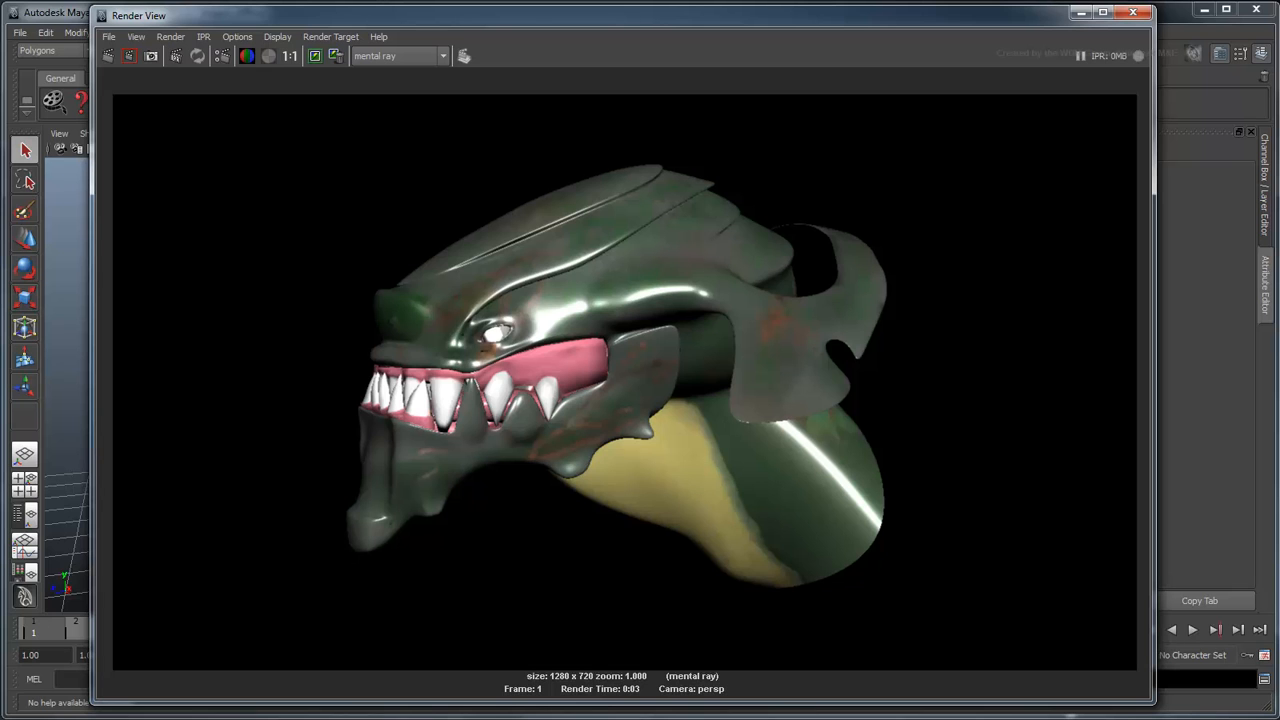
left_click(1133, 12)
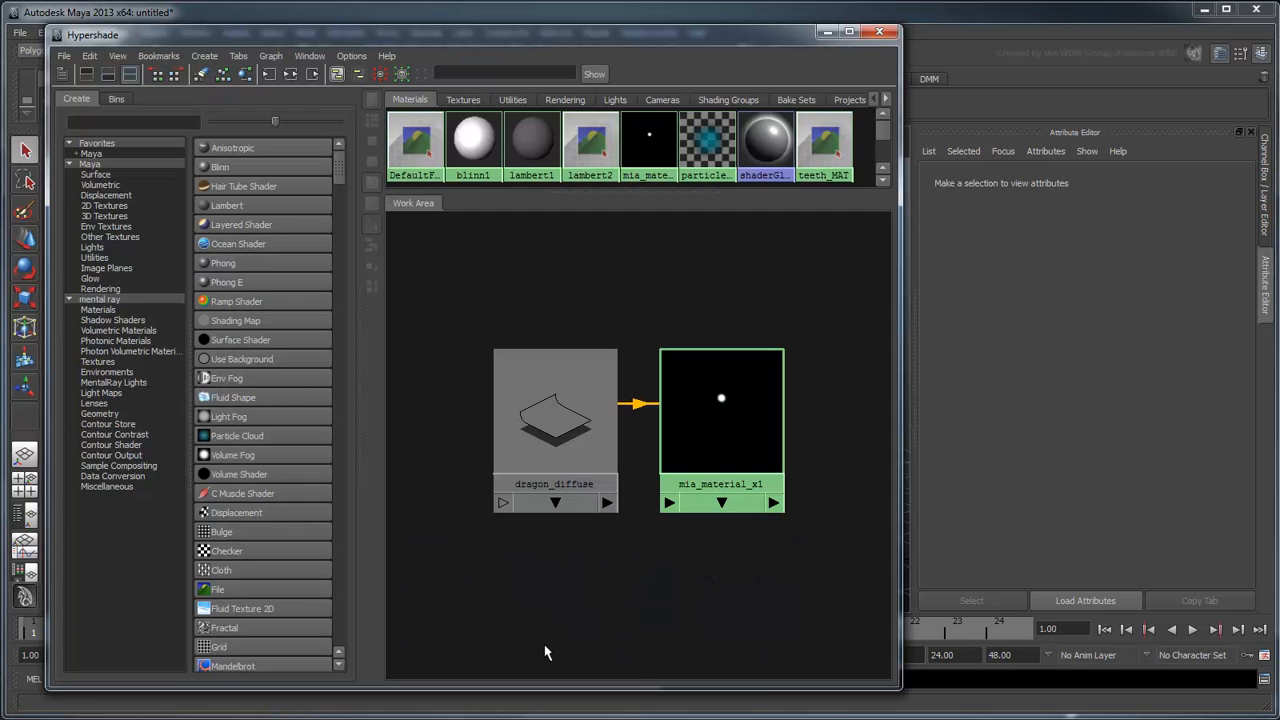
mouse_move(635, 610)
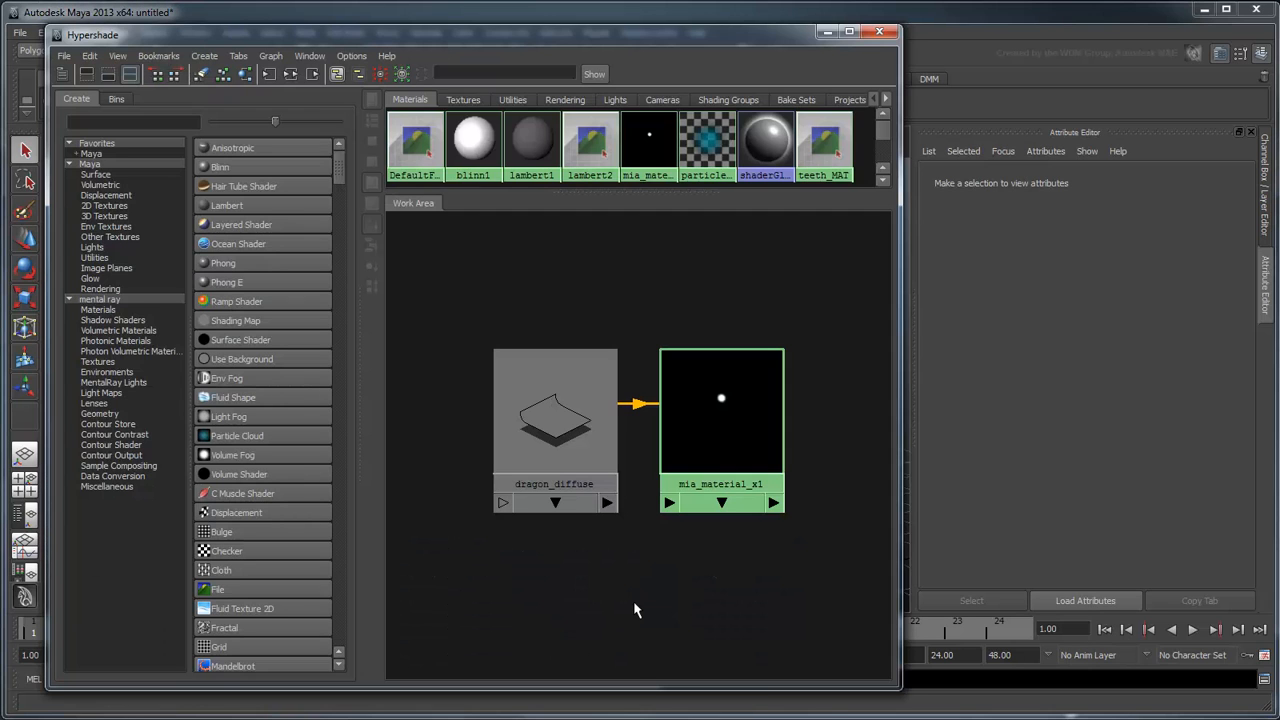
mouse_move(765, 135)
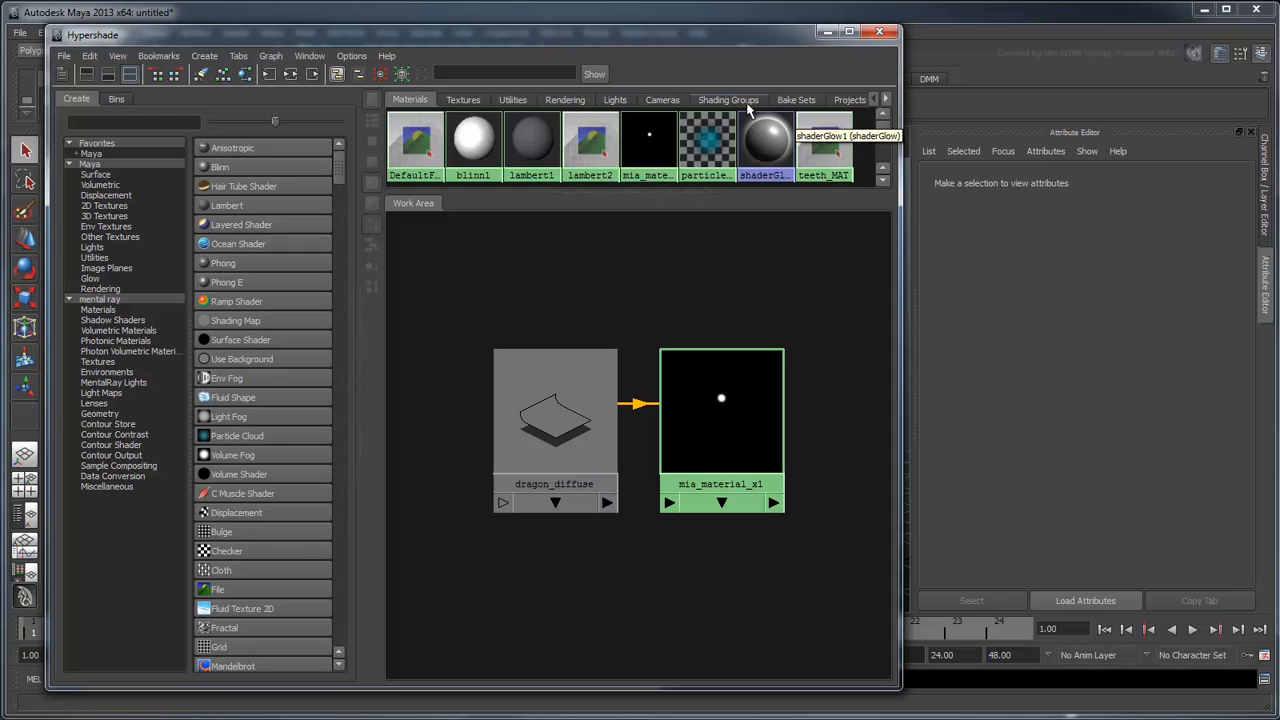
- Graph mia_material_x1SG and create mib_color_intensity as its Displacement Shader
right_click(707, 140)
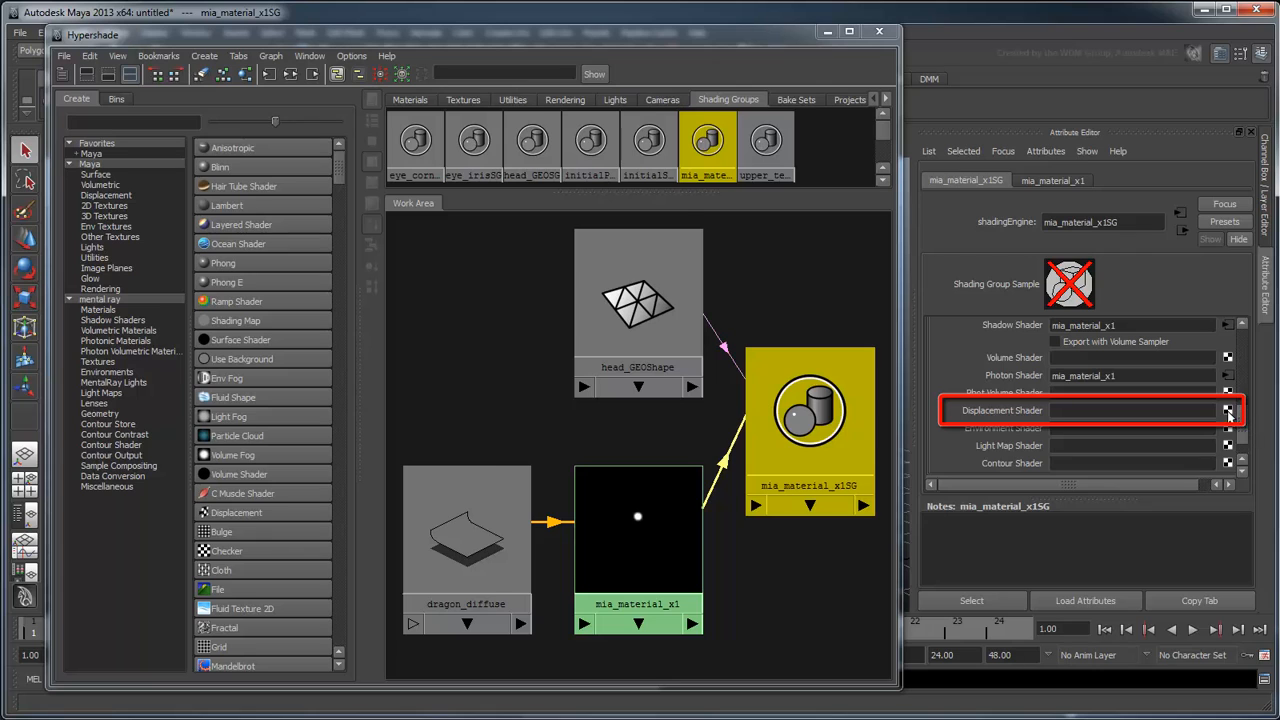
left_click(1228, 410)
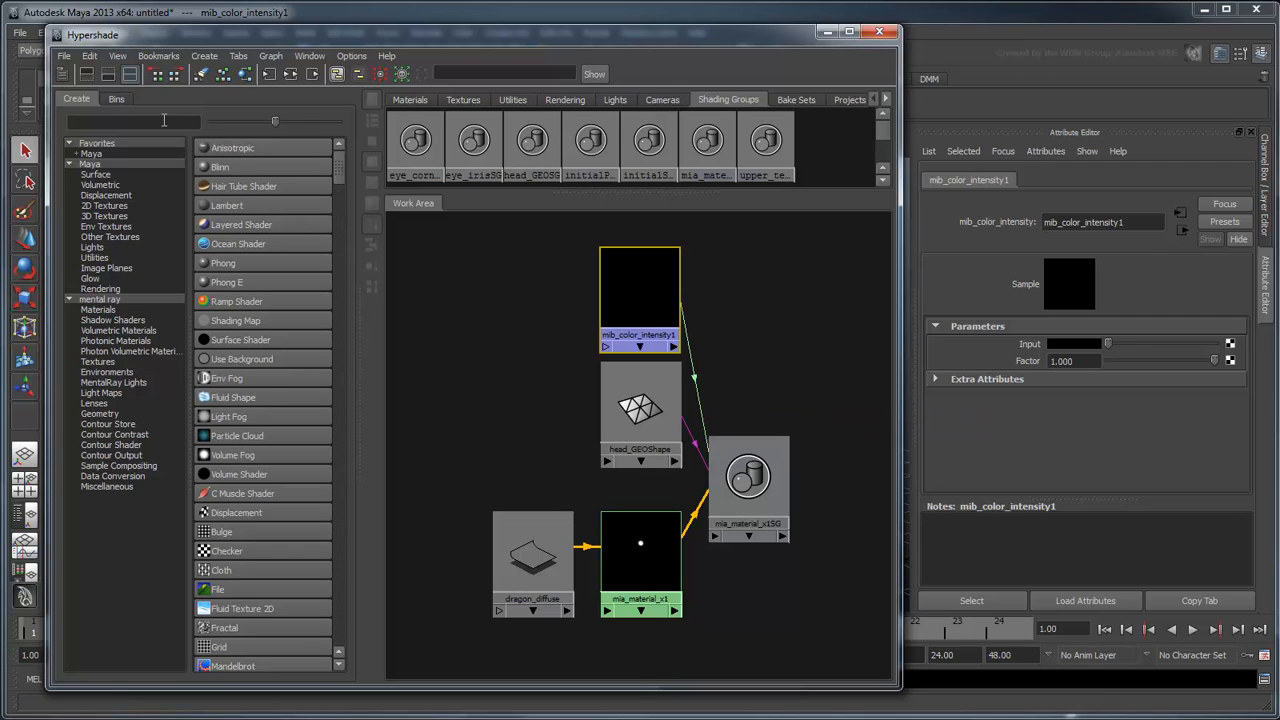
- Create an mib_ptex_lookup node loading dragon_displacement.ptx to drive mib_color_intensity1 Input
type("mb")
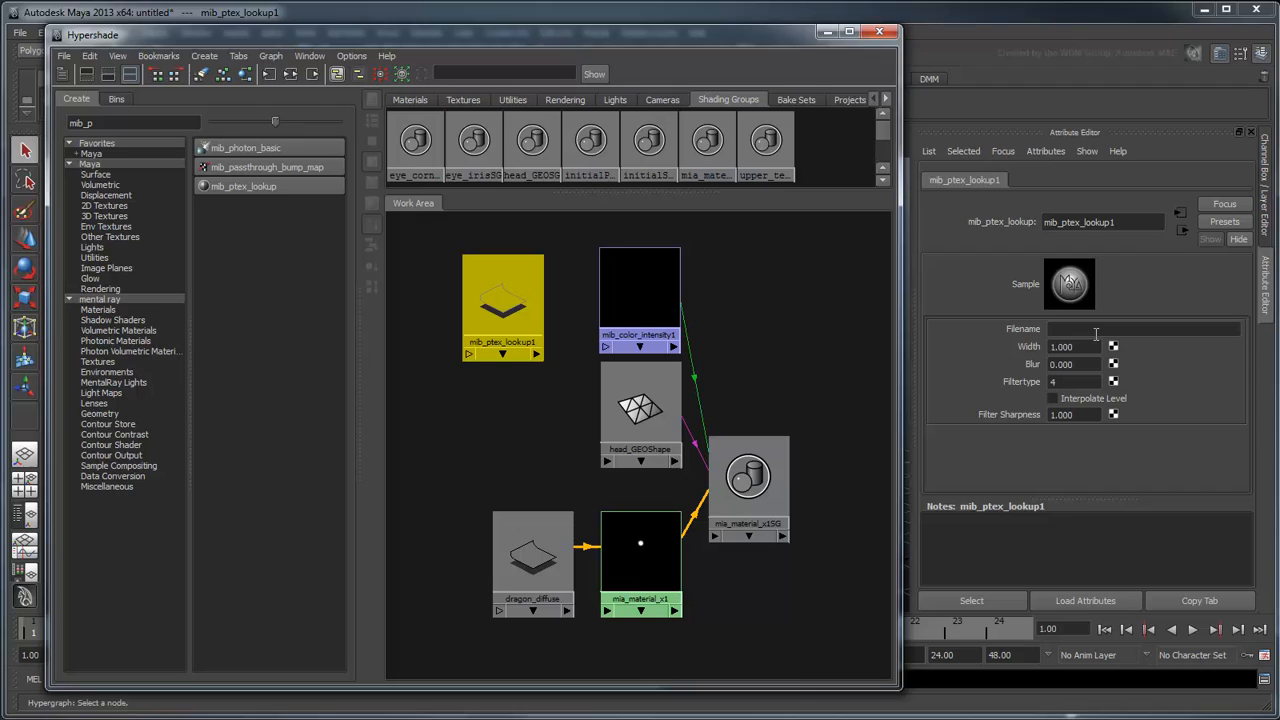
type("C:\\Maya\\HTM_INT_Ptex_Displacement")
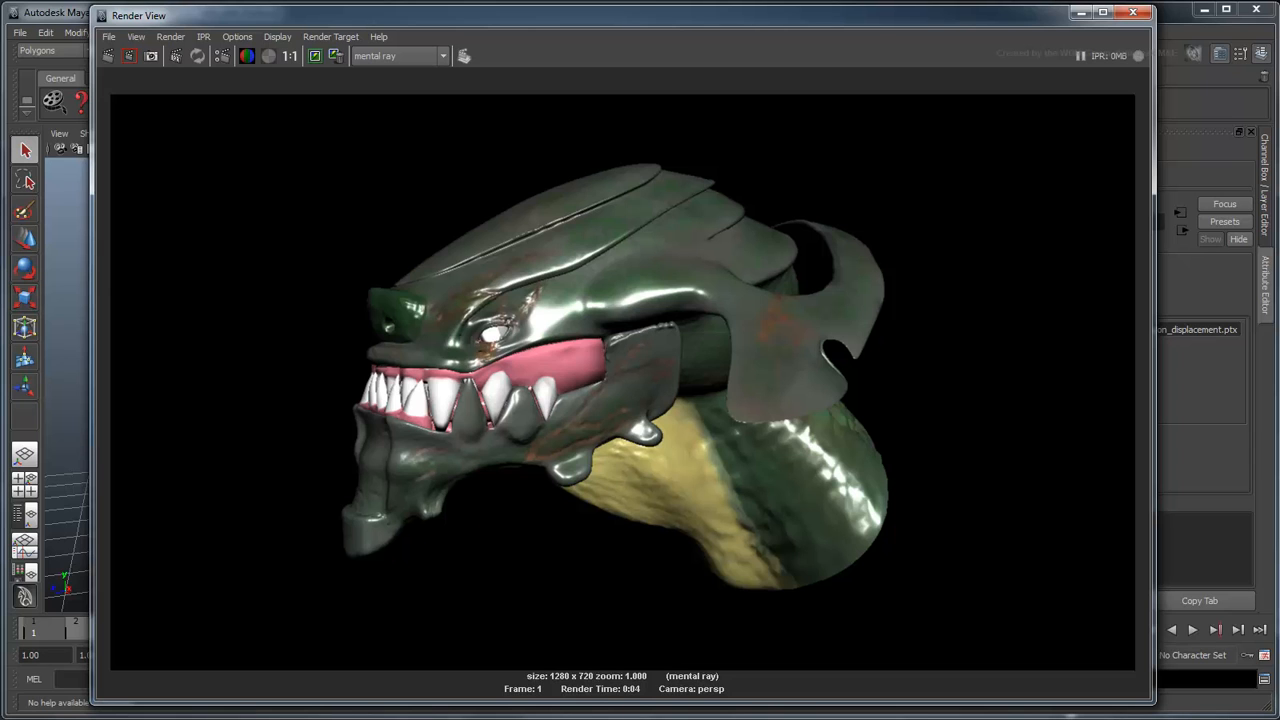
mouse_move(1096, 30)
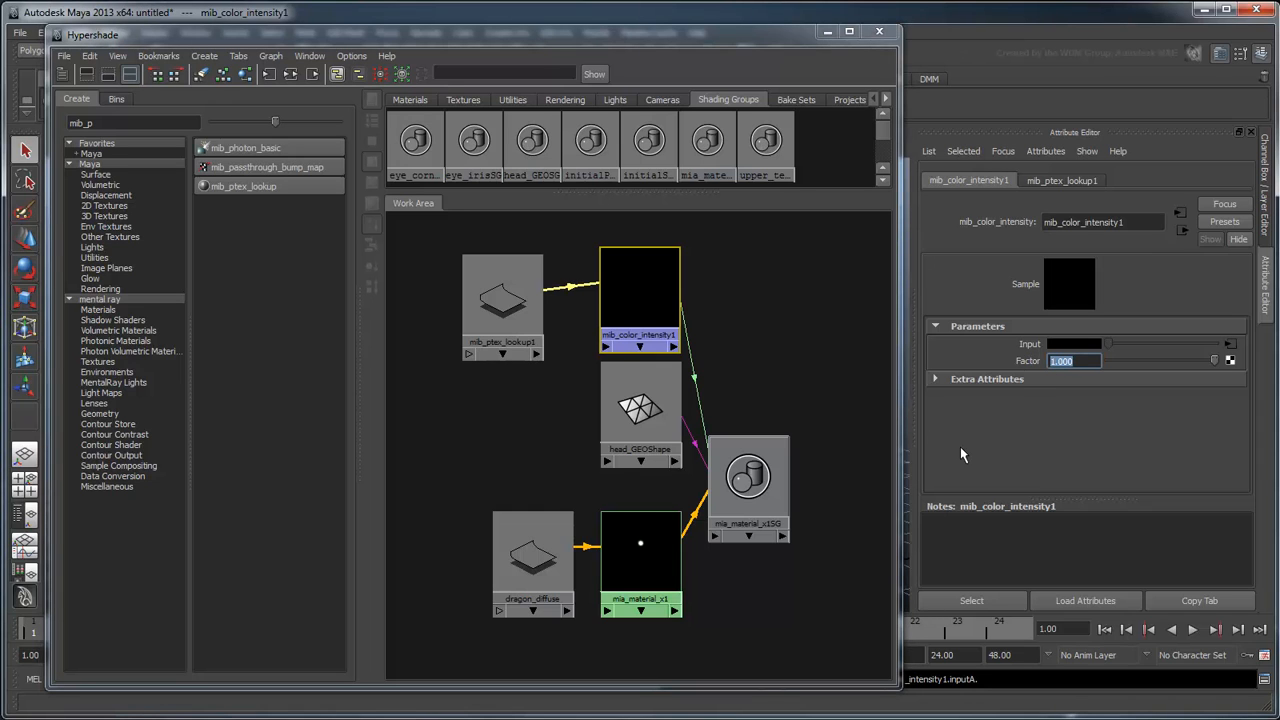
- Set mib_color_intensity1 Factor to 2.000 and render the current frame again
type("2.000")
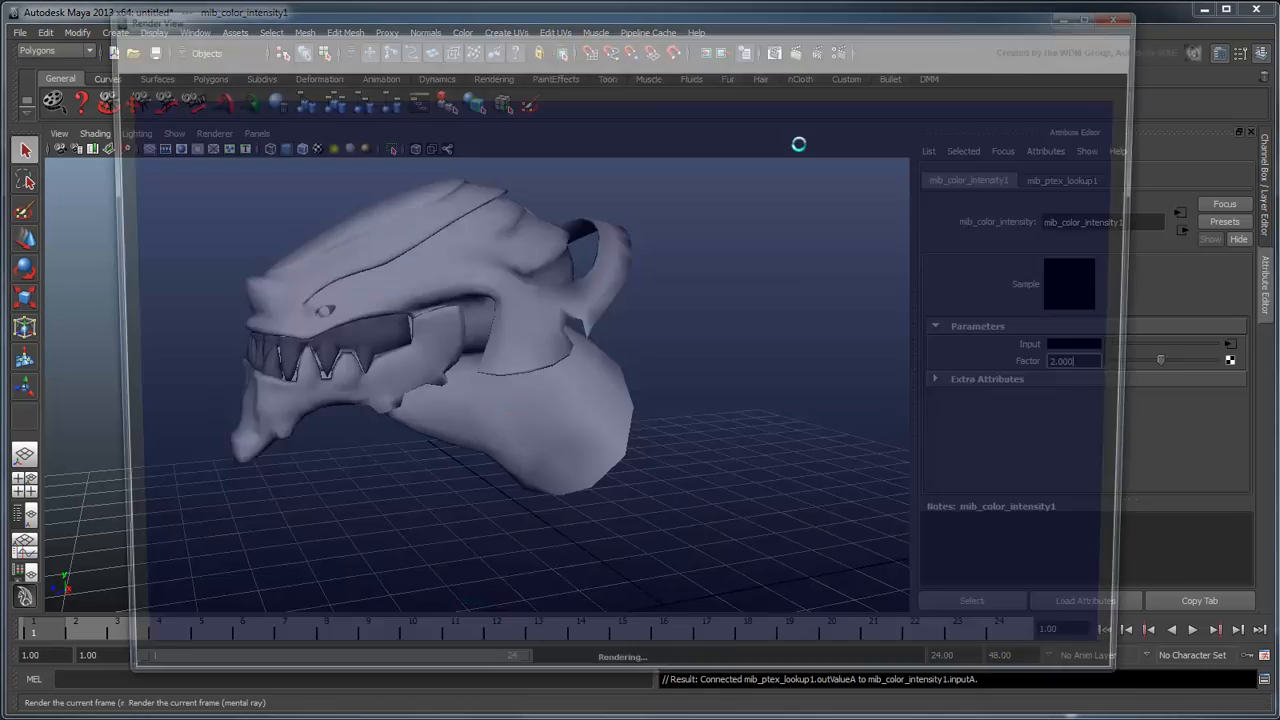
left_click(798, 145)
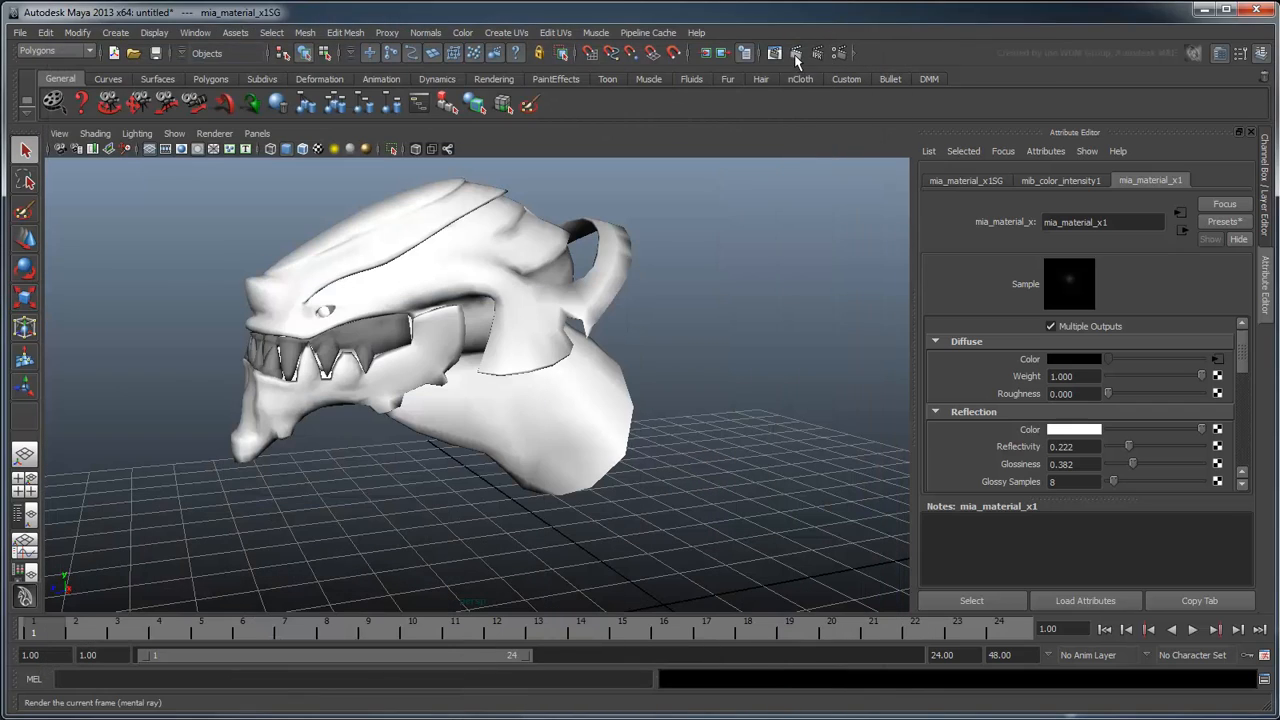
left_click(796, 52)
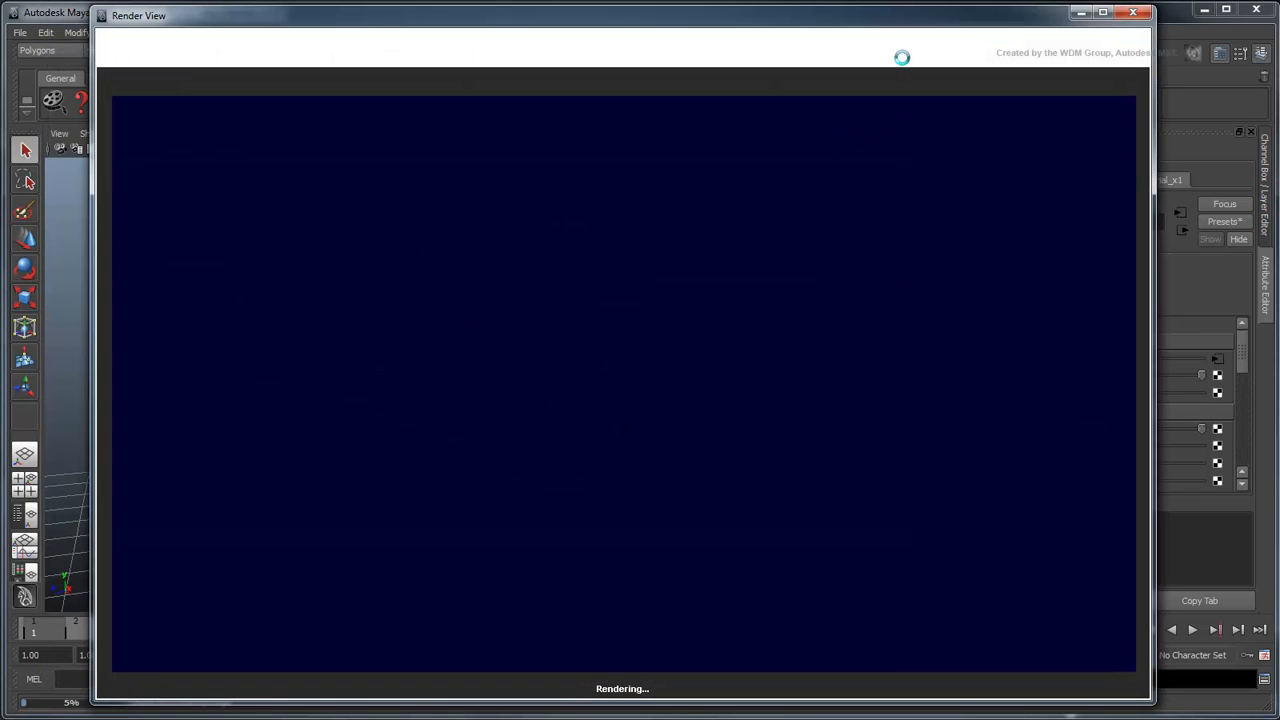